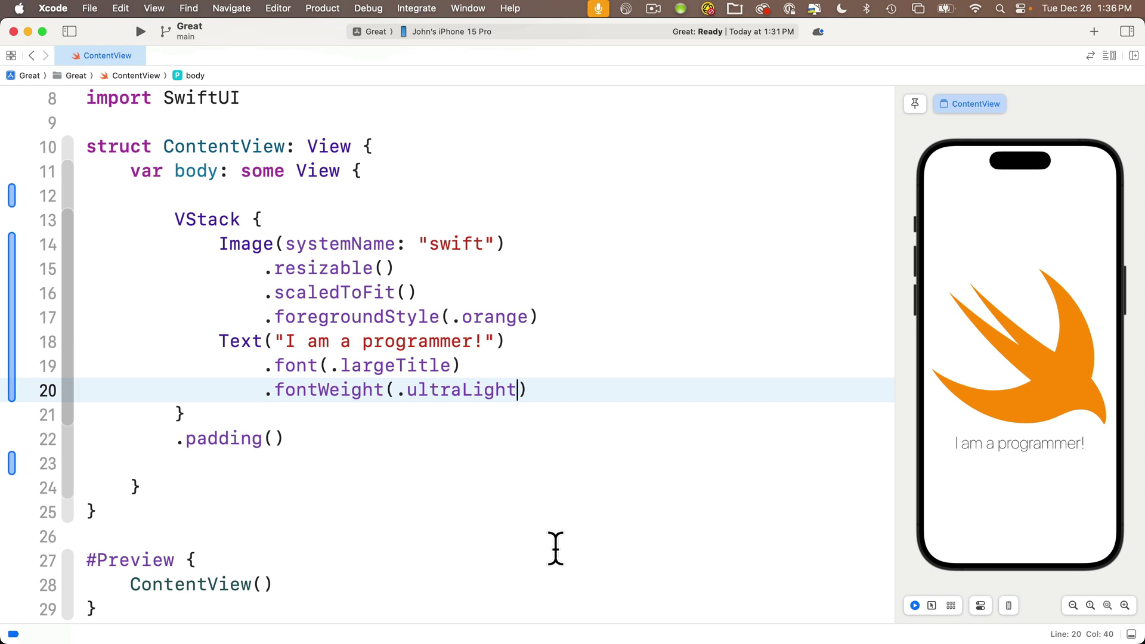
pyautogui.moveTo(482, 375)
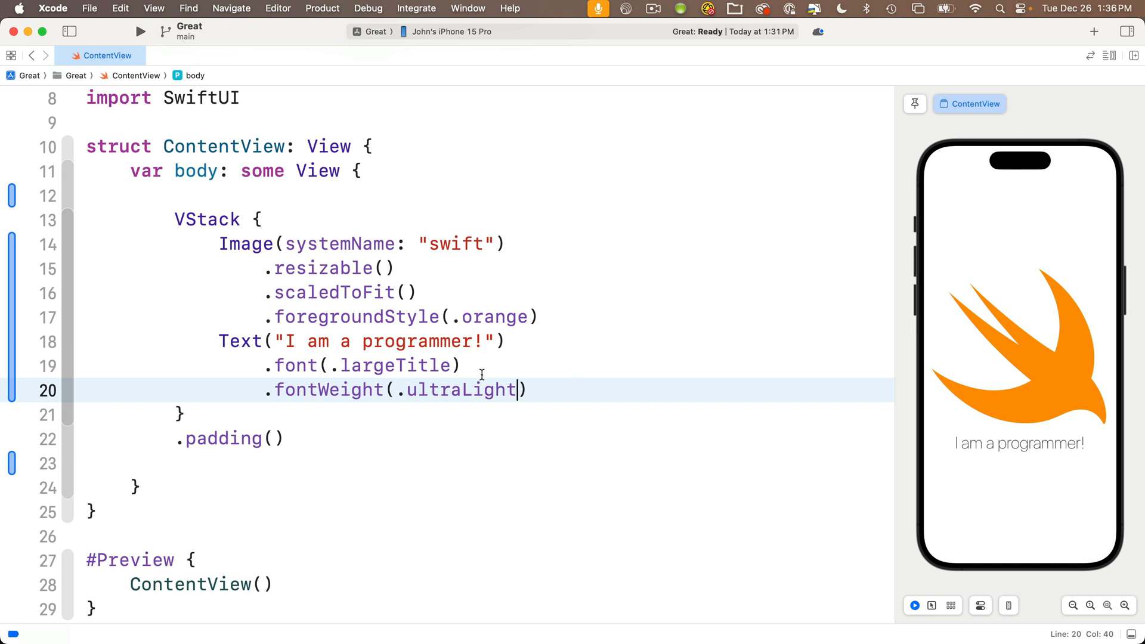
pyautogui.moveTo(975, 484)
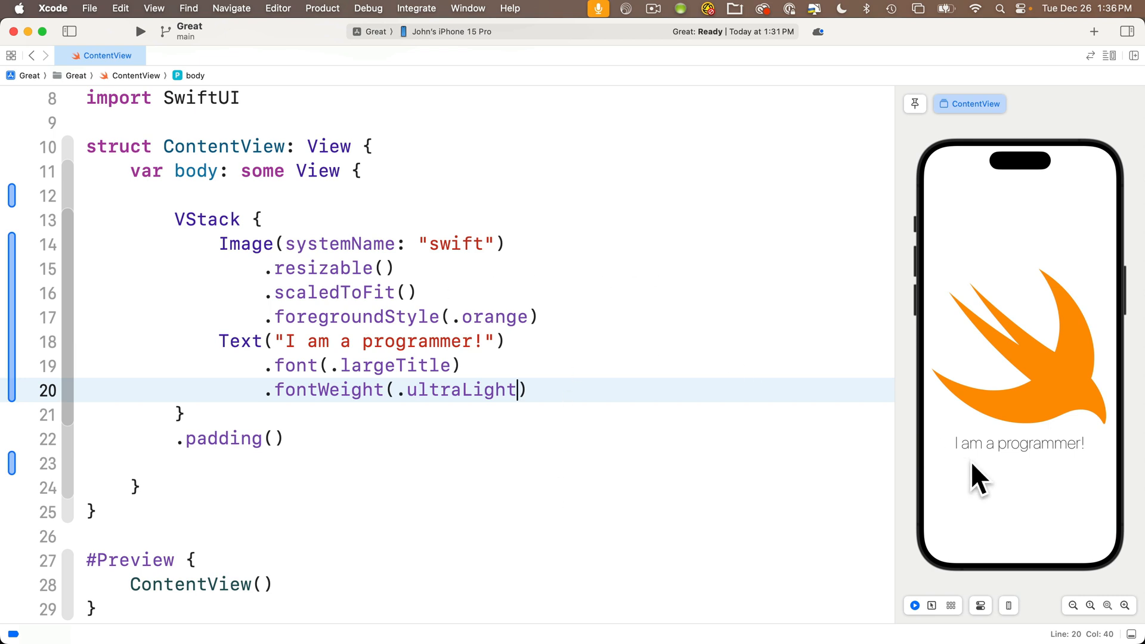
pyautogui.moveTo(1019, 491)
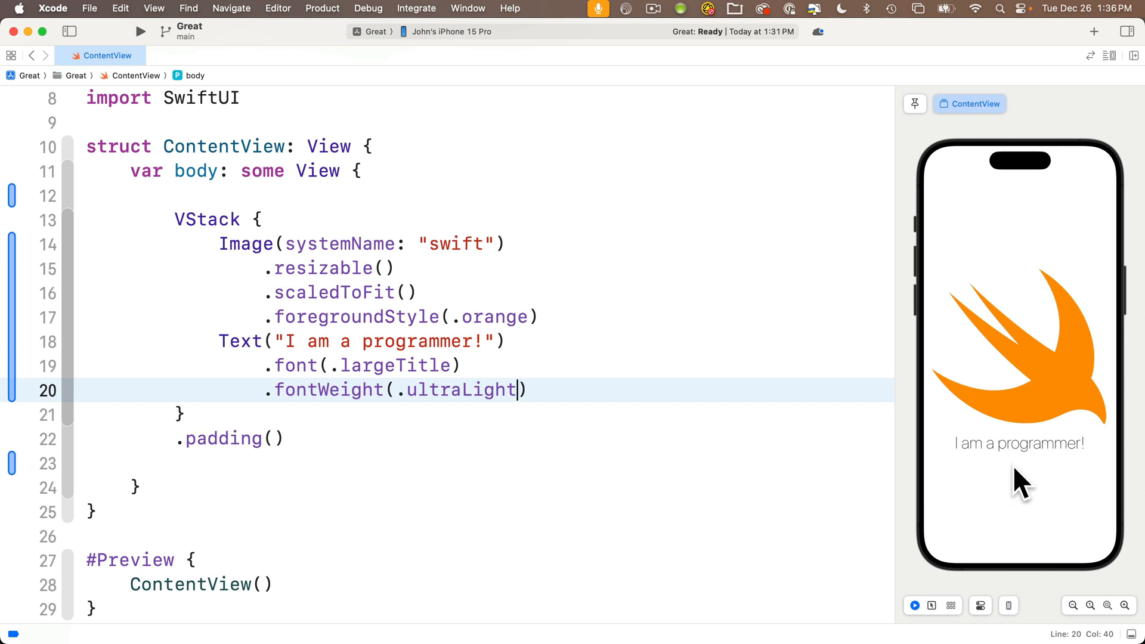
pyautogui.moveTo(1090, 474)
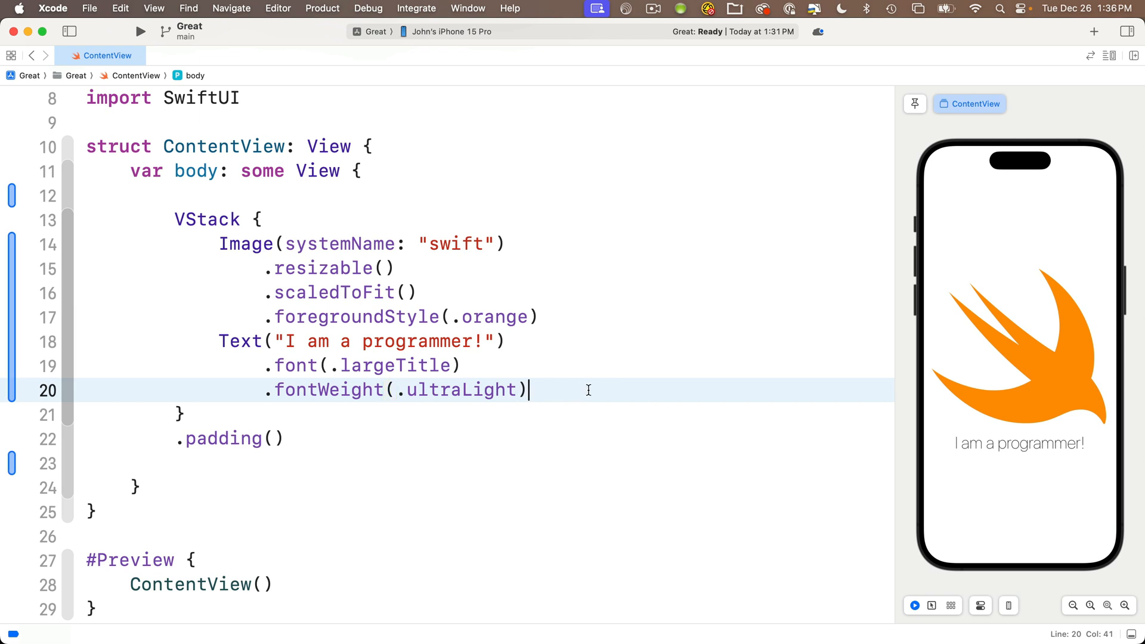
pyautogui.moveTo(578, 389)
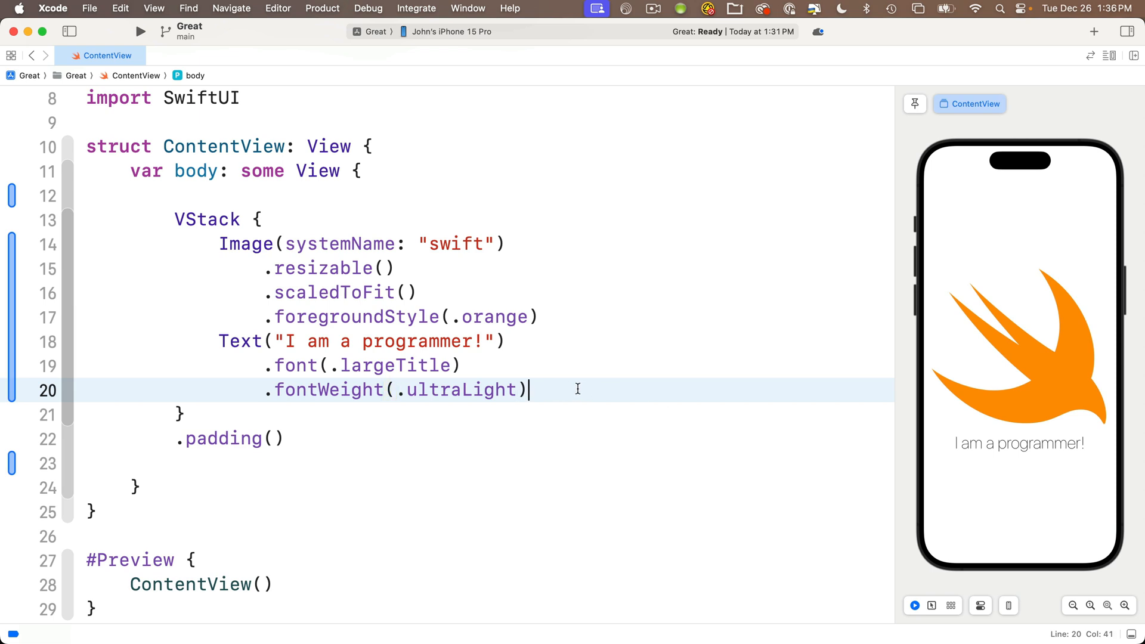
# Insert a blank line after the .fontWeight(.ultraLight) modifier inside the VStack
pyautogui.press('Return')
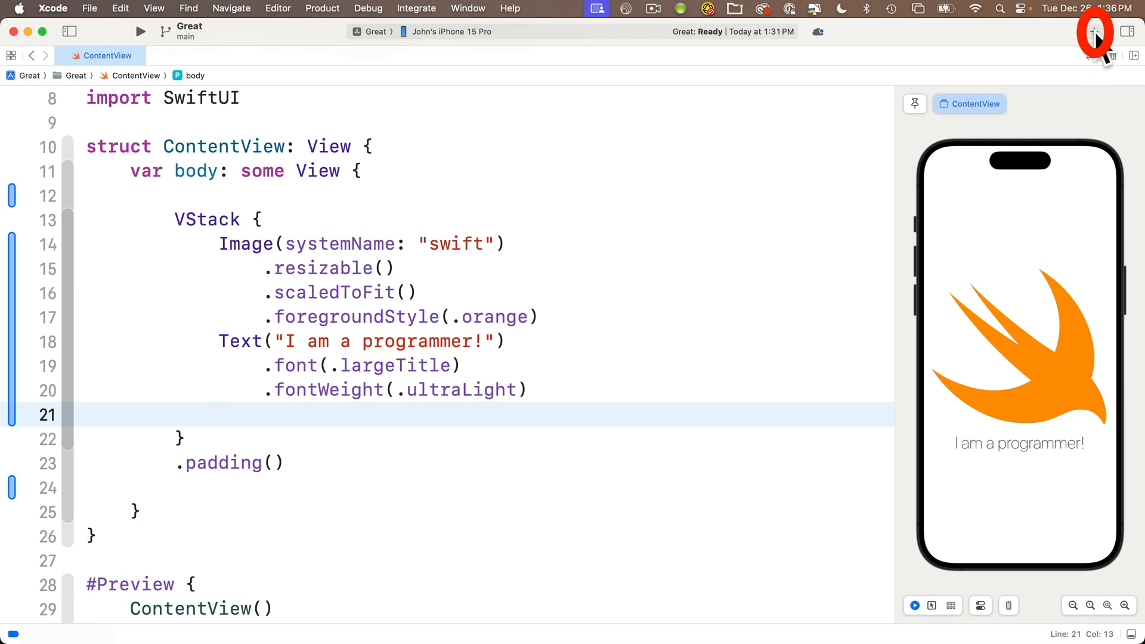
# Open the Library and browse its SwiftUI Views catalog to the Button entry
pyautogui.click(1093, 41)
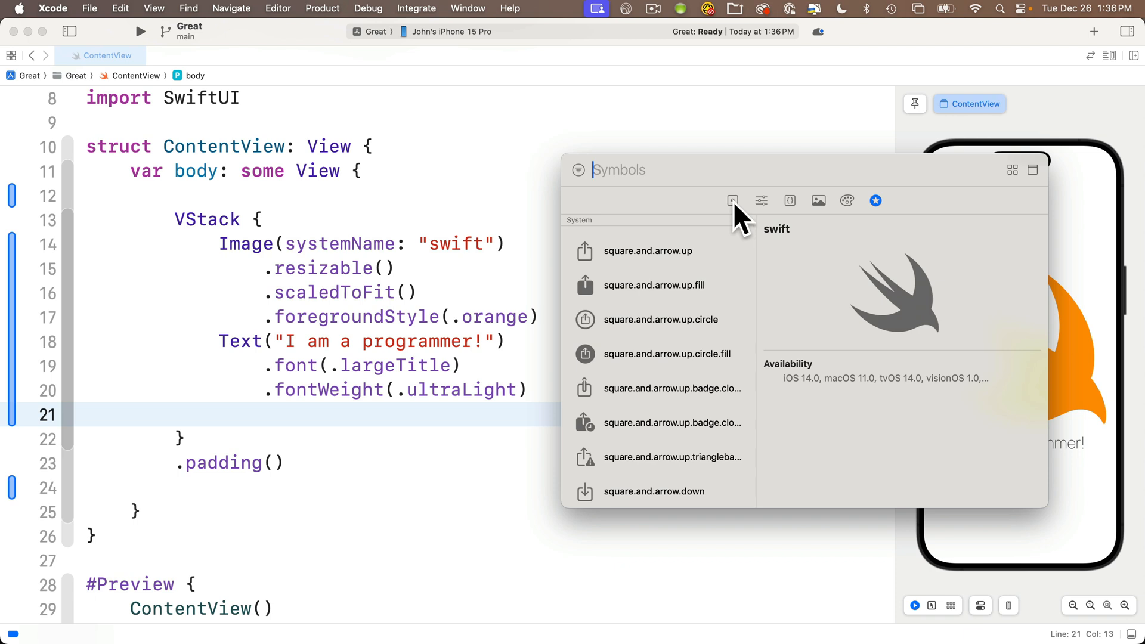
pyautogui.click(732, 201)
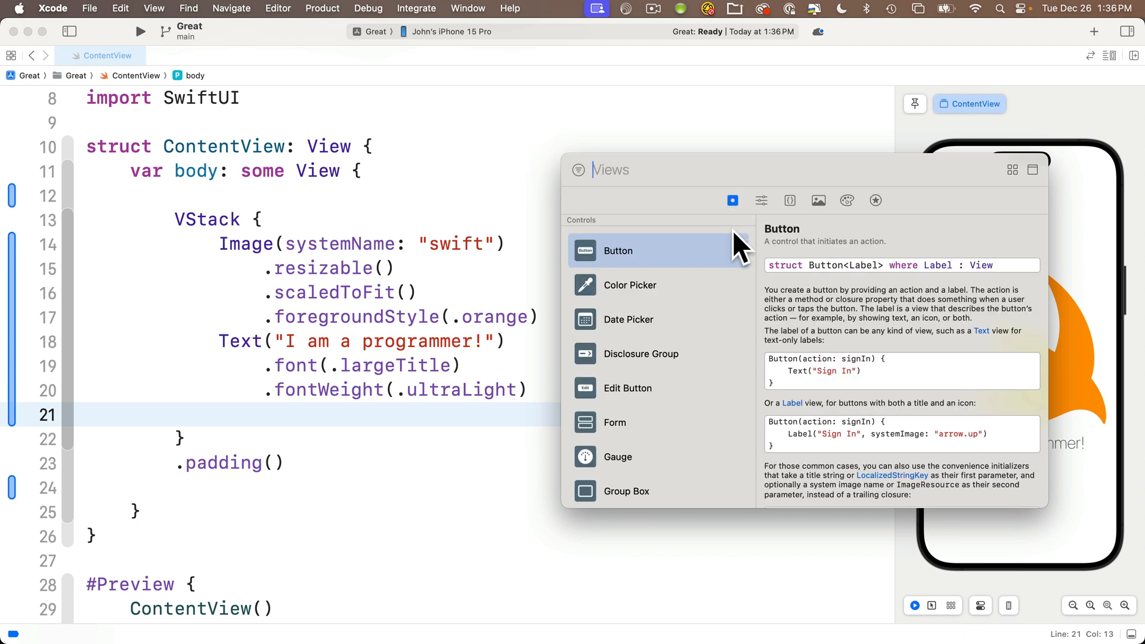
pyautogui.moveTo(694, 325)
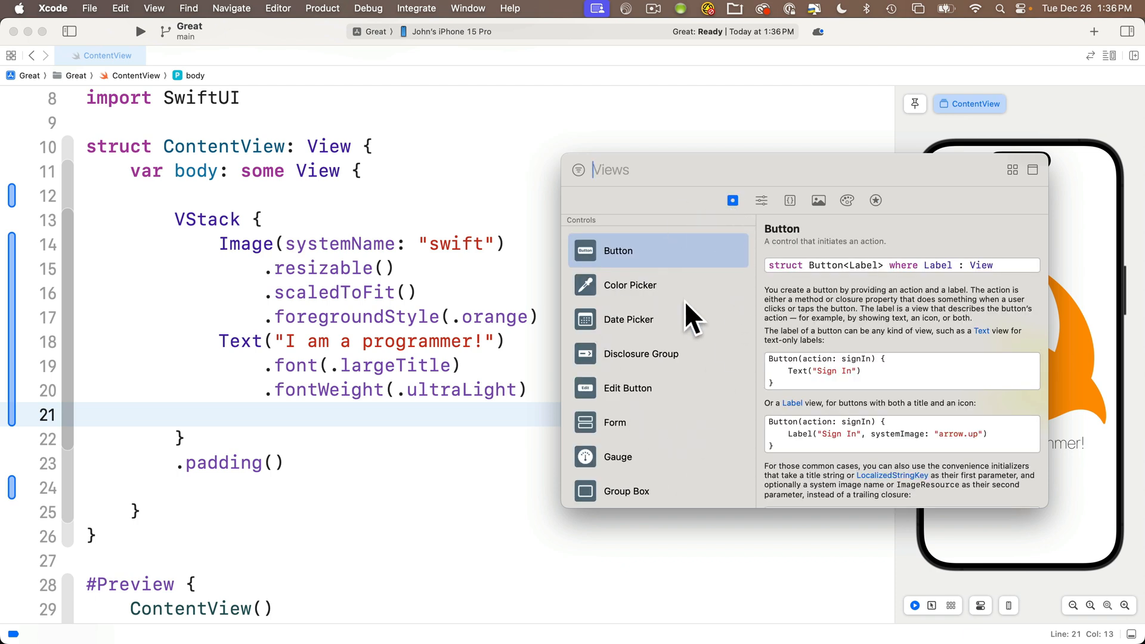
pyautogui.moveTo(616, 329)
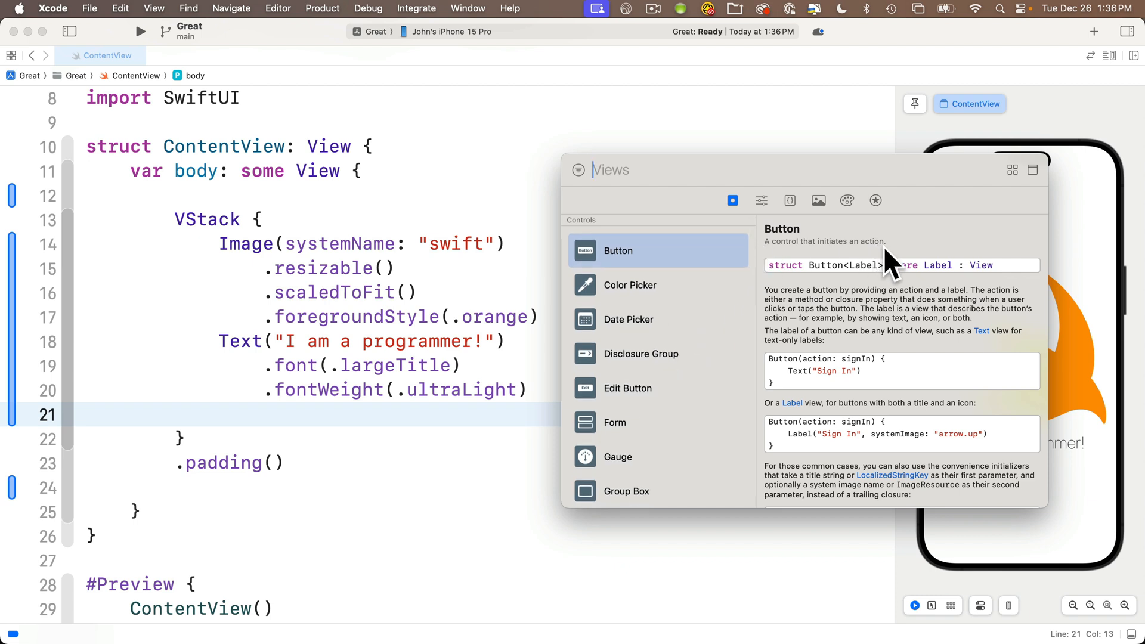
pyautogui.moveTo(876, 286)
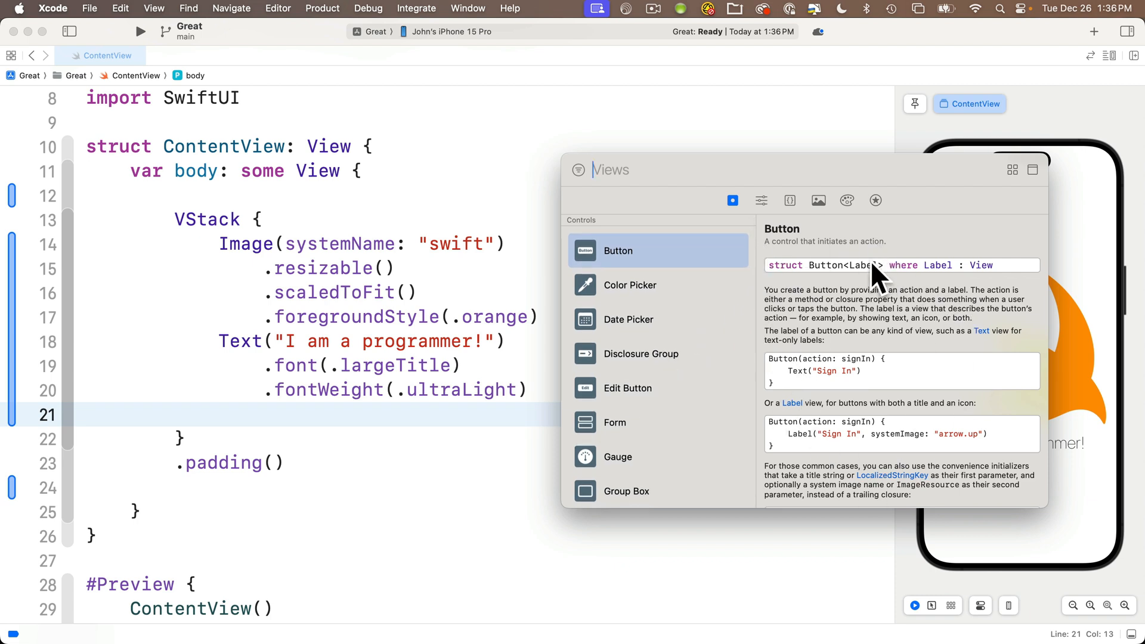
pyautogui.moveTo(836, 278)
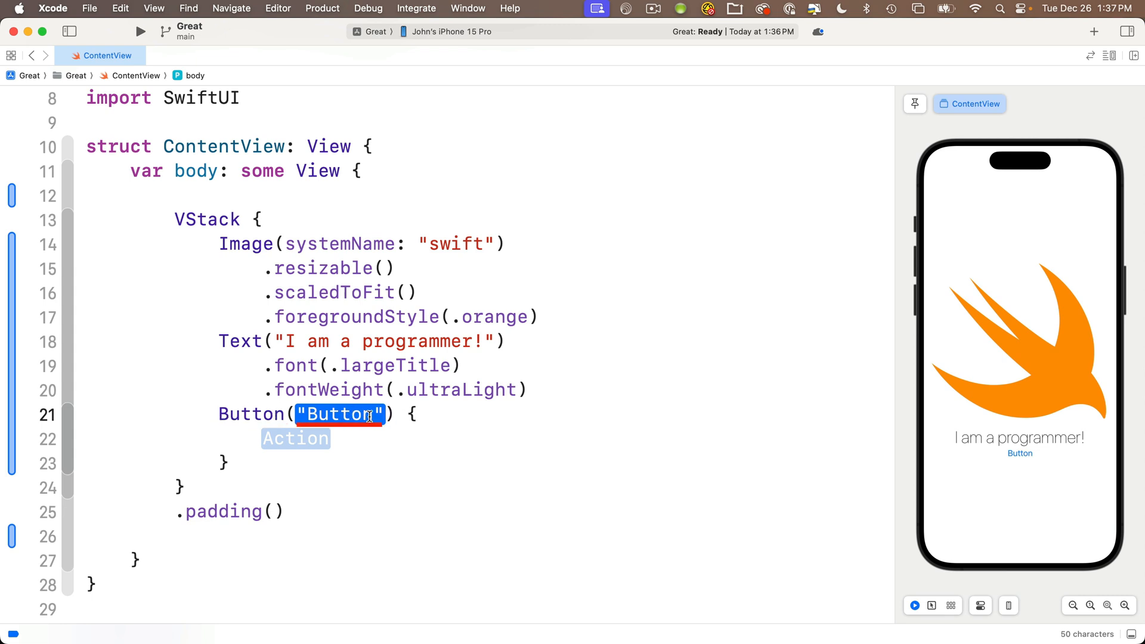
pyautogui.moveTo(365, 436)
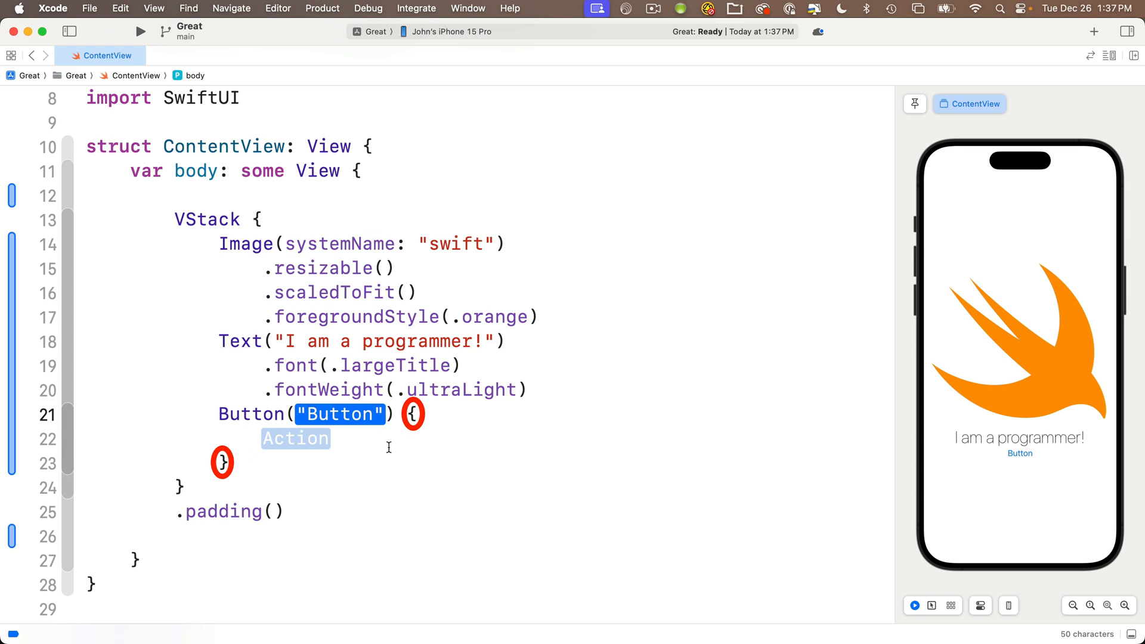
pyautogui.moveTo(368, 453)
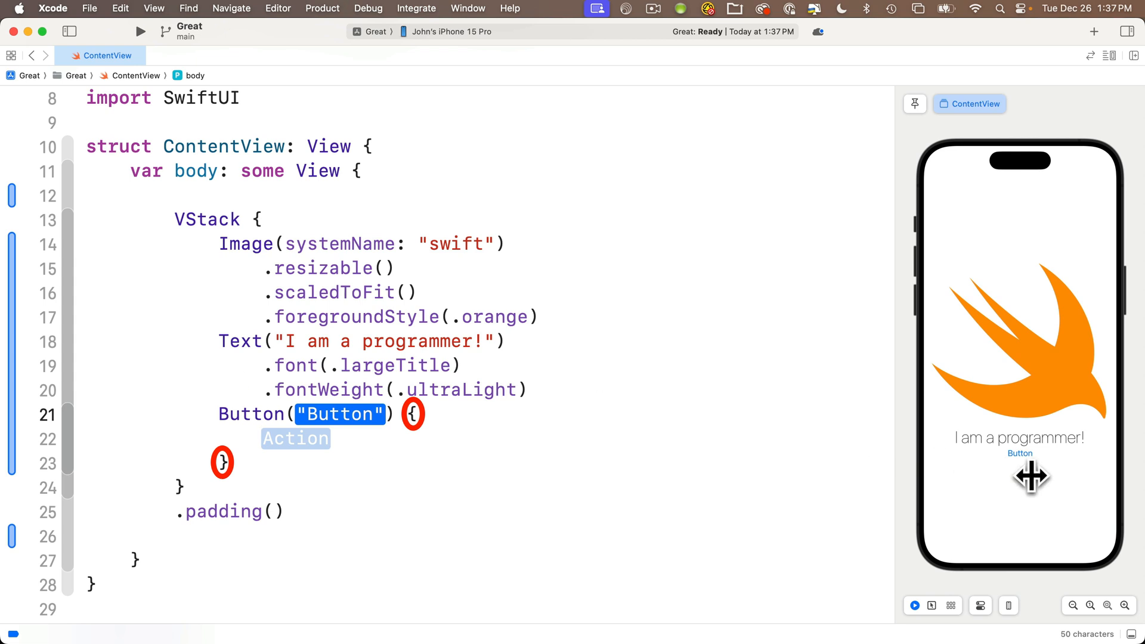
pyautogui.moveTo(203, 461)
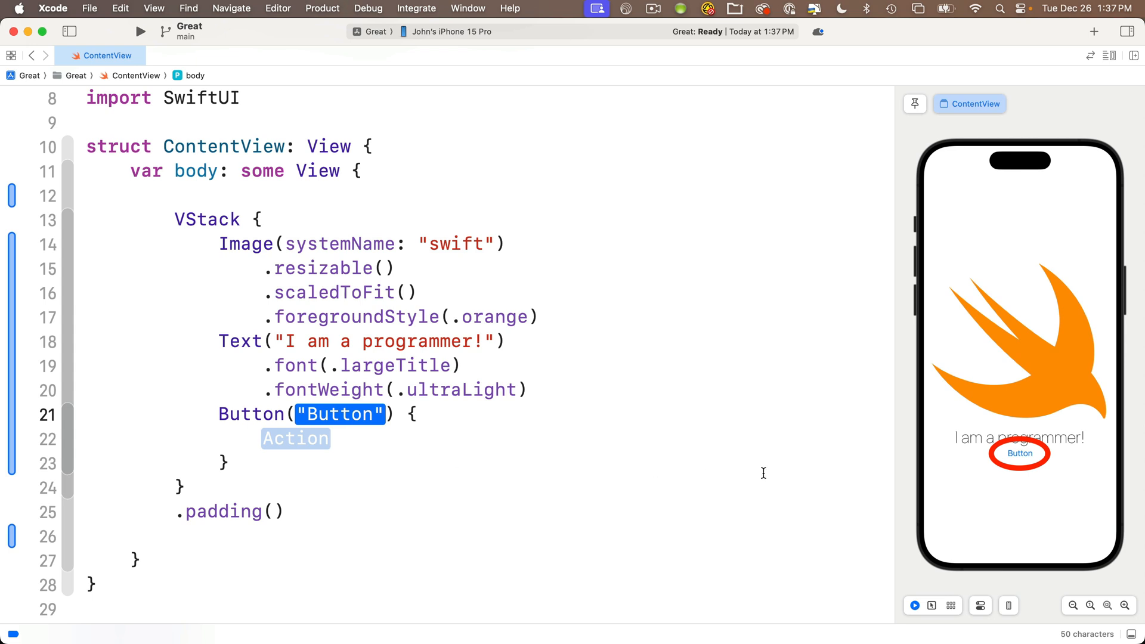
pyautogui.moveTo(1044, 470)
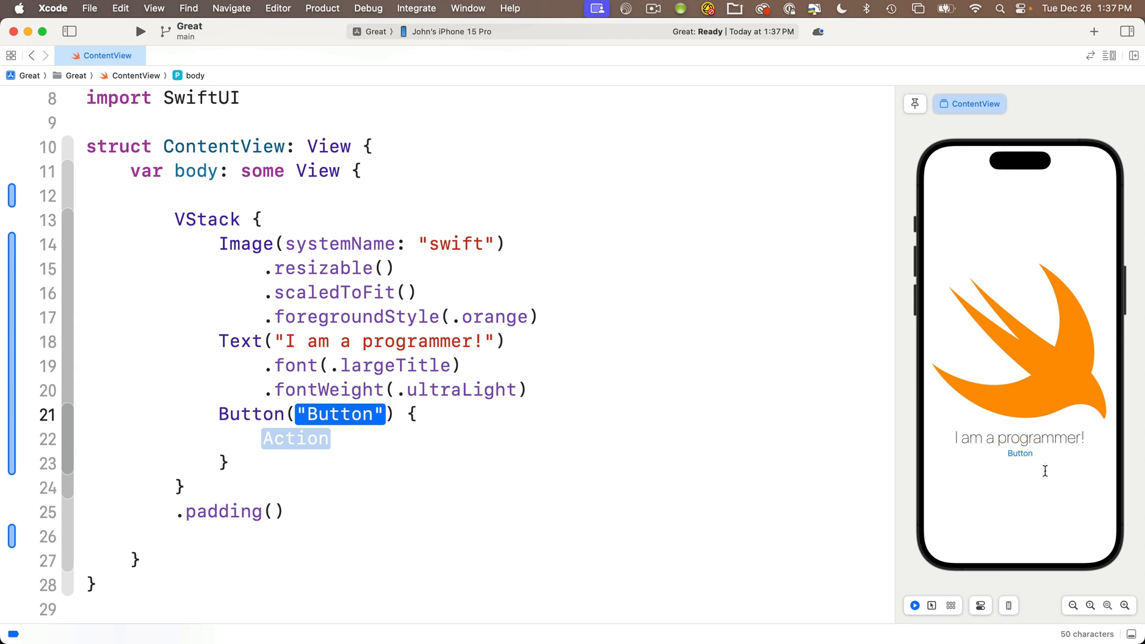
pyautogui.moveTo(455, 445)
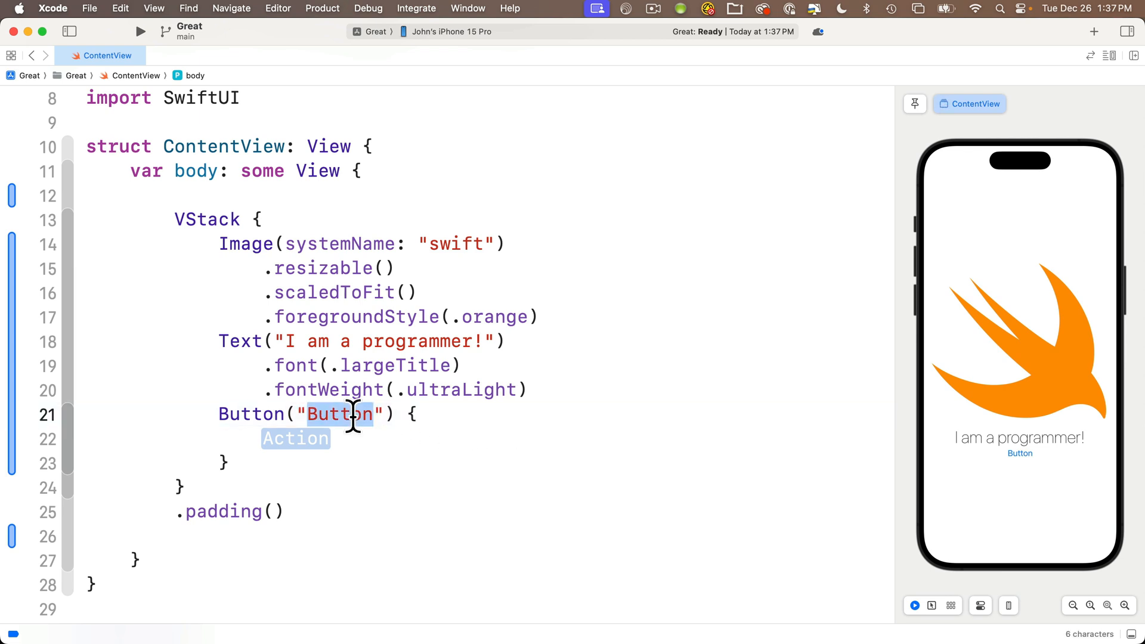
# Title the inserted Button 'Click Me!' and select its whole code block
pyautogui.write('Click Me!')
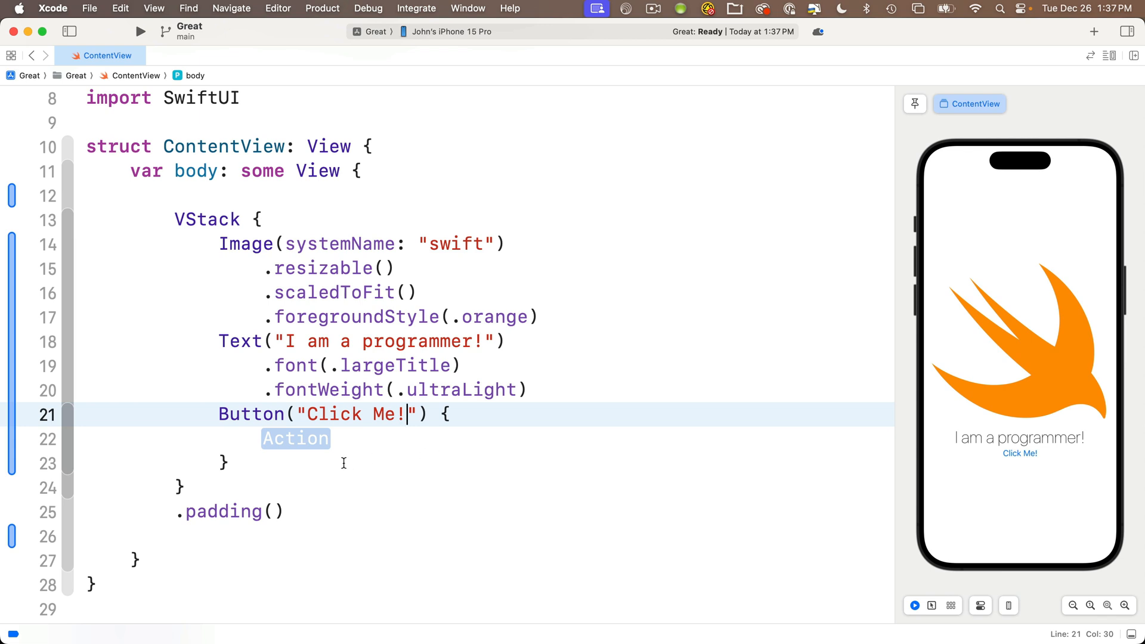
pyautogui.moveTo(218, 413); pyautogui.dragTo(228, 462)
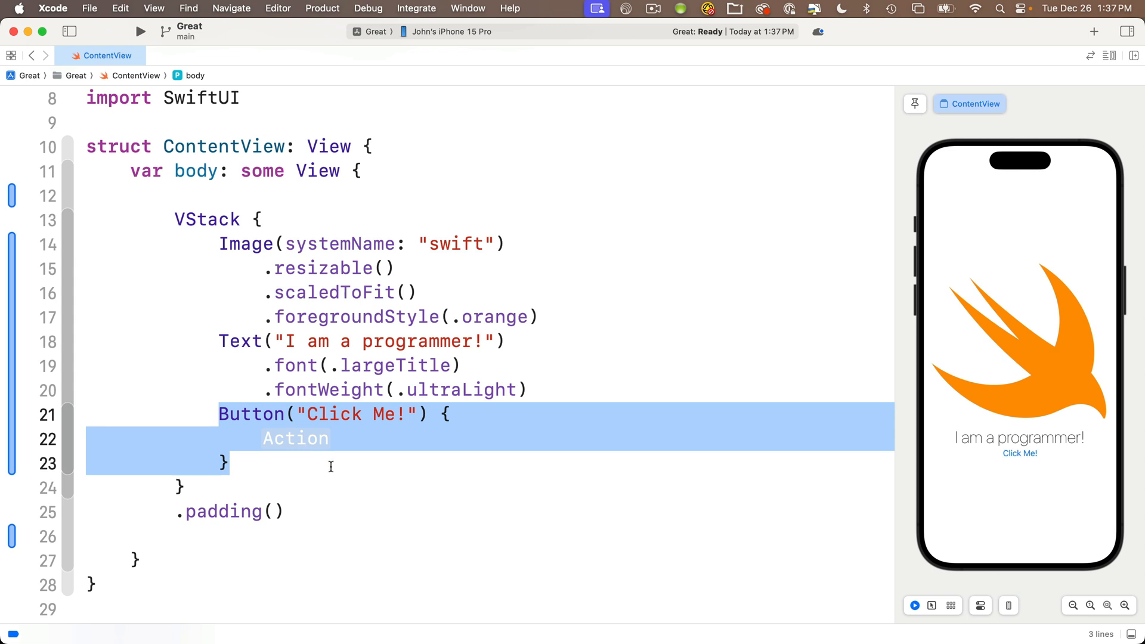
# Delete the selected button code and retype 'Button' to bring up completions
pyautogui.press('Delete')
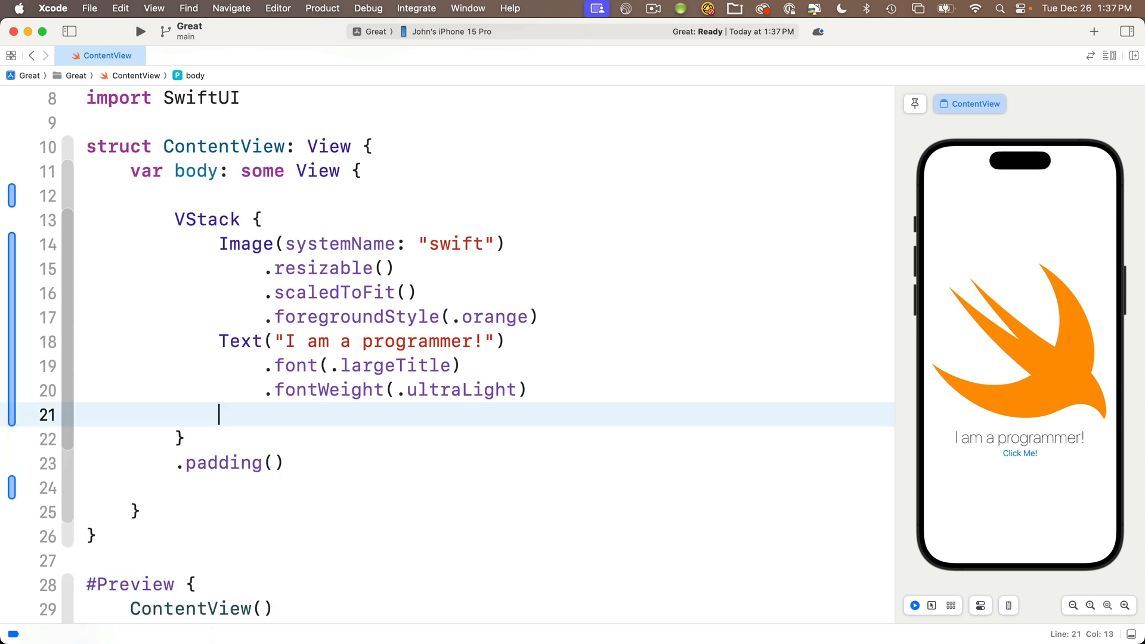
pyautogui.write('Button')
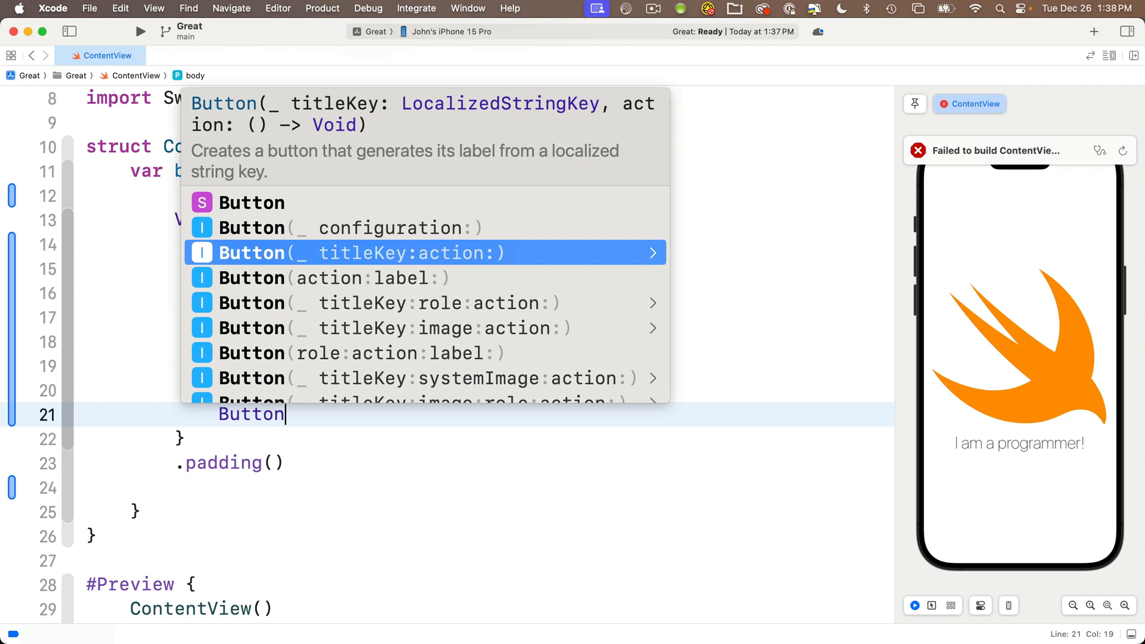
pyautogui.moveTo(410, 379)
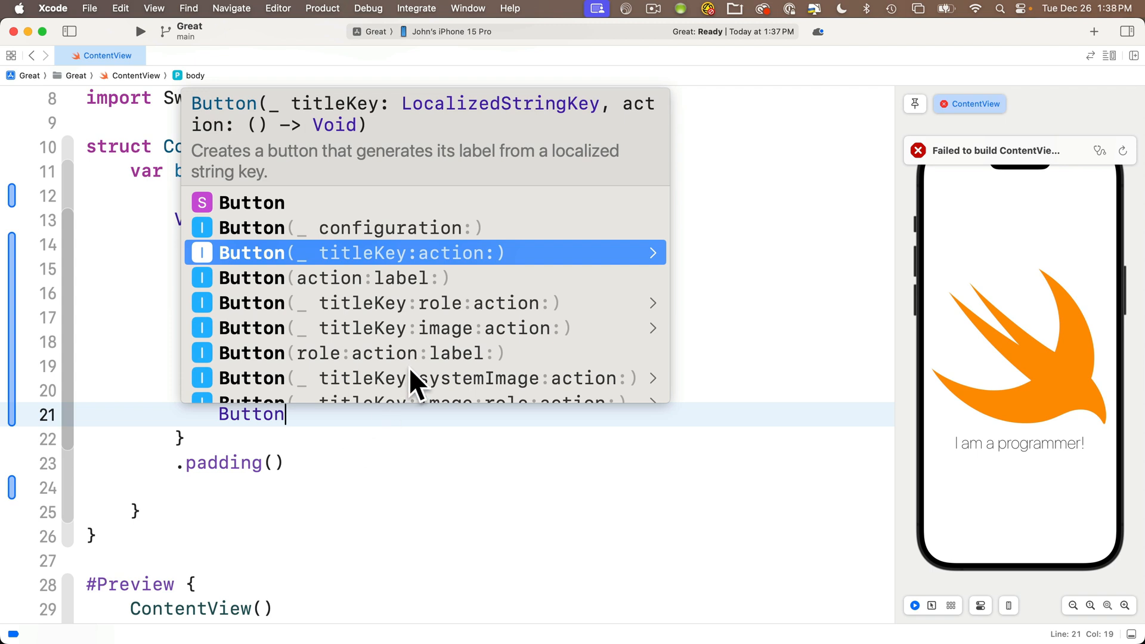
pyautogui.moveTo(602, 211)
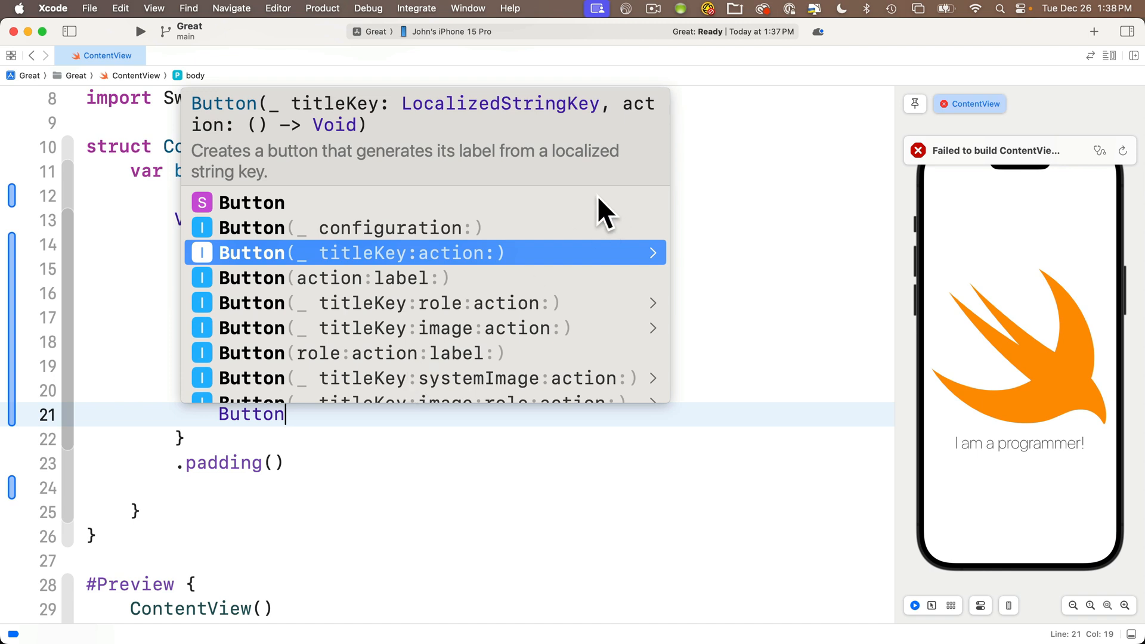
pyautogui.moveTo(261, 285)
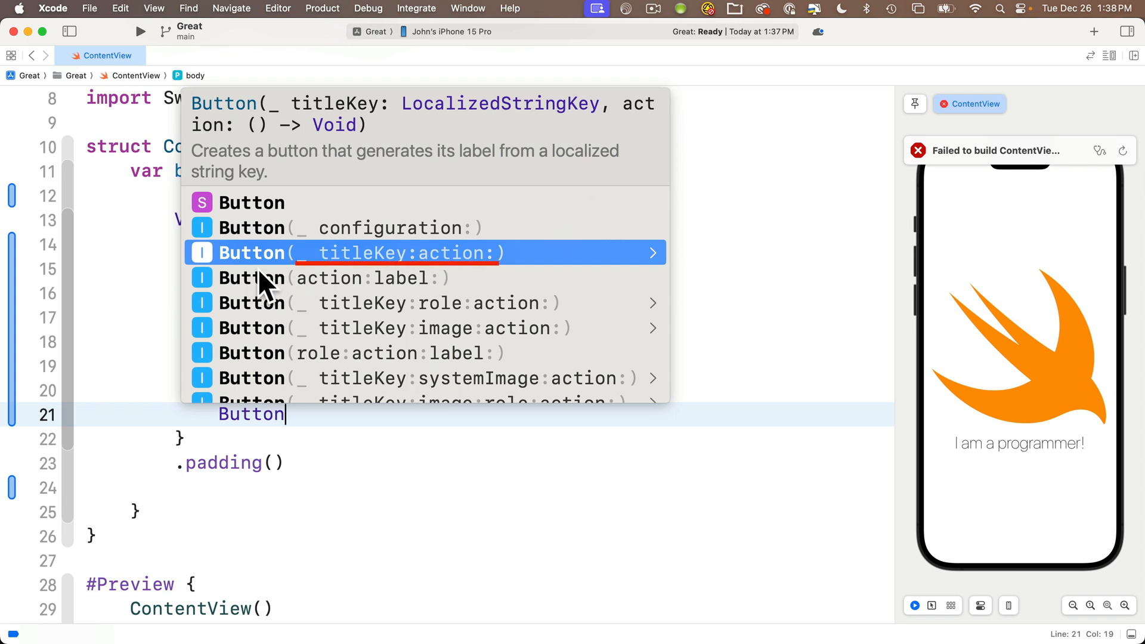
pyautogui.moveTo(423, 273)
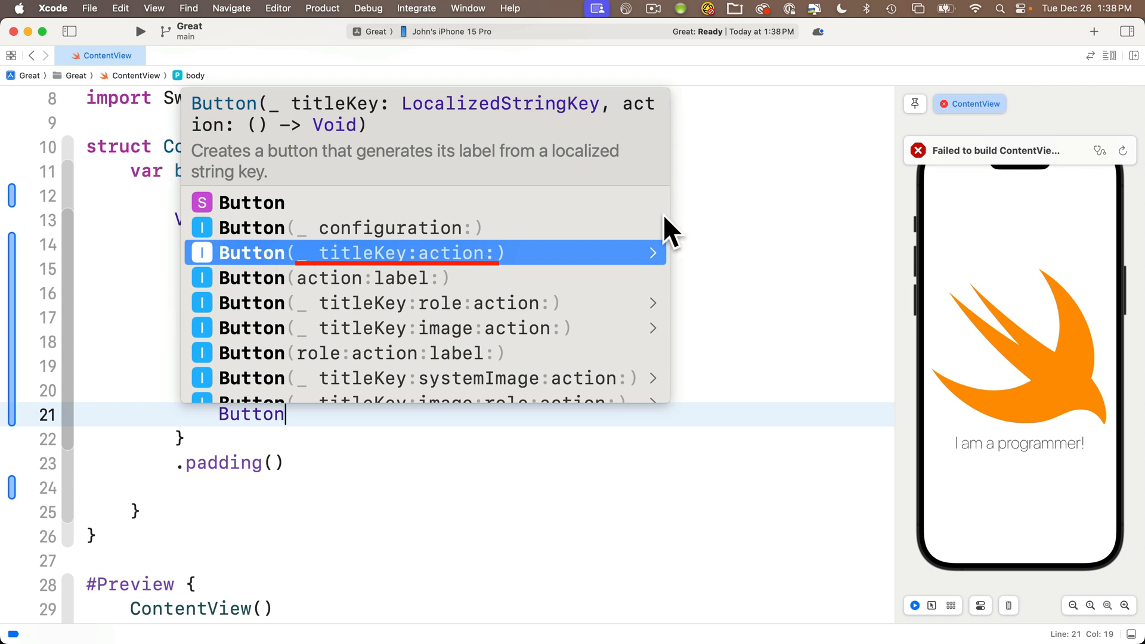
# Insert the Button titleKey/action completion with the title "Click Me!"
pyautogui.click(404, 253)
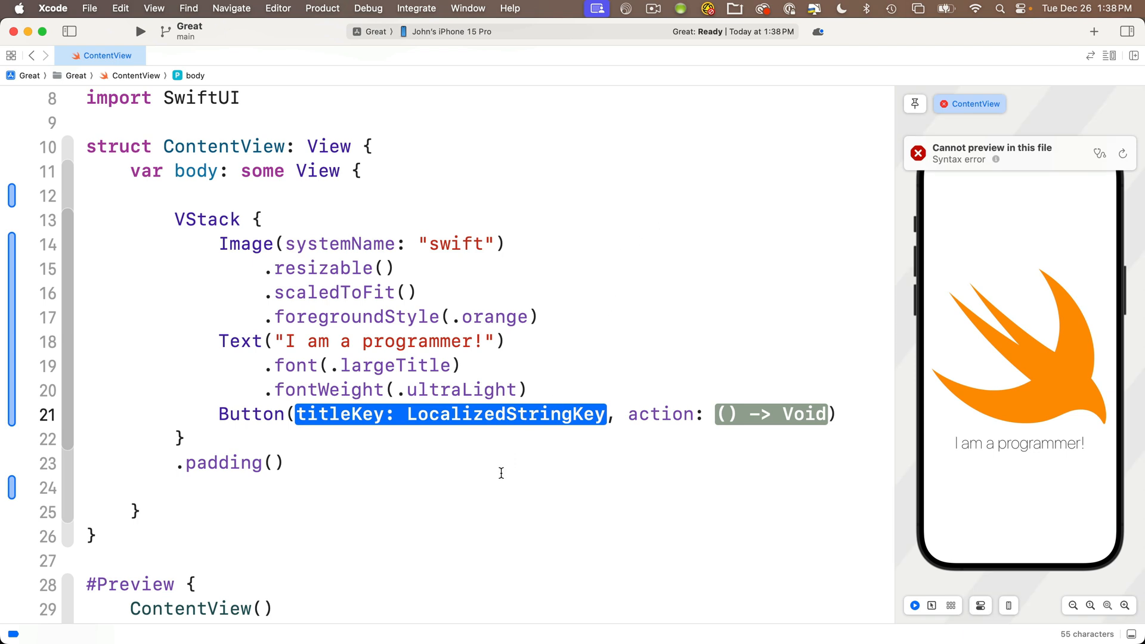
pyautogui.moveTo(473, 450)
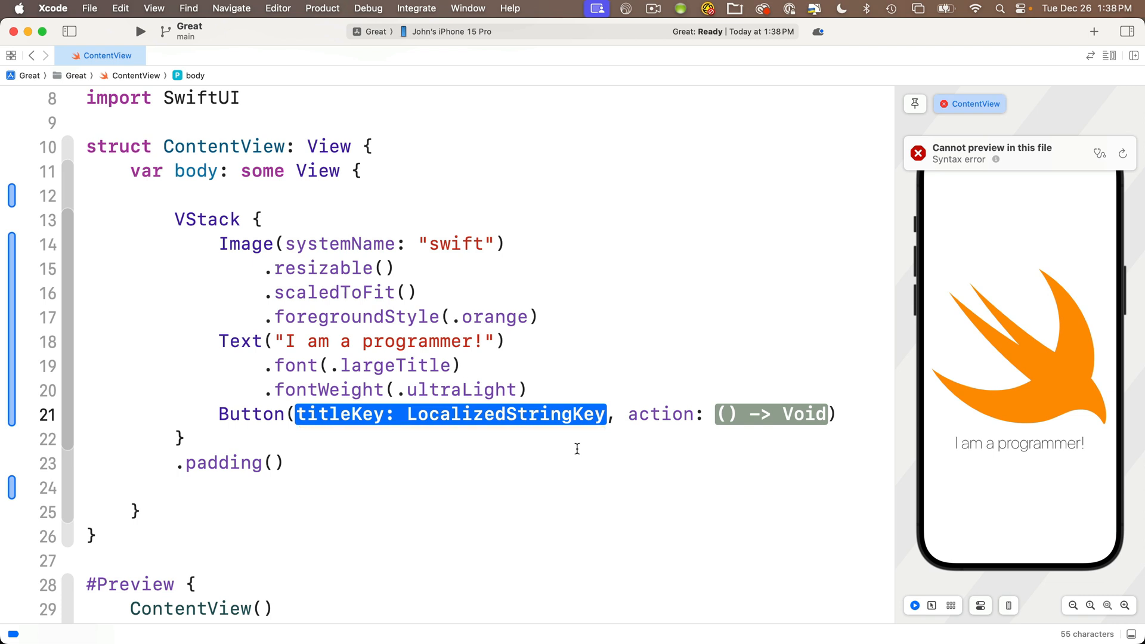
pyautogui.write('""')
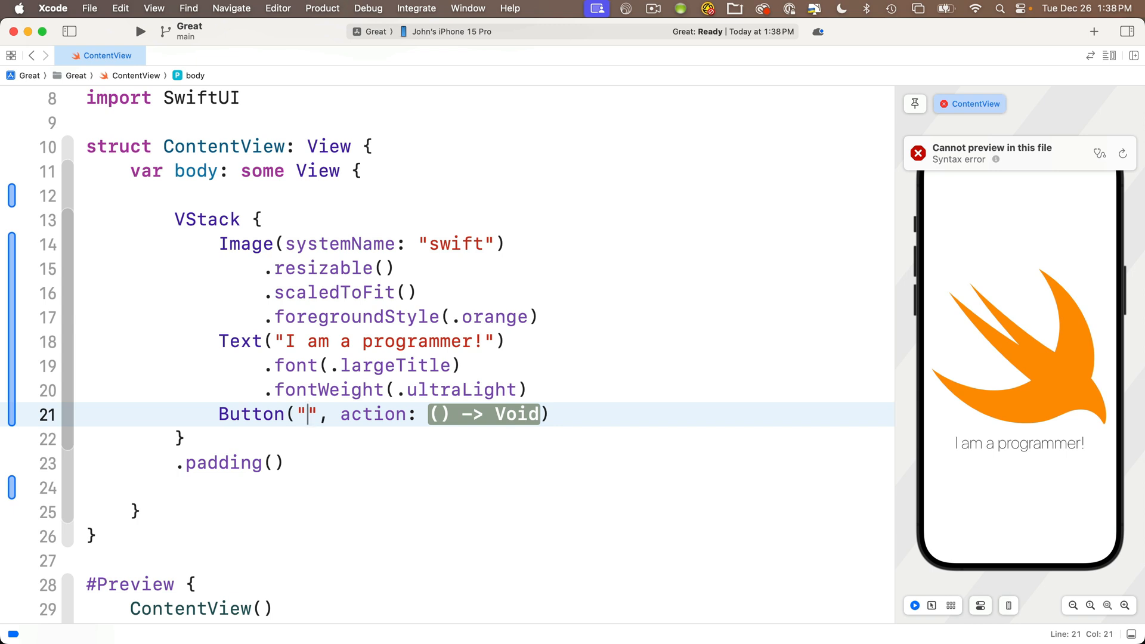
pyautogui.write('Click Me')
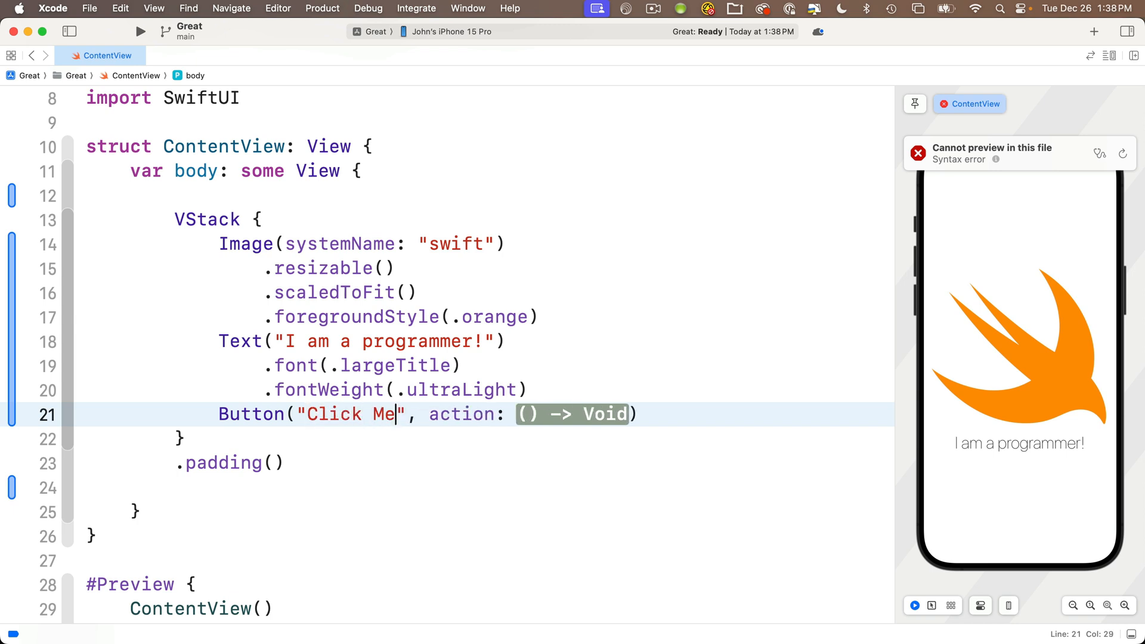
pyautogui.write('!')
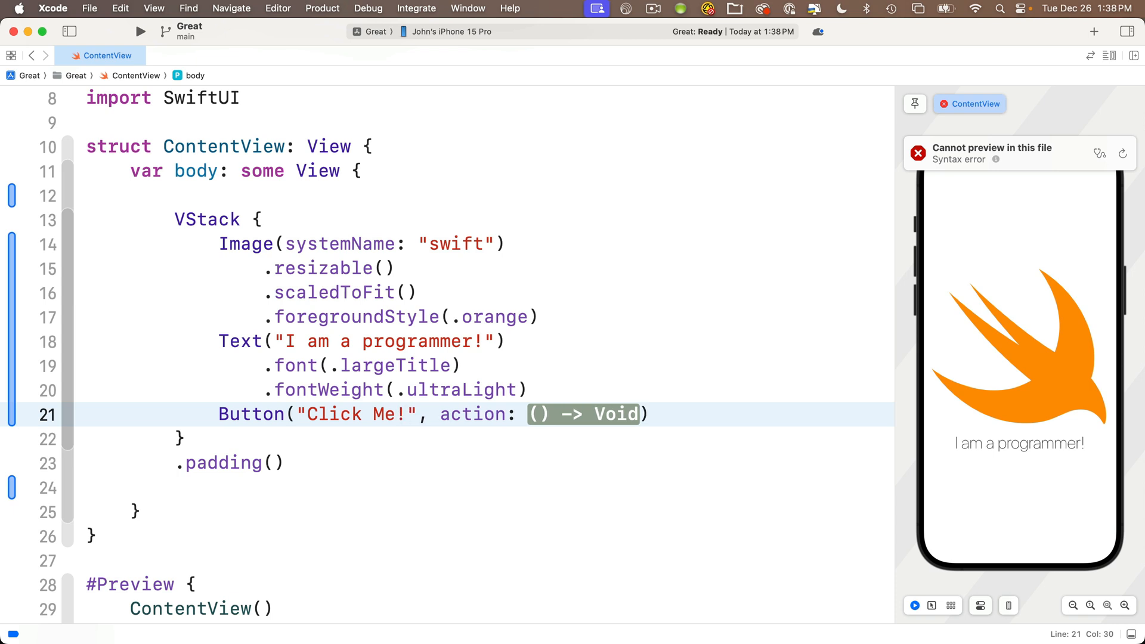
pyautogui.press('Tab')
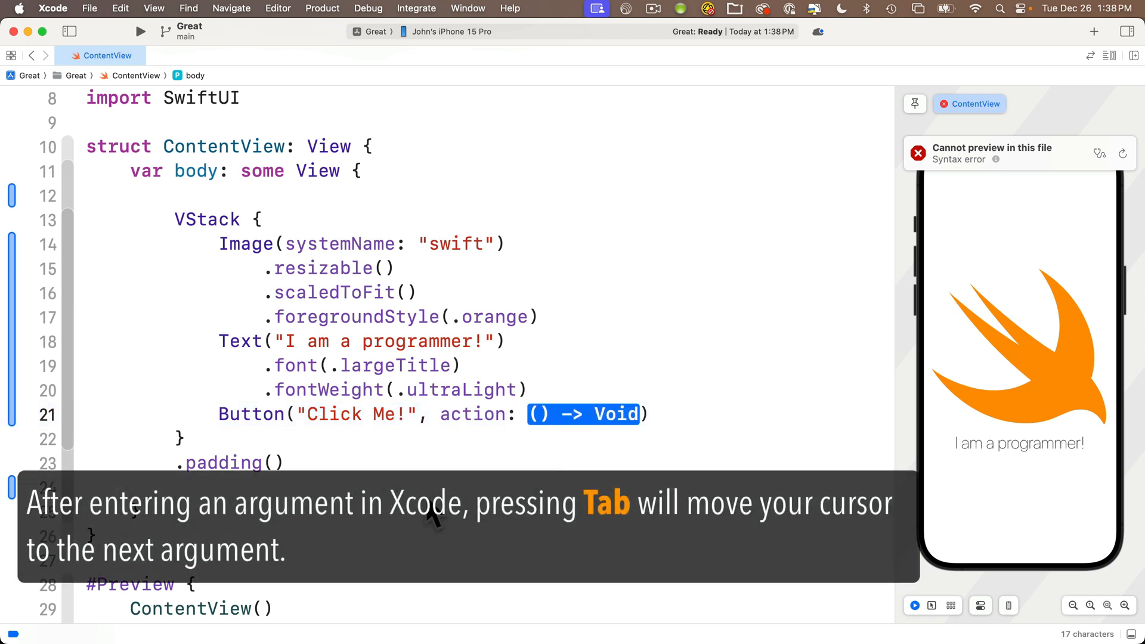
pyautogui.moveTo(611, 450)
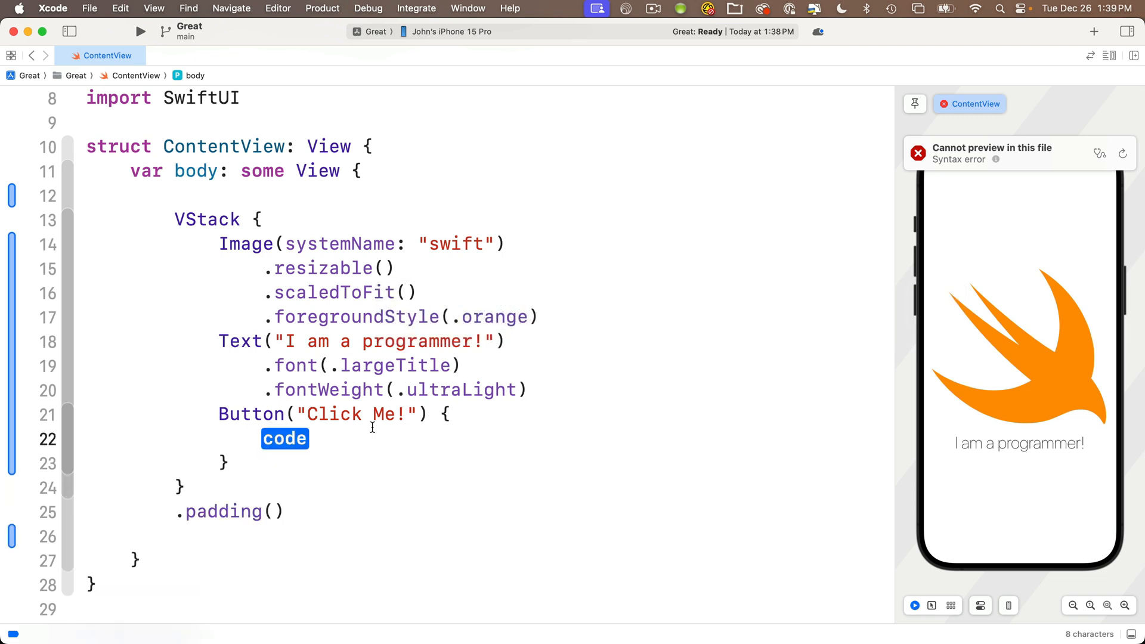
pyautogui.moveTo(474, 431)
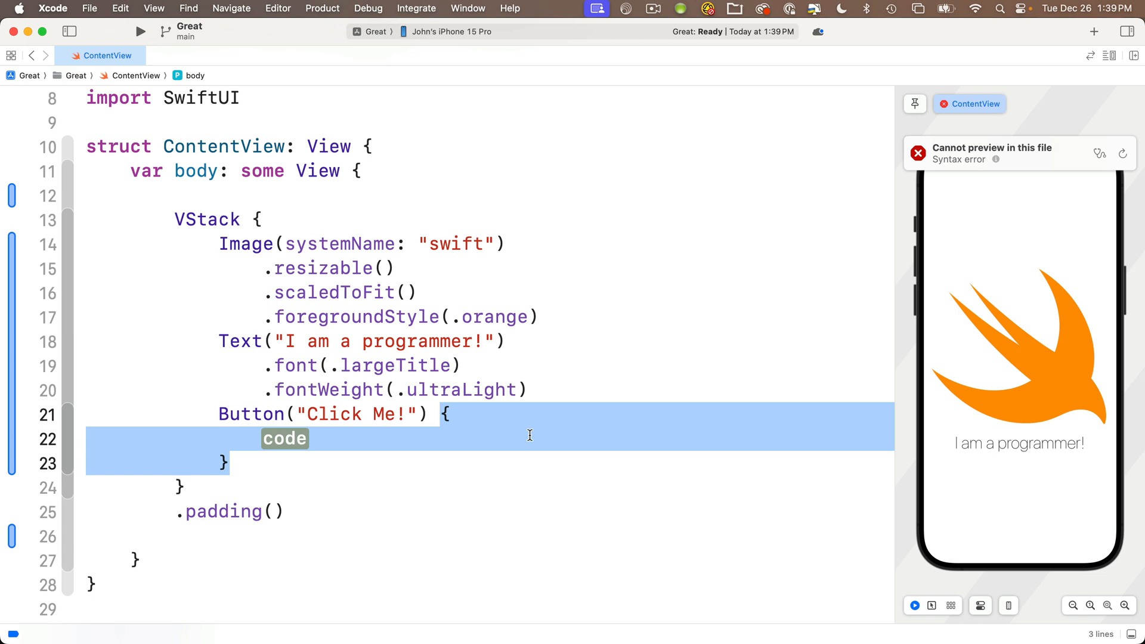
# Select the code placeholder inside the button's trailing-closure action
pyautogui.doubleClick(285, 439)
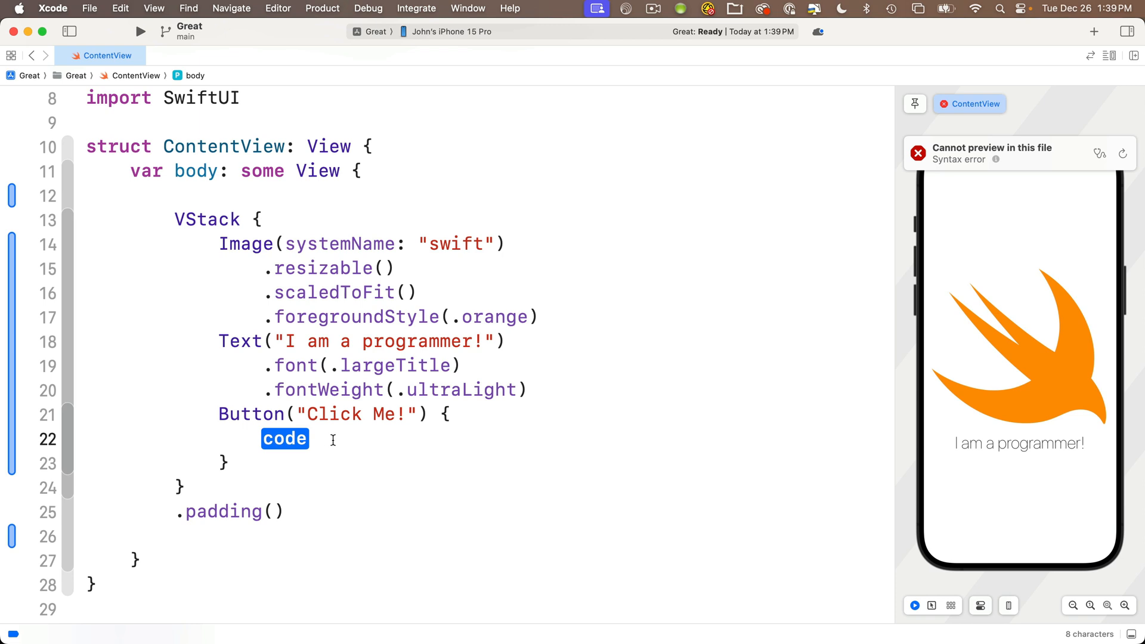
# Fill the button action with print("You Clicked Me!")
pyautogui.write('print("')
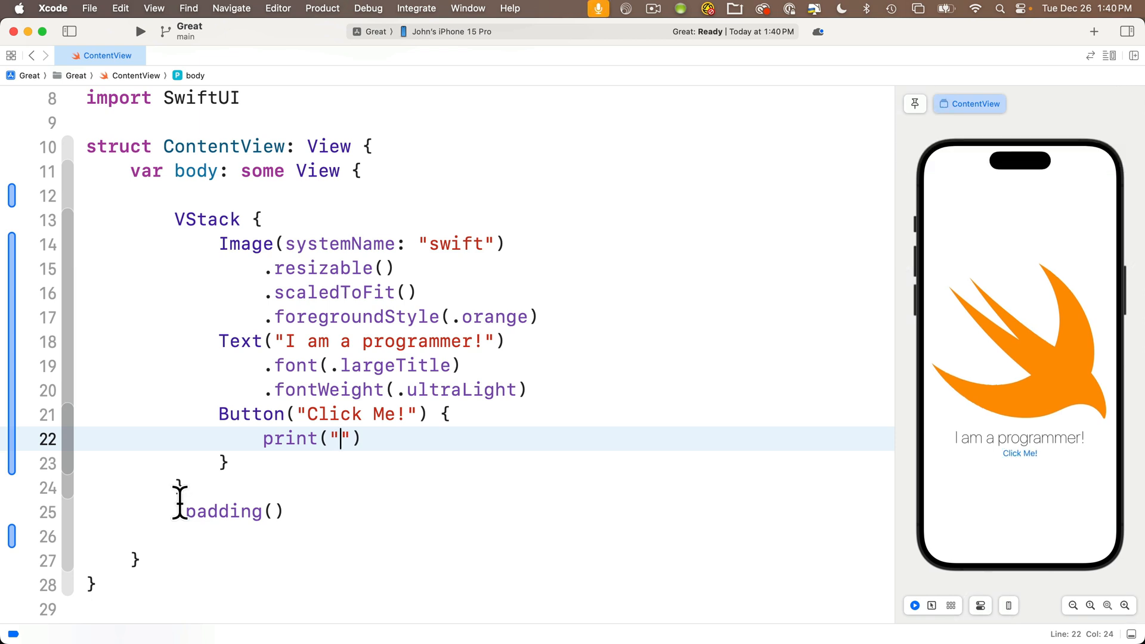
pyautogui.write('You')
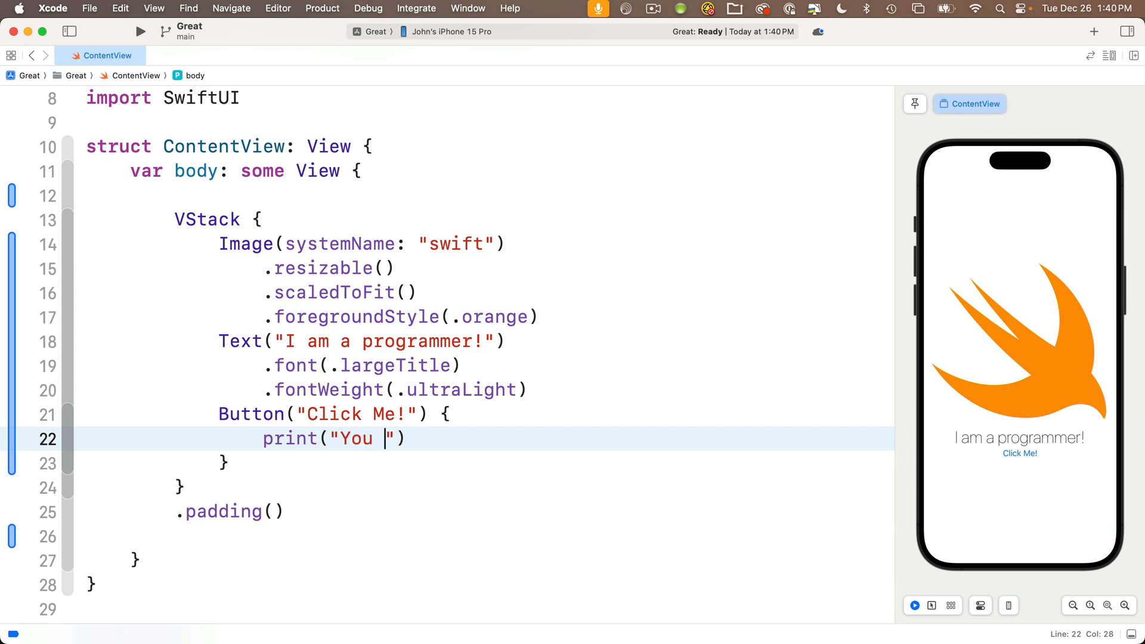
pyautogui.write('Clicked Me!')
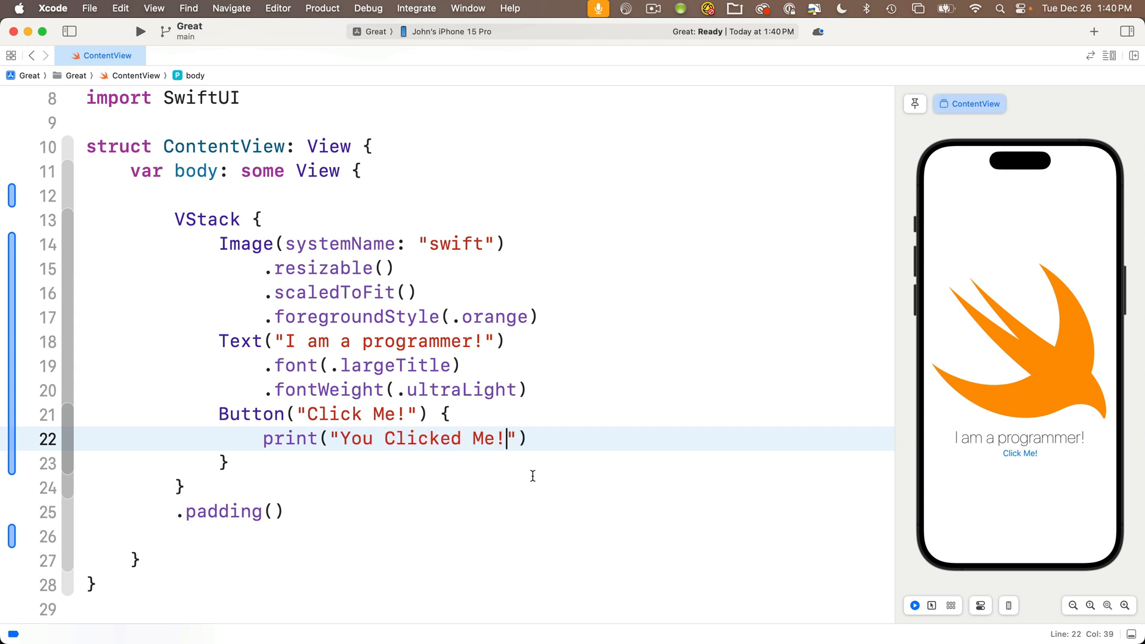
pyautogui.moveTo(1006, 462)
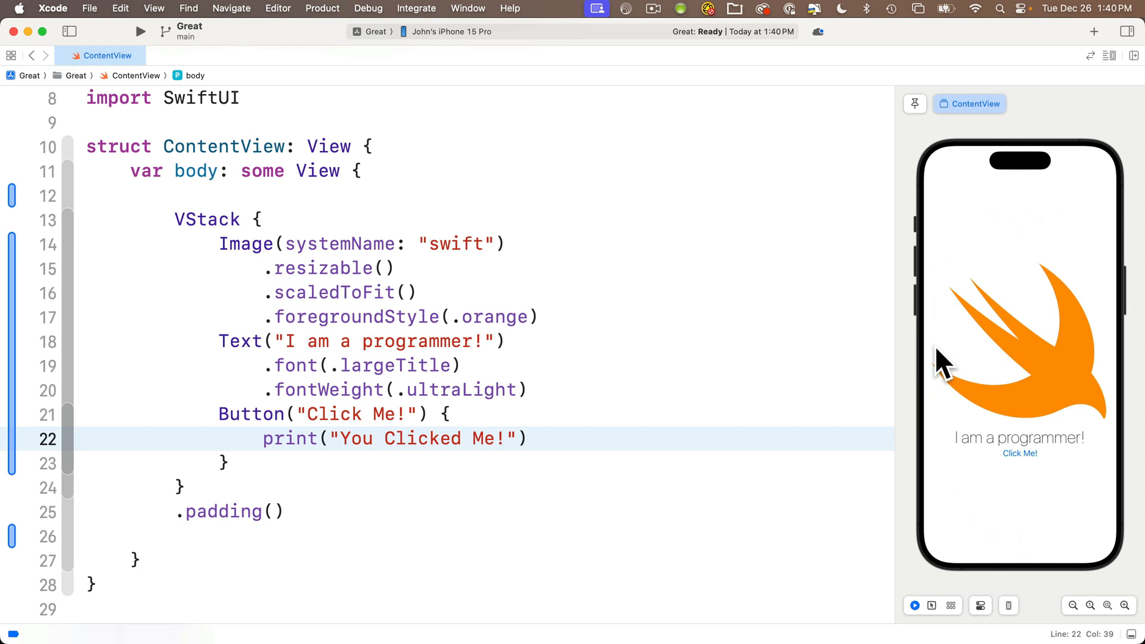
pyautogui.moveTo(967, 476)
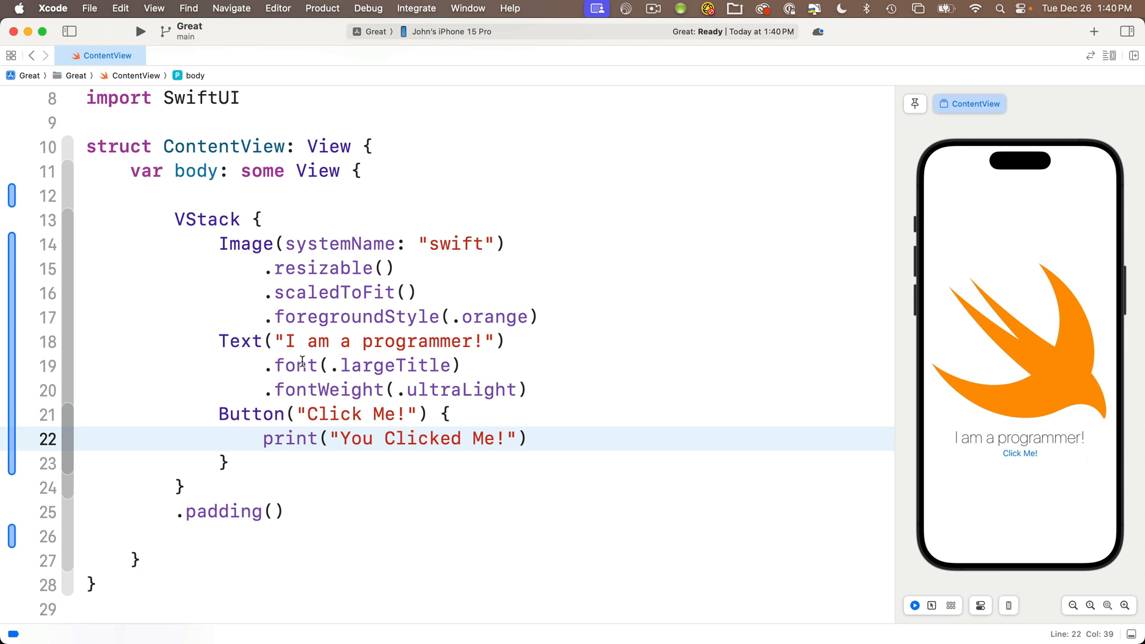
pyautogui.moveTo(934, 512)
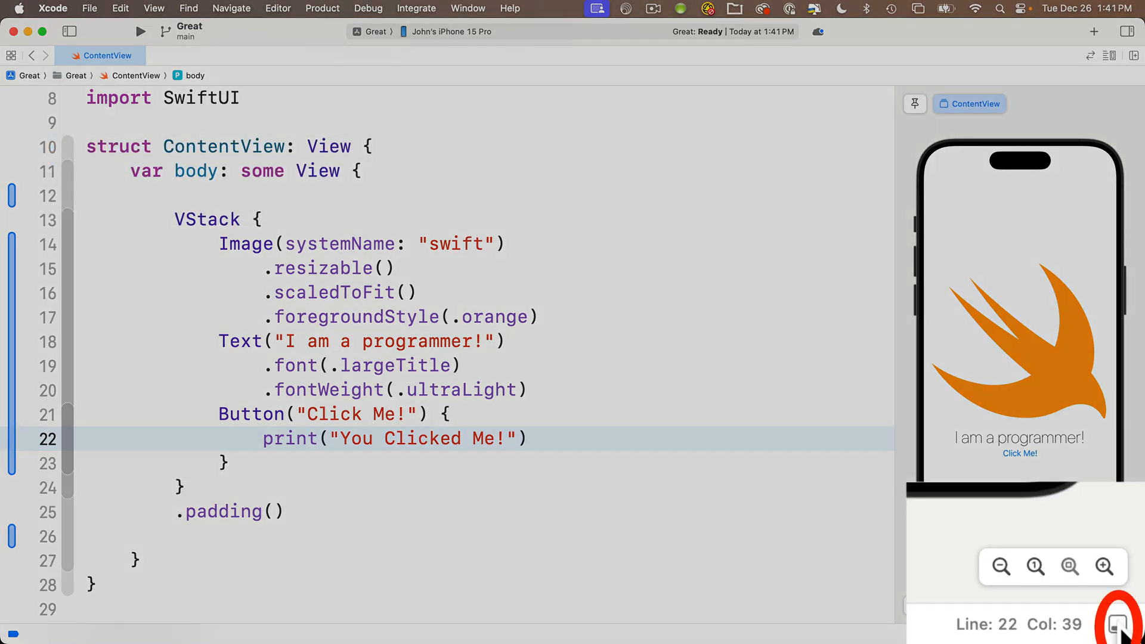
pyautogui.moveTo(1116, 625)
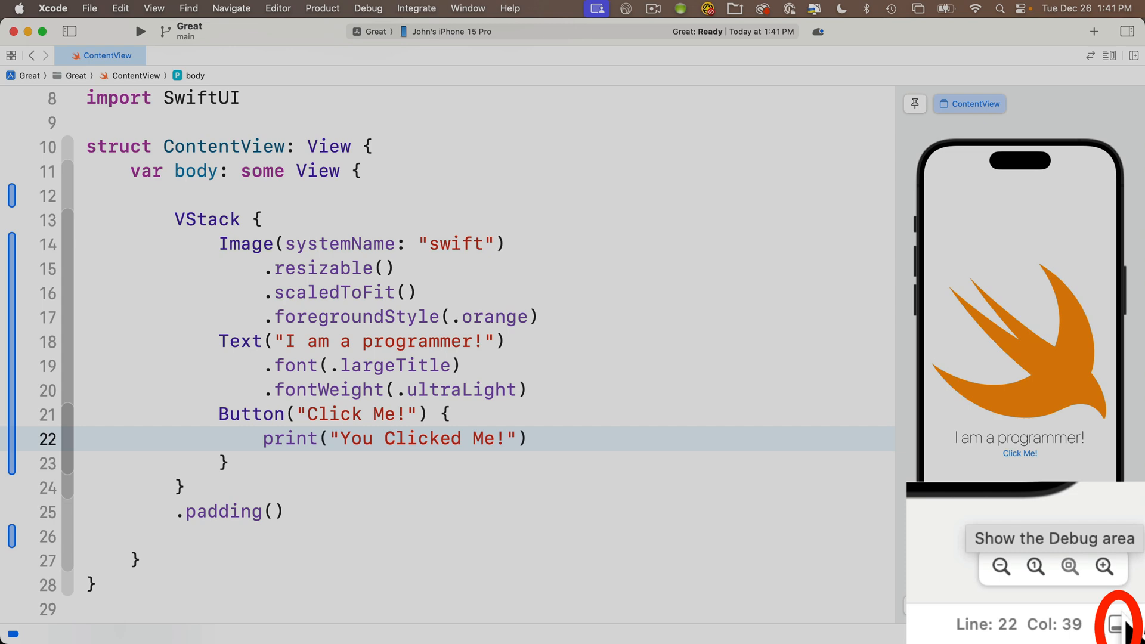
# Show the debug console and tap Click Me! twice in the live preview
pyautogui.click(1109, 630)
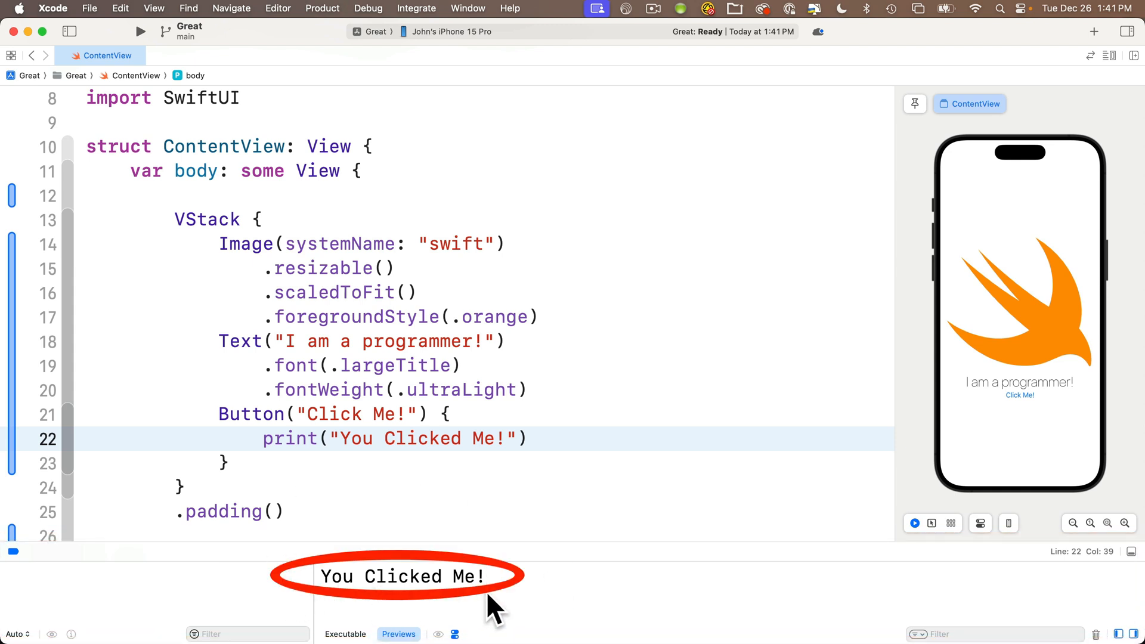
pyautogui.moveTo(1021, 610)
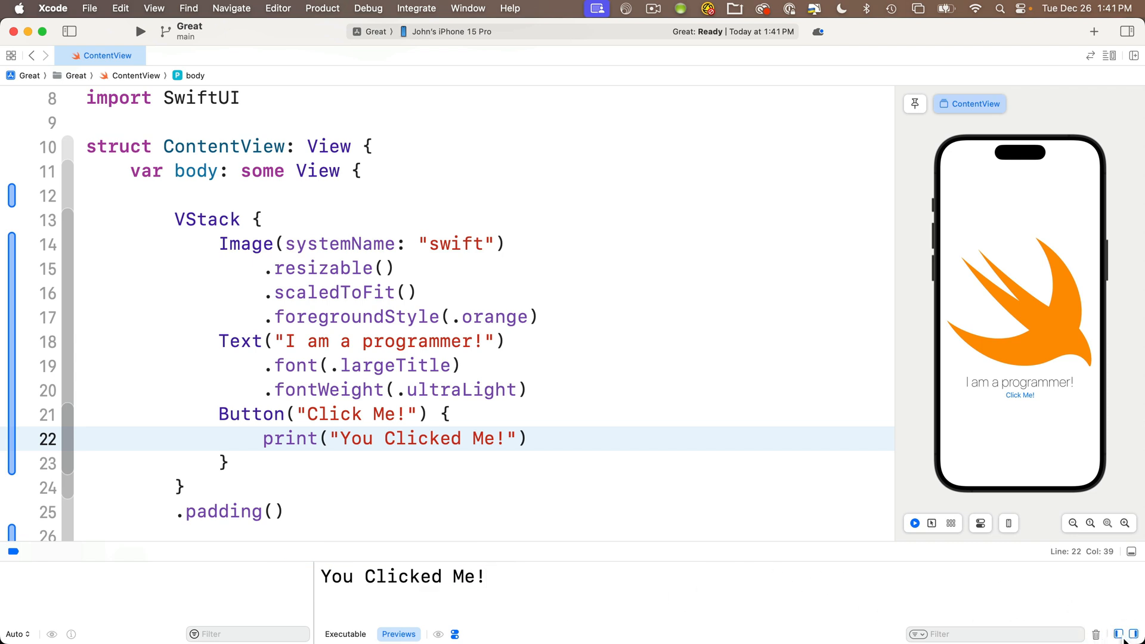
pyautogui.moveTo(1128, 634)
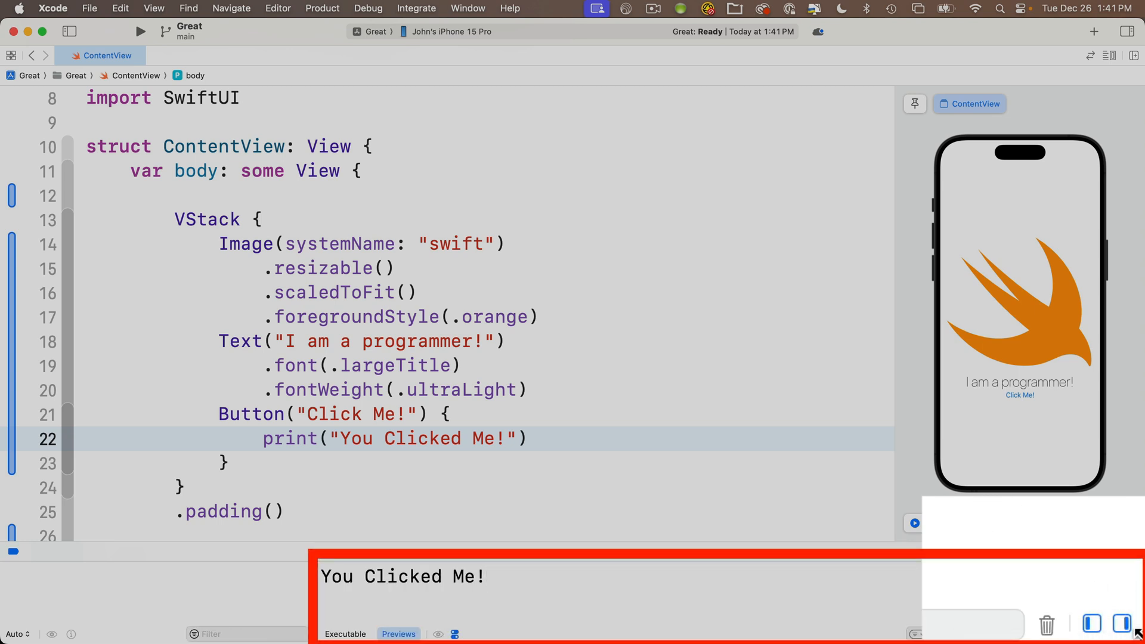
pyautogui.moveTo(410, 634)
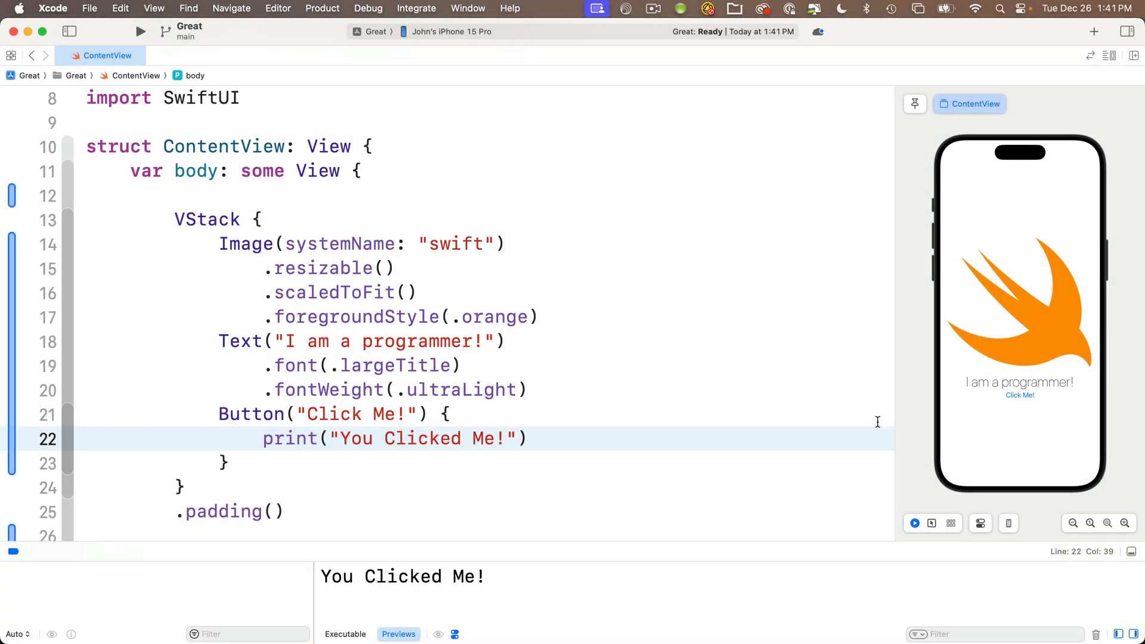
pyautogui.click(1019, 396)
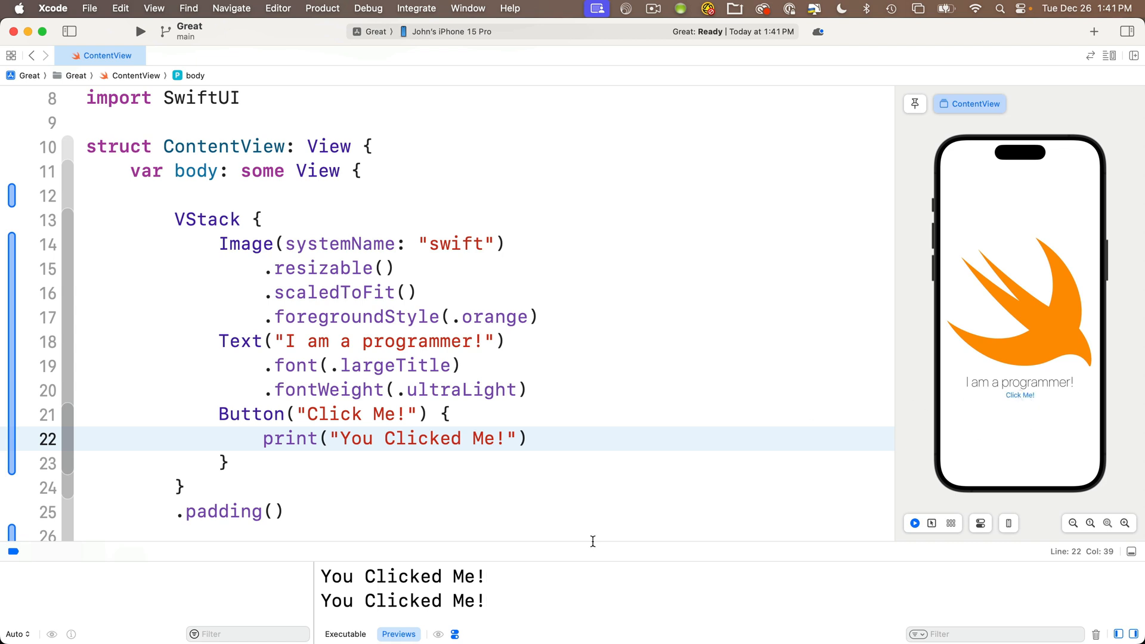
pyautogui.moveTo(1027, 415)
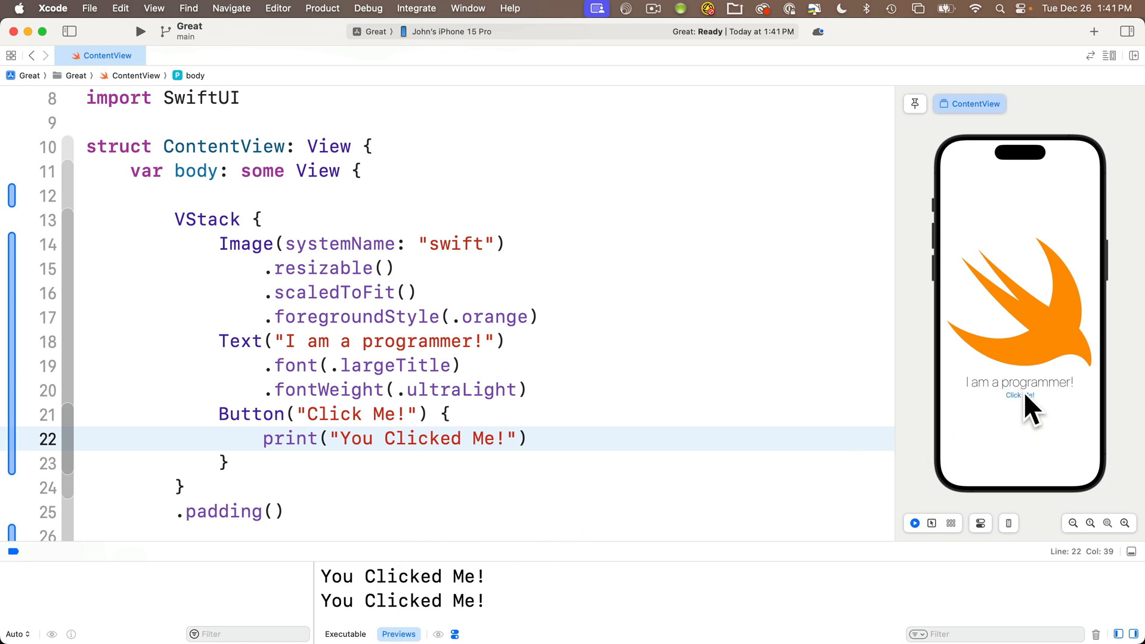
pyautogui.click(1019, 396)
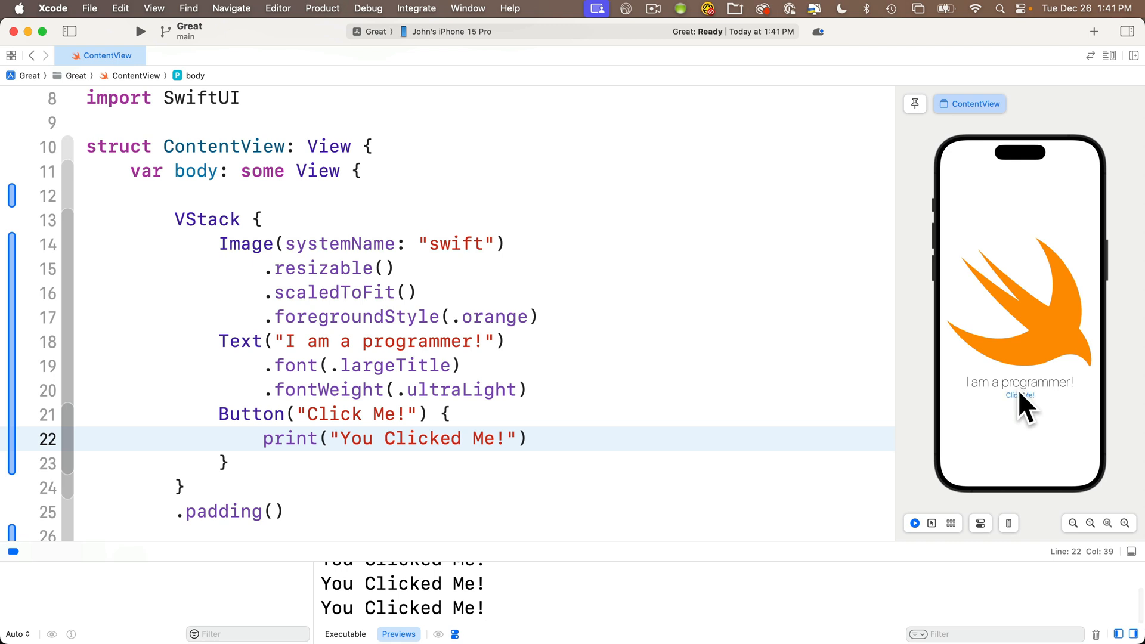
pyautogui.moveTo(505, 597)
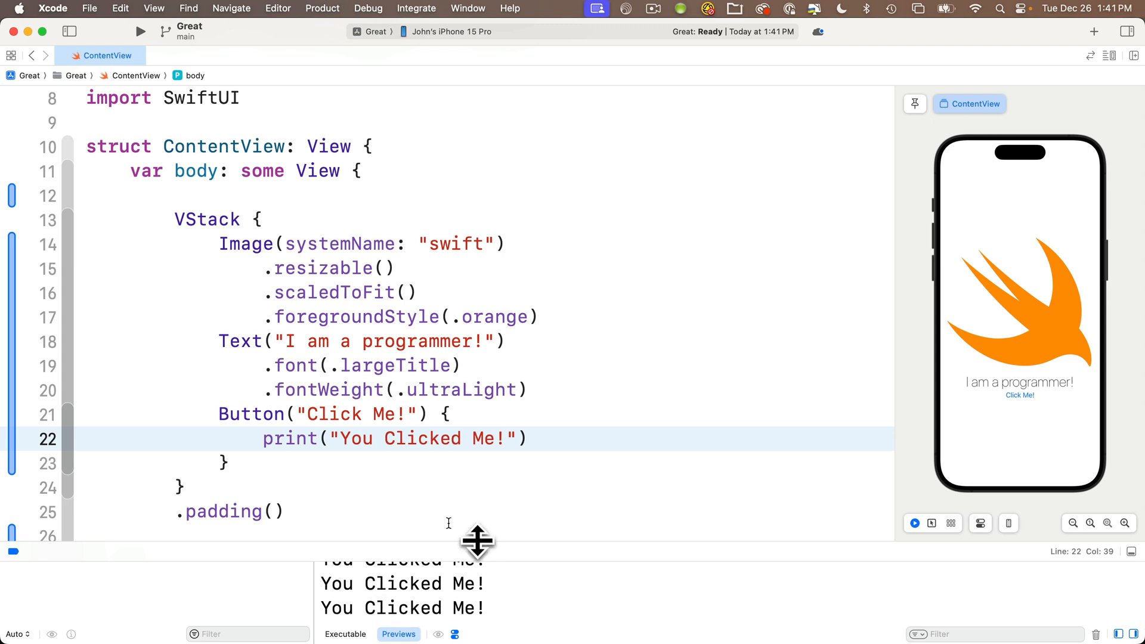
pyautogui.moveTo(559, 614)
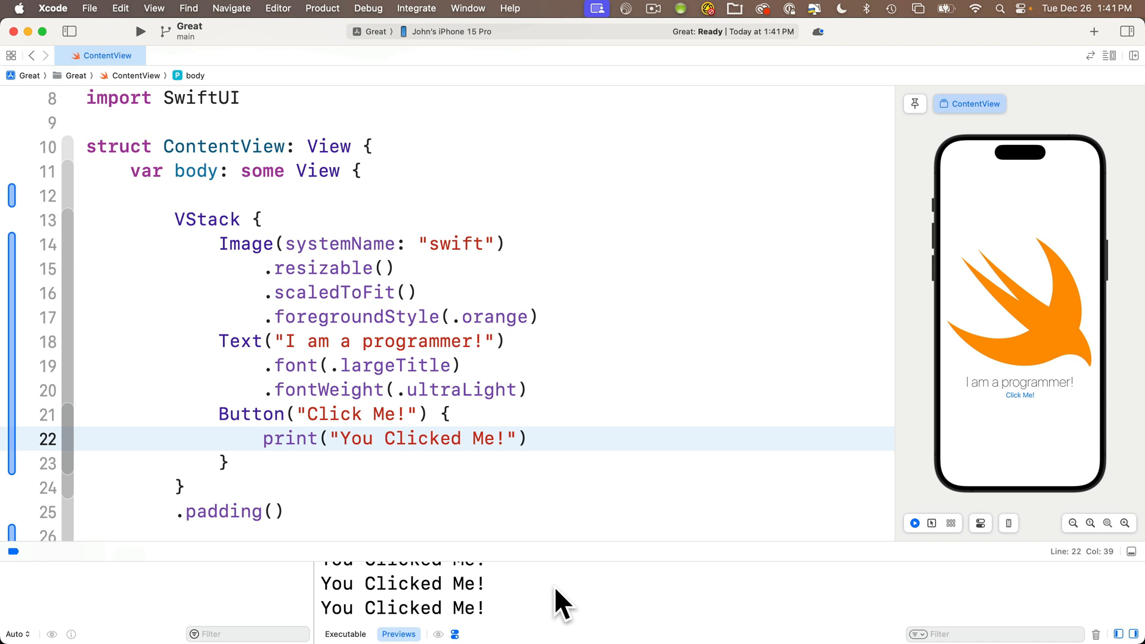
# Clear the console, change the printed message to "Ouch!", and tap Click Me!
pyautogui.press('cmd+k')
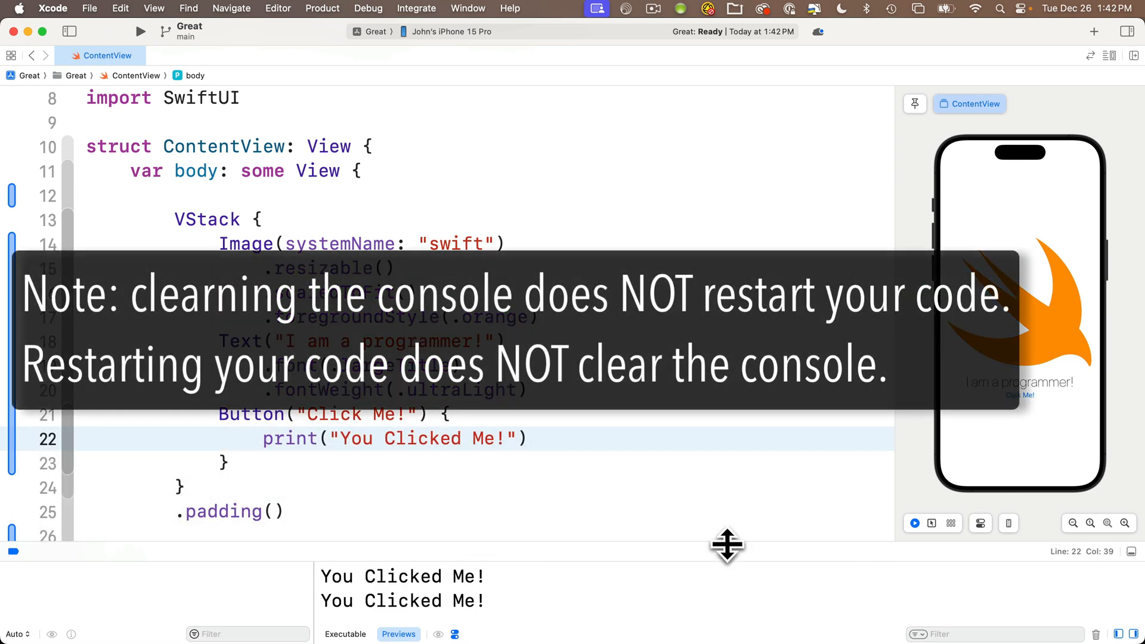
pyautogui.click(915, 523)
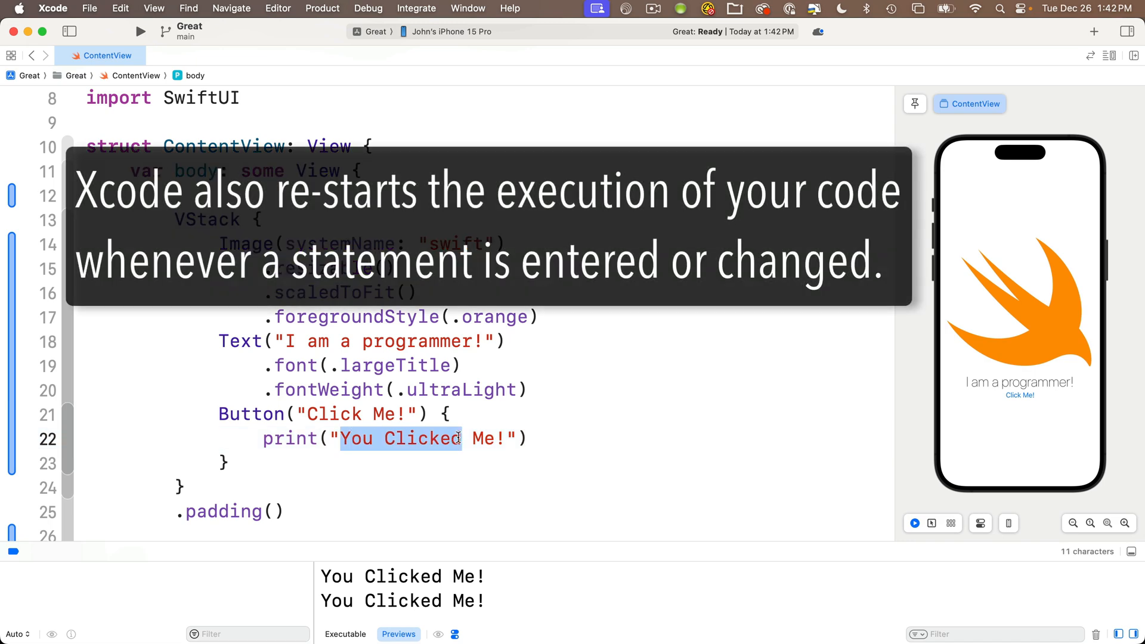
pyautogui.write('Ouch')
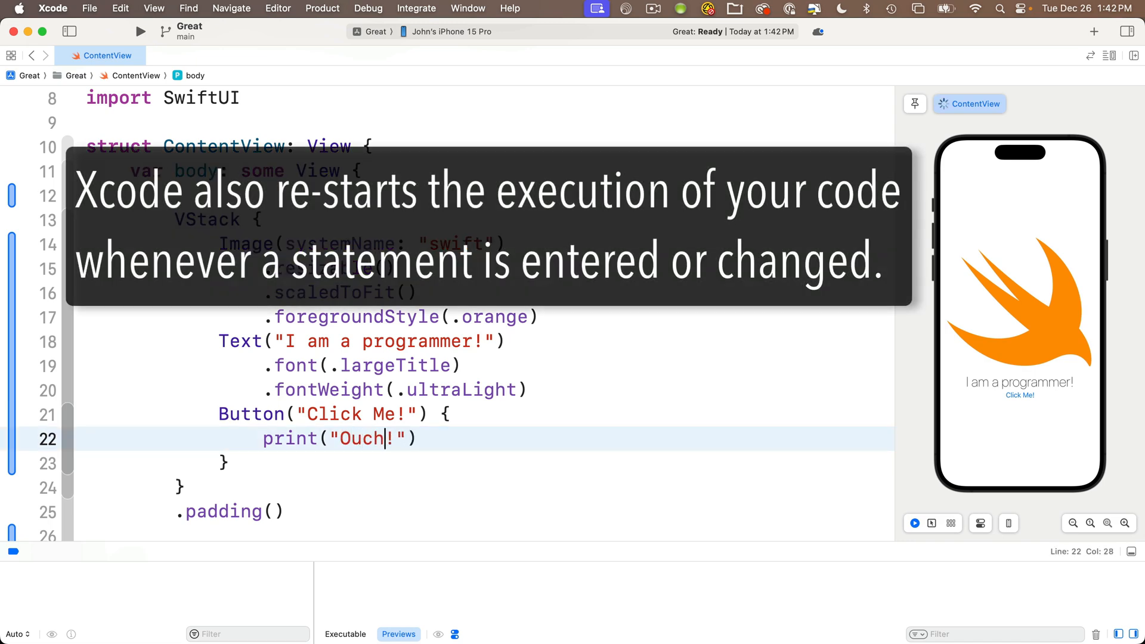
pyautogui.click(1019, 395)
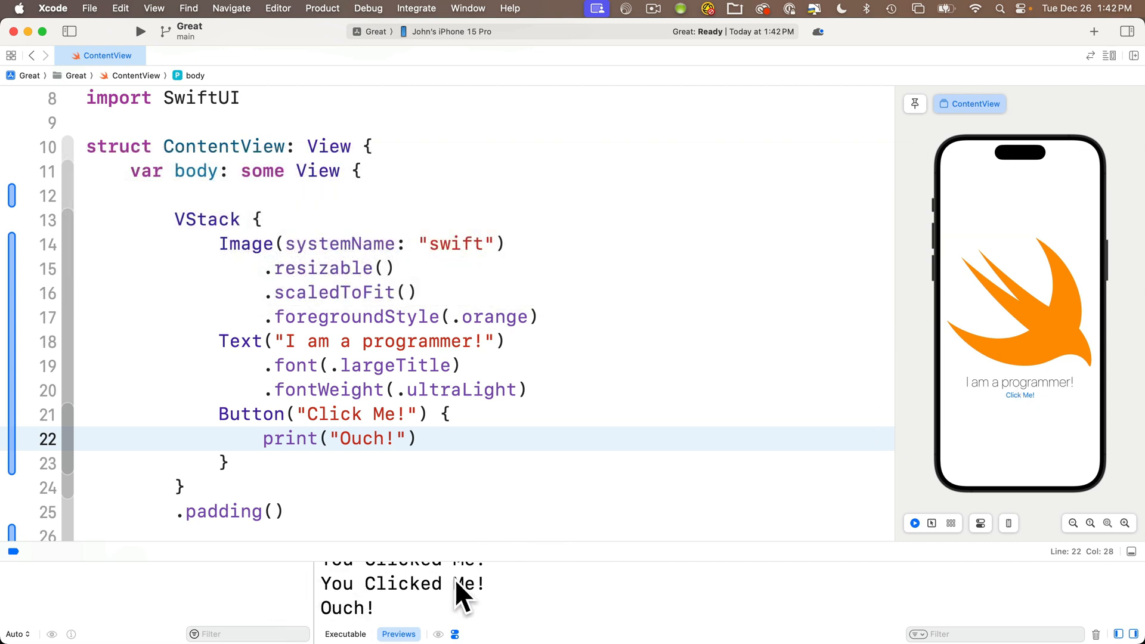
pyautogui.moveTo(577, 591)
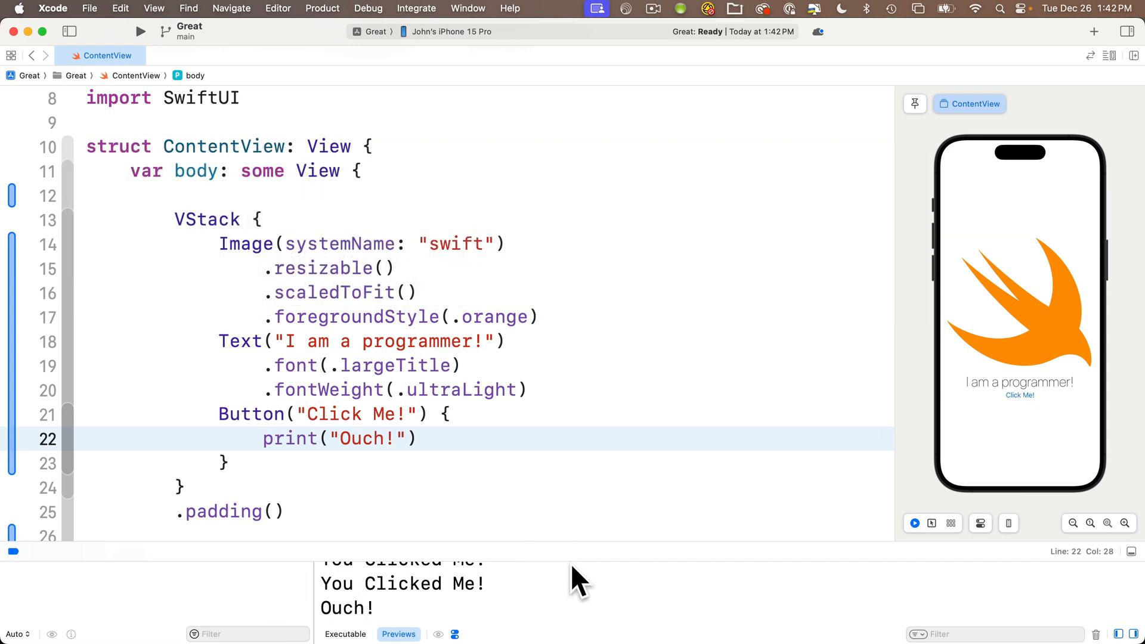
pyautogui.moveTo(628, 591)
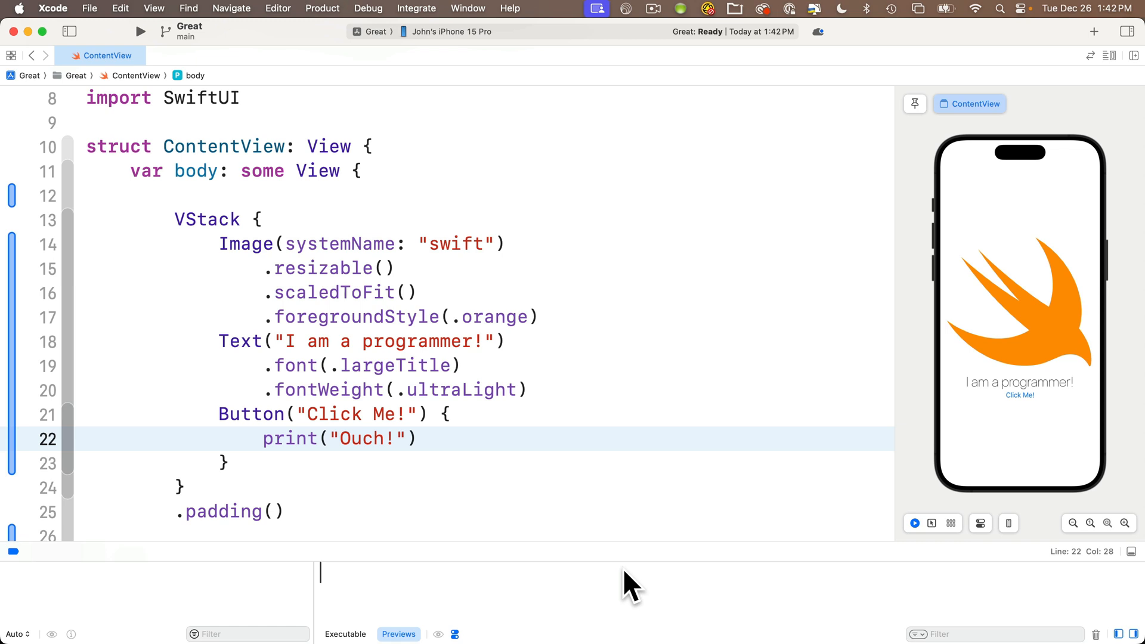
pyautogui.moveTo(421, 467)
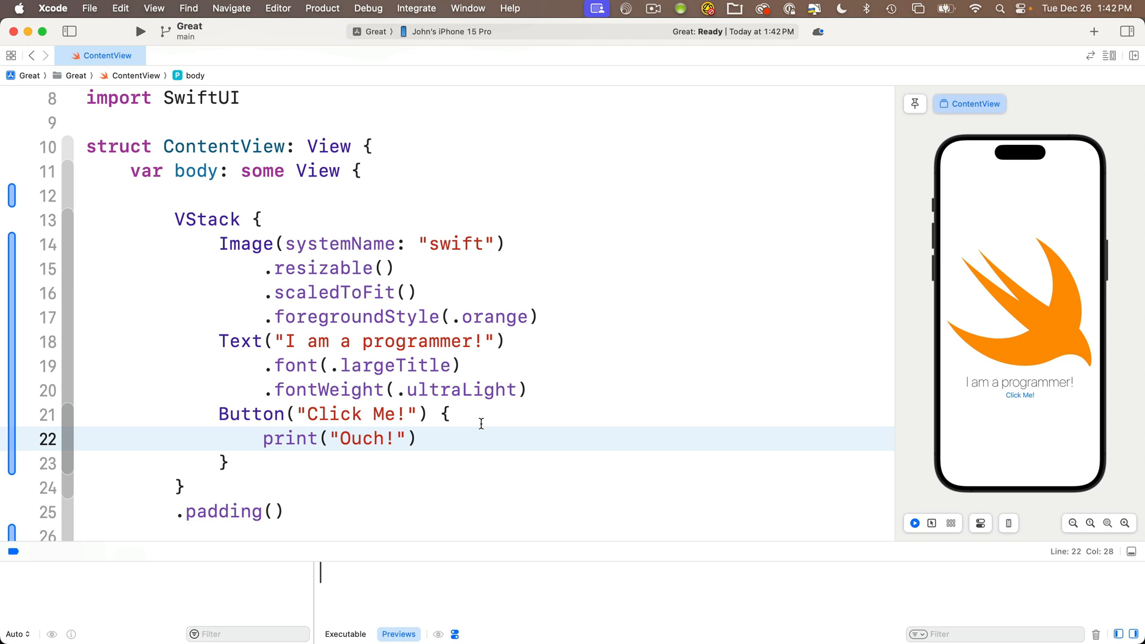
pyautogui.moveTo(980, 524)
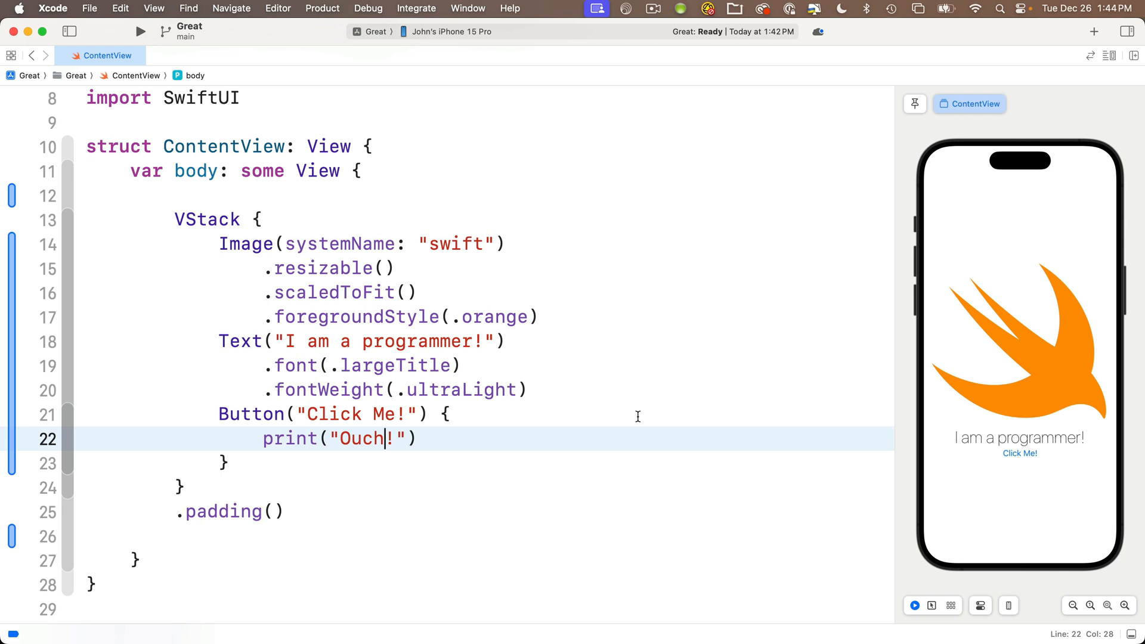
pyautogui.moveTo(553, 429)
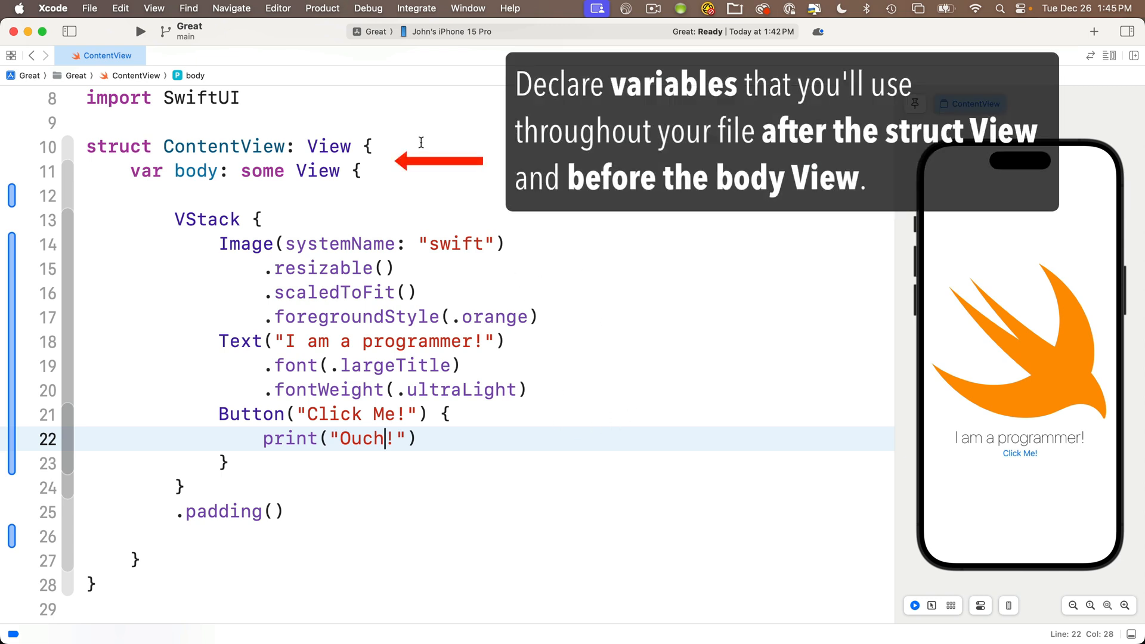
pyautogui.moveTo(393, 151)
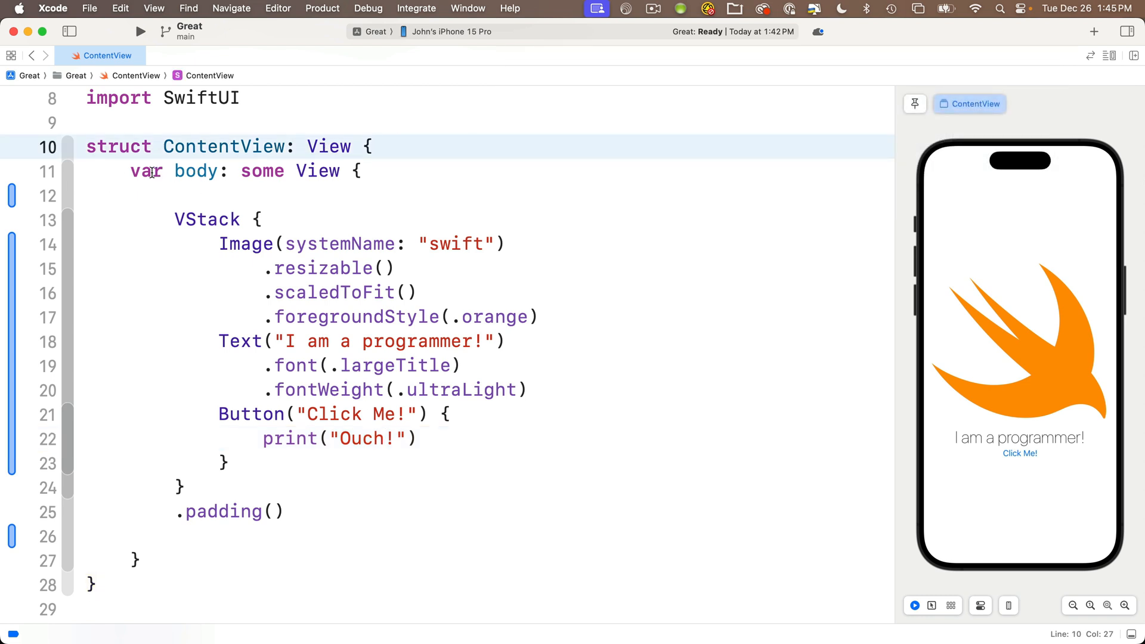
pyautogui.moveTo(298, 209)
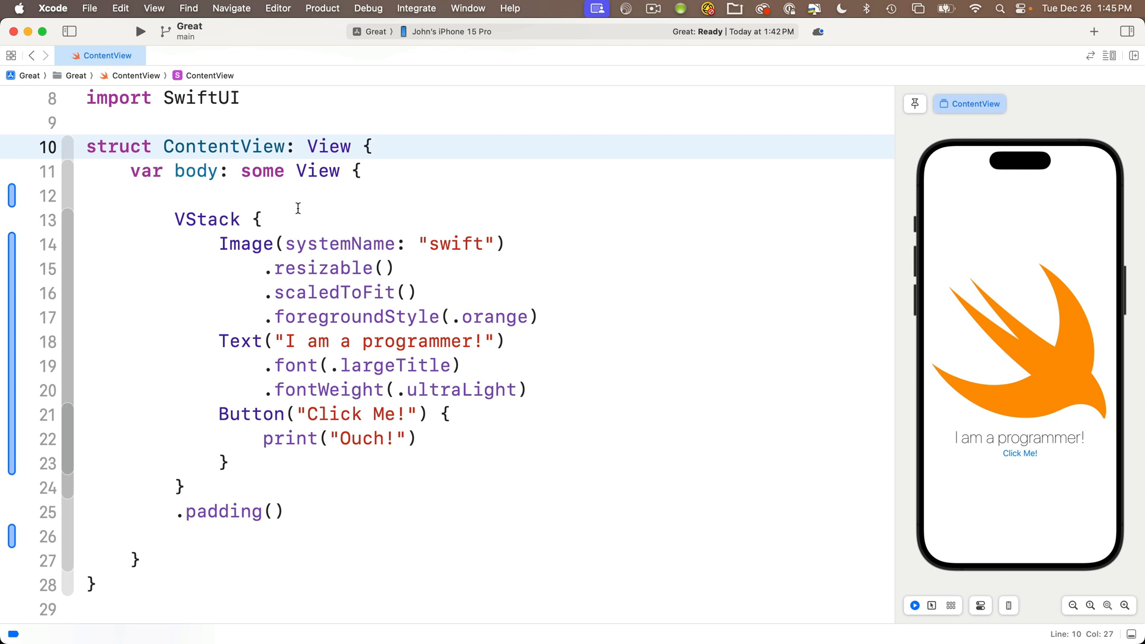
pyautogui.moveTo(349, 198)
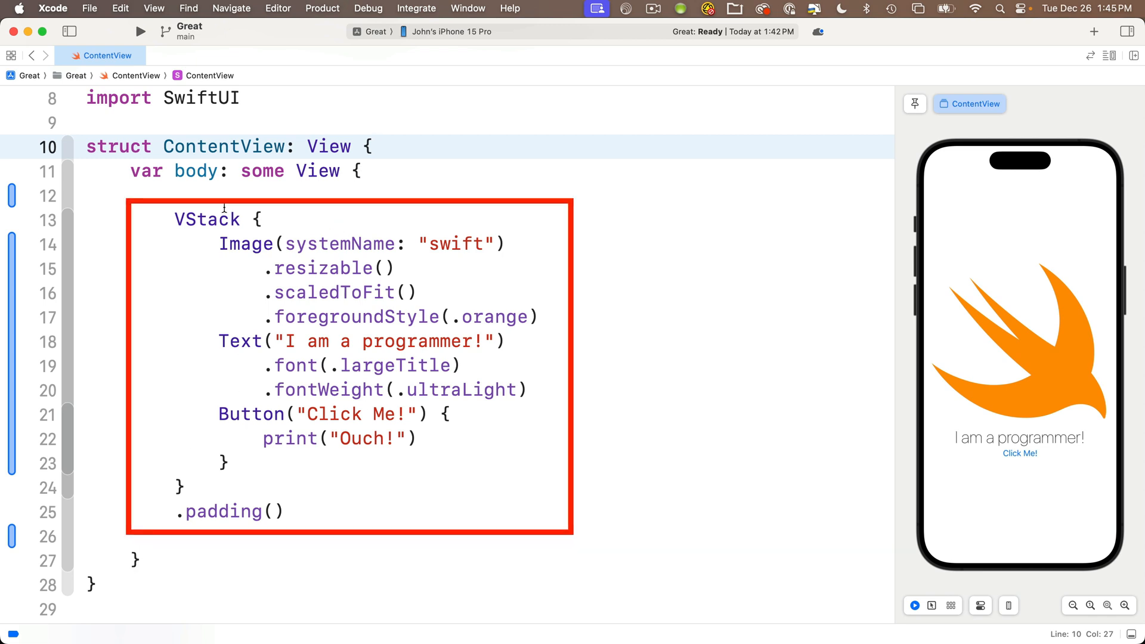
# Add a blank line after 'struct ContentView: View {', above the body property
pyautogui.moveTo(176, 219); pyautogui.dragTo(283, 511)
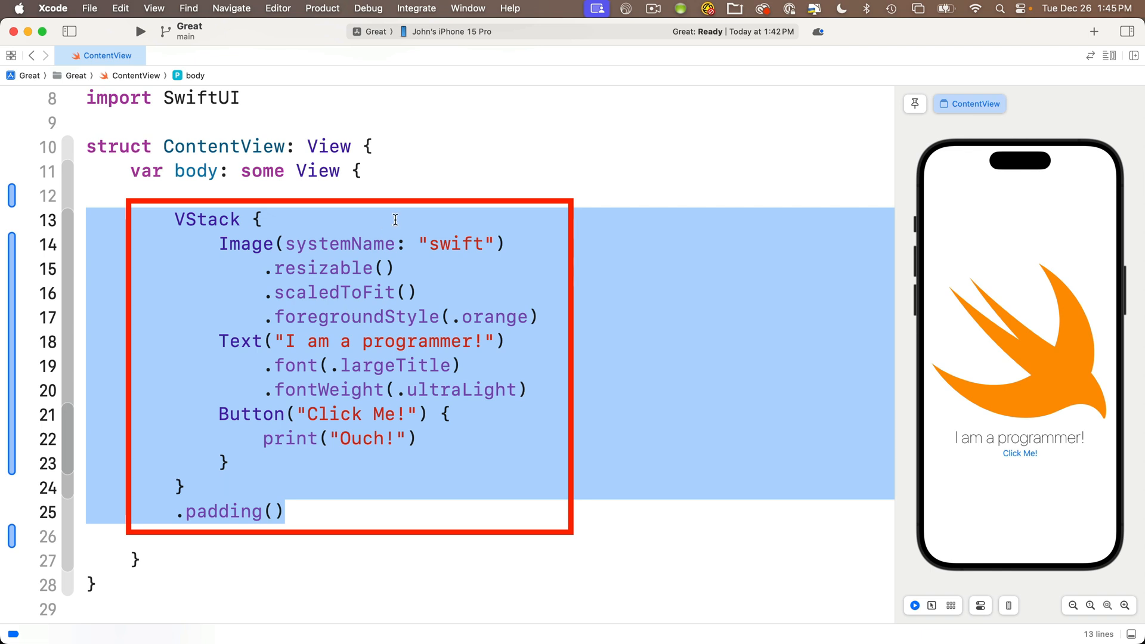
pyautogui.click(402, 147)
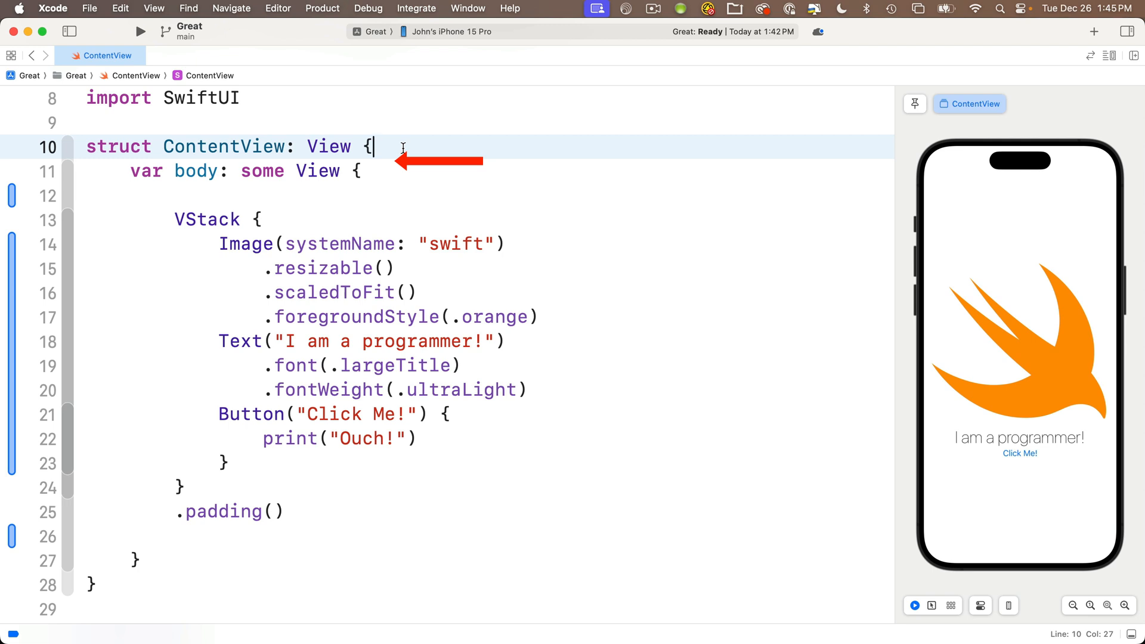
pyautogui.press('Return')
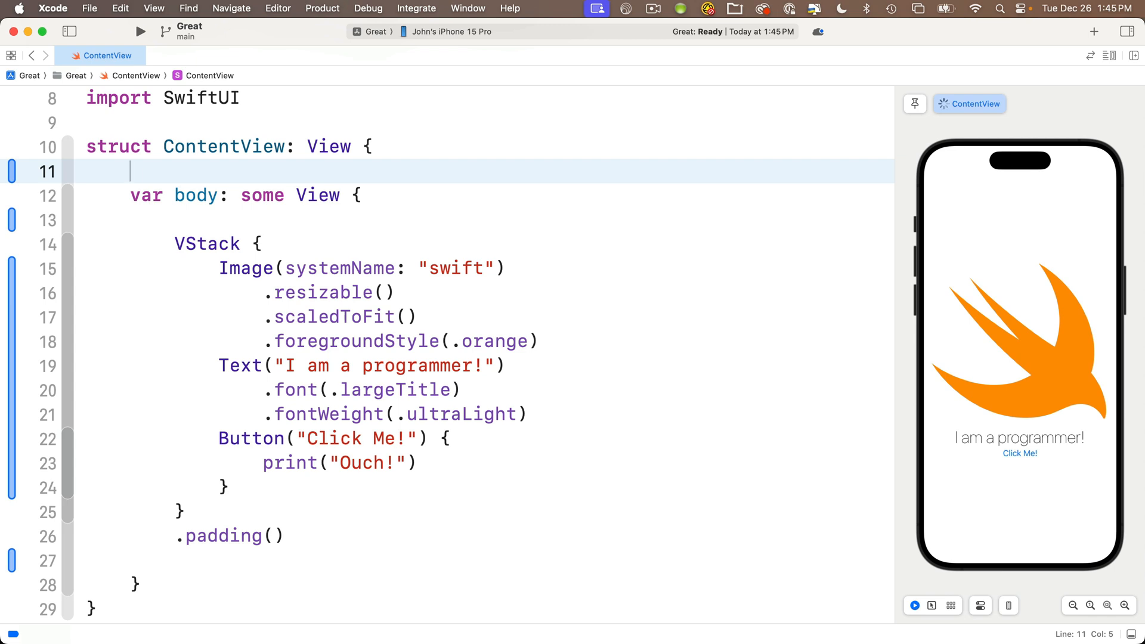
# Declare var message = "I Am A Programmer!" above the body property
pyautogui.write('var message =')
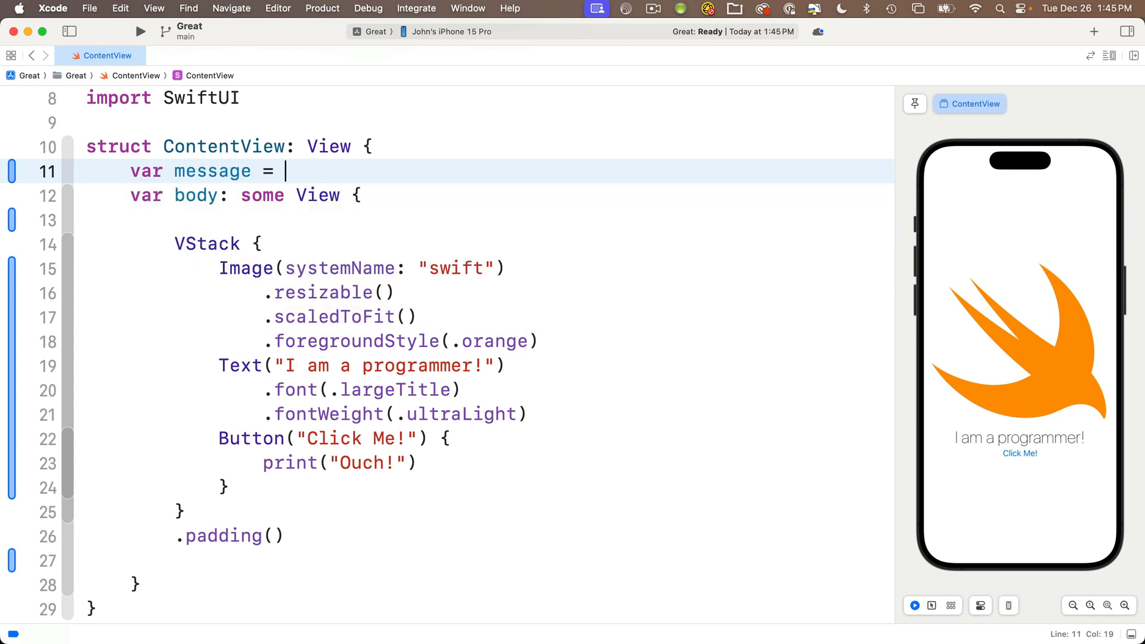
pyautogui.write('"I Am A "')
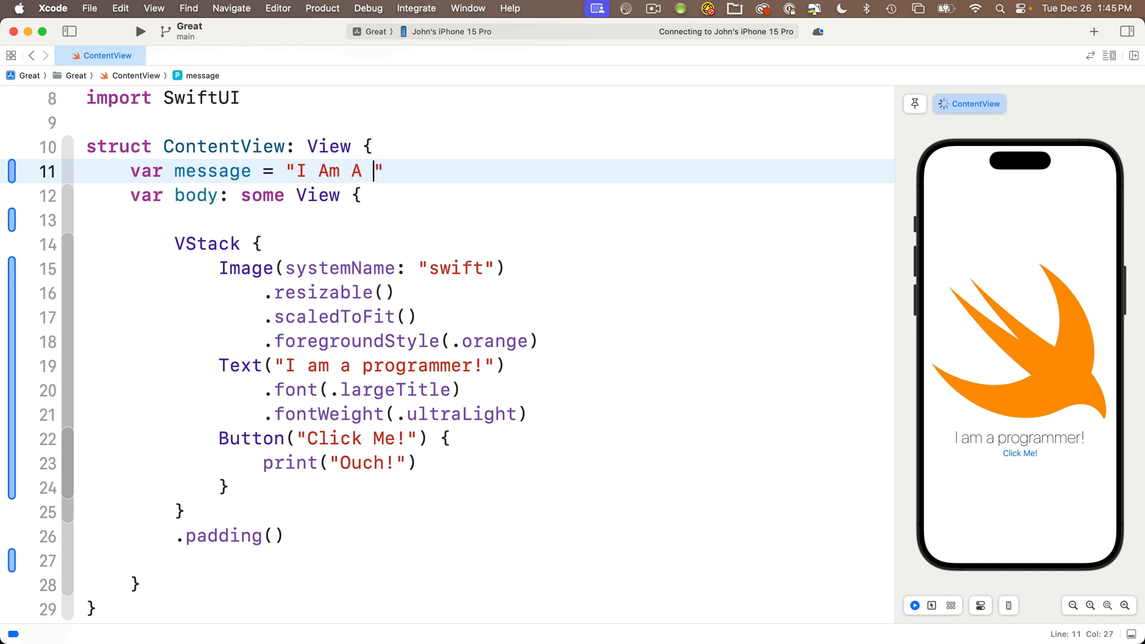
pyautogui.write('Programmer!')
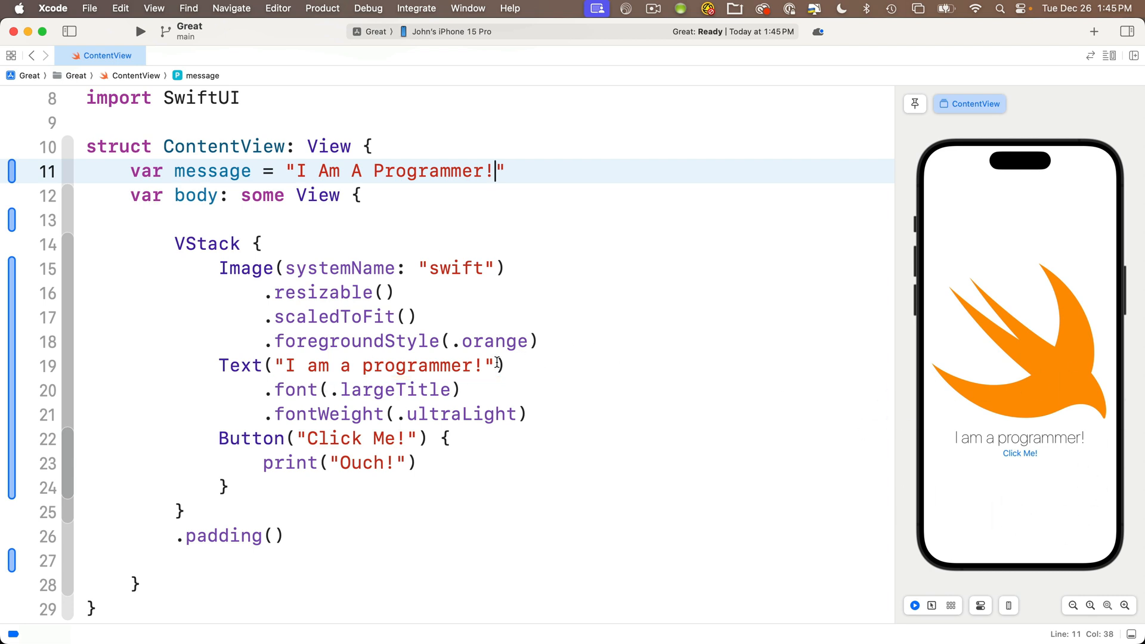
pyautogui.doubleClick(404, 366)
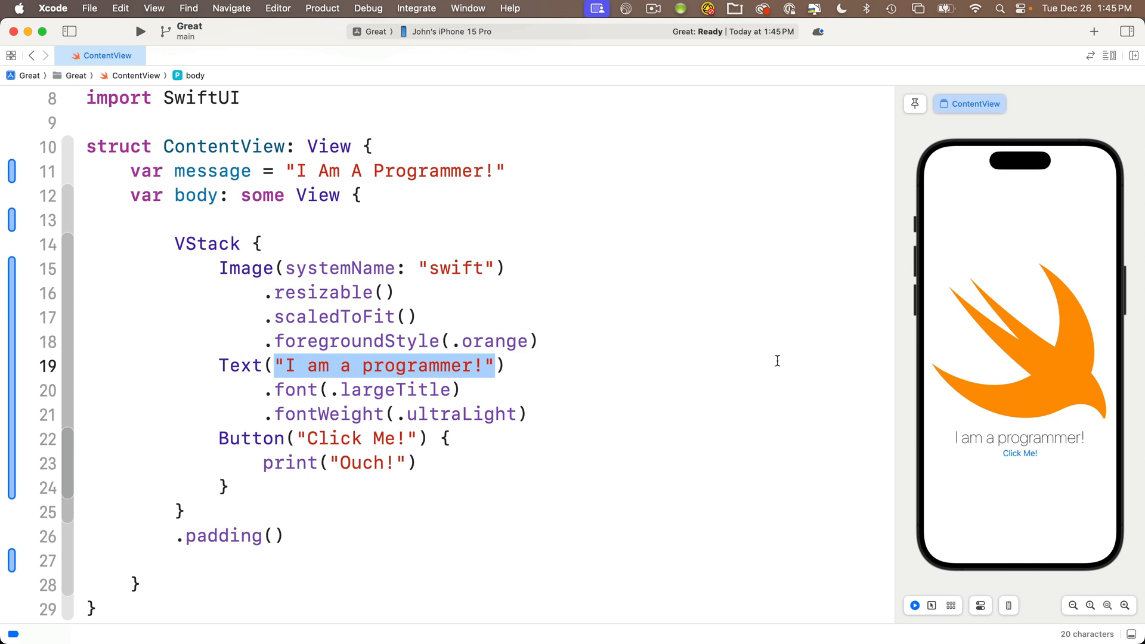
# Begin replacing the Text string with the message variable by typing 'mes'
pyautogui.write('mes)')
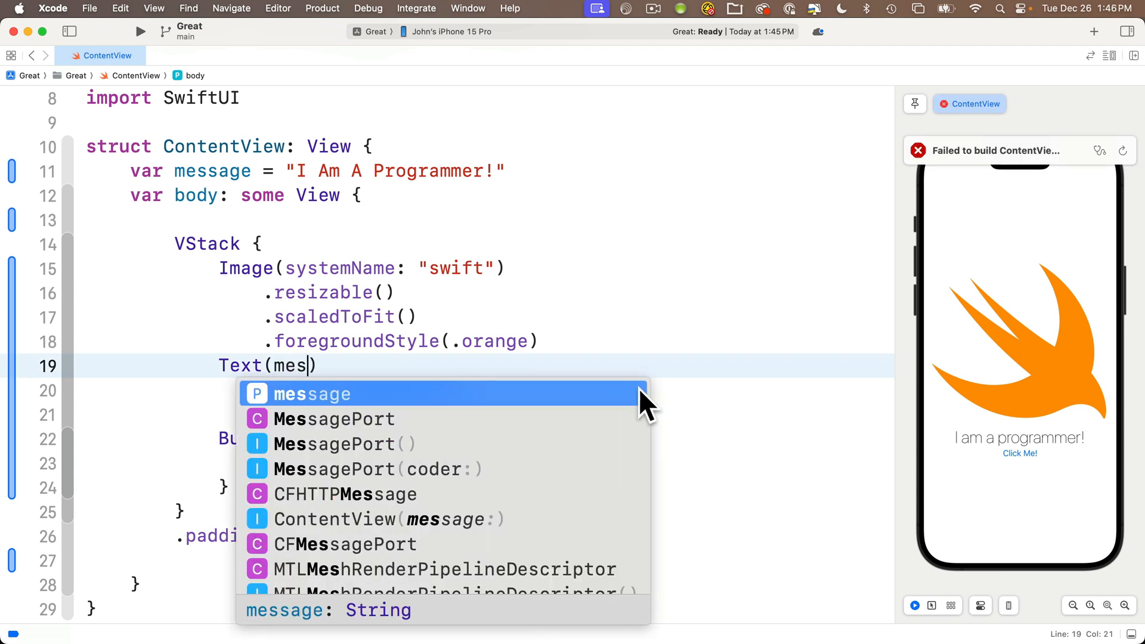
pyautogui.moveTo(354, 423)
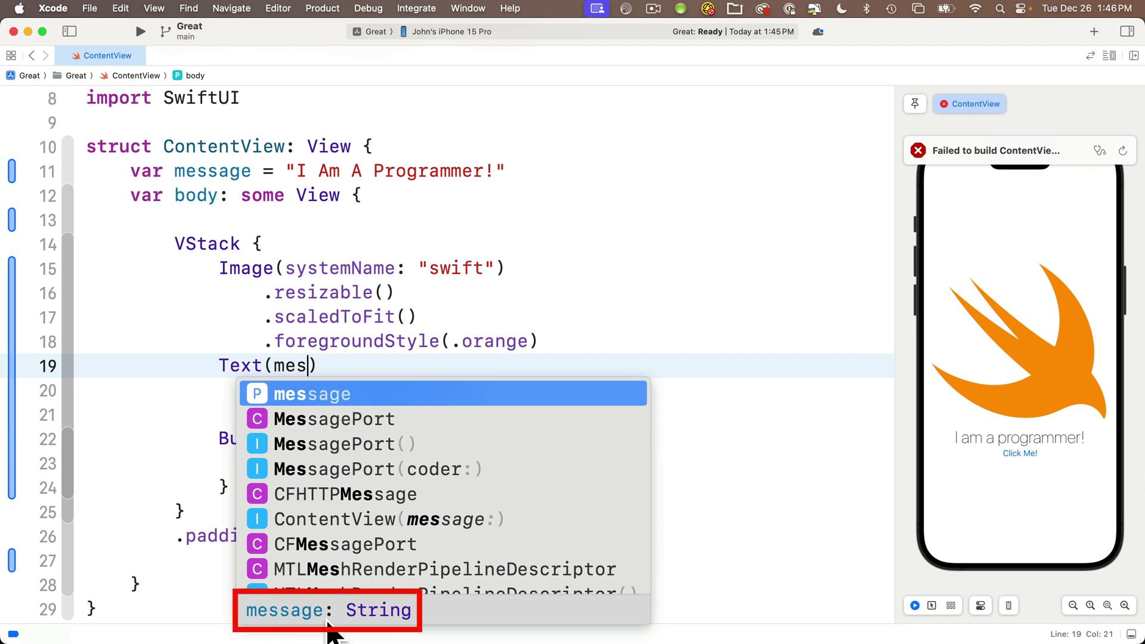
pyautogui.moveTo(374, 640)
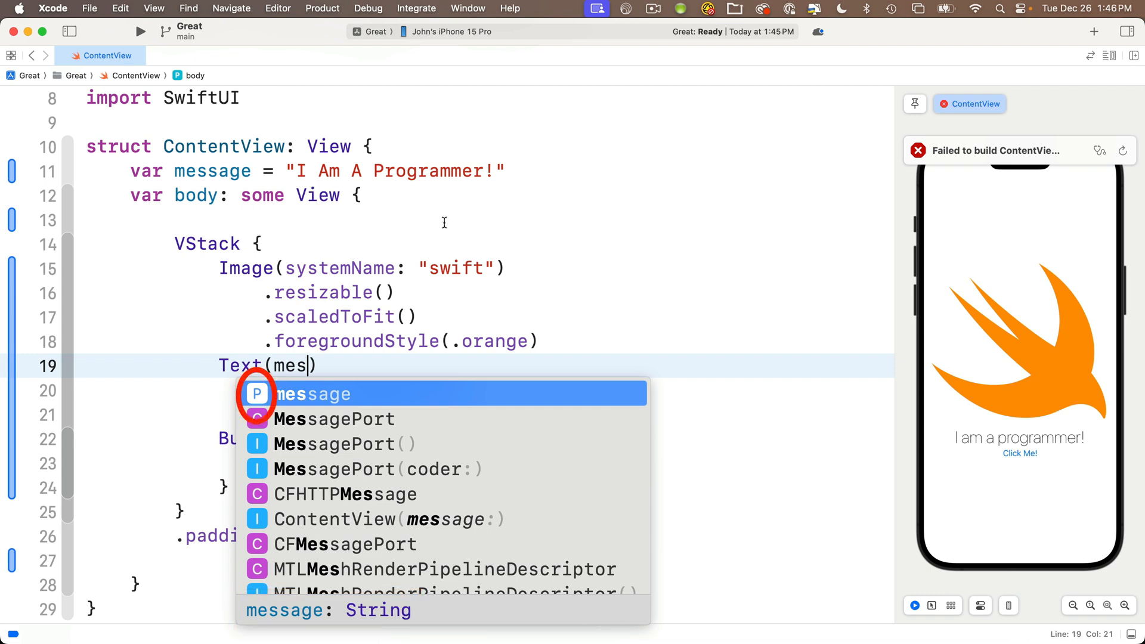
pyautogui.moveTo(329, 404)
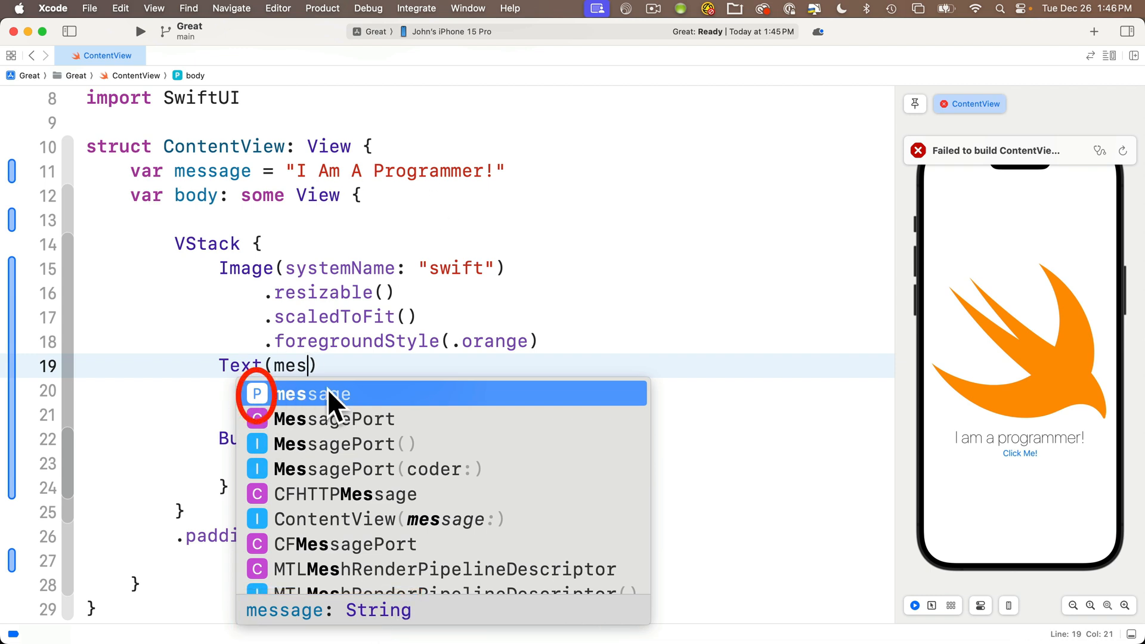
pyautogui.moveTo(438, 406)
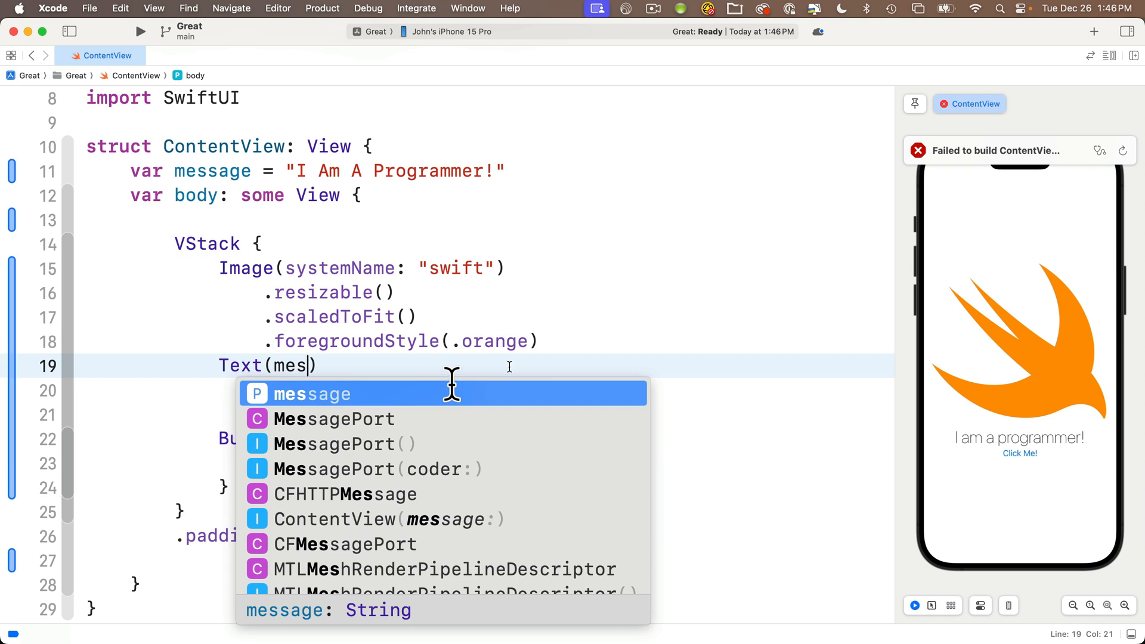
pyautogui.moveTo(1023, 197)
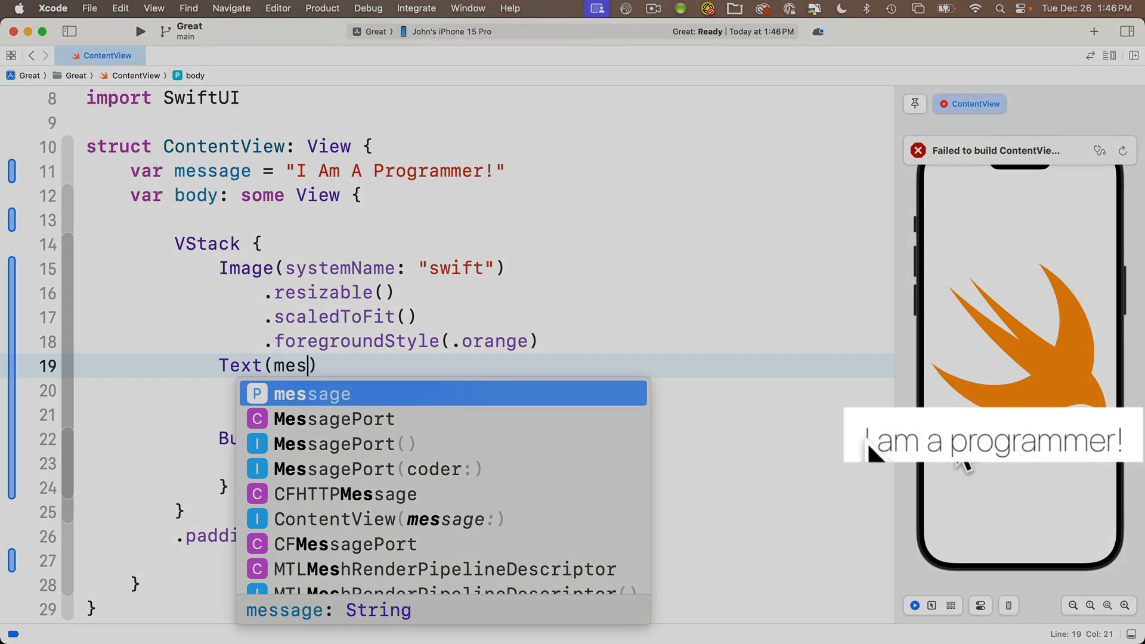
pyautogui.moveTo(1087, 474)
pyautogui.write('sage')
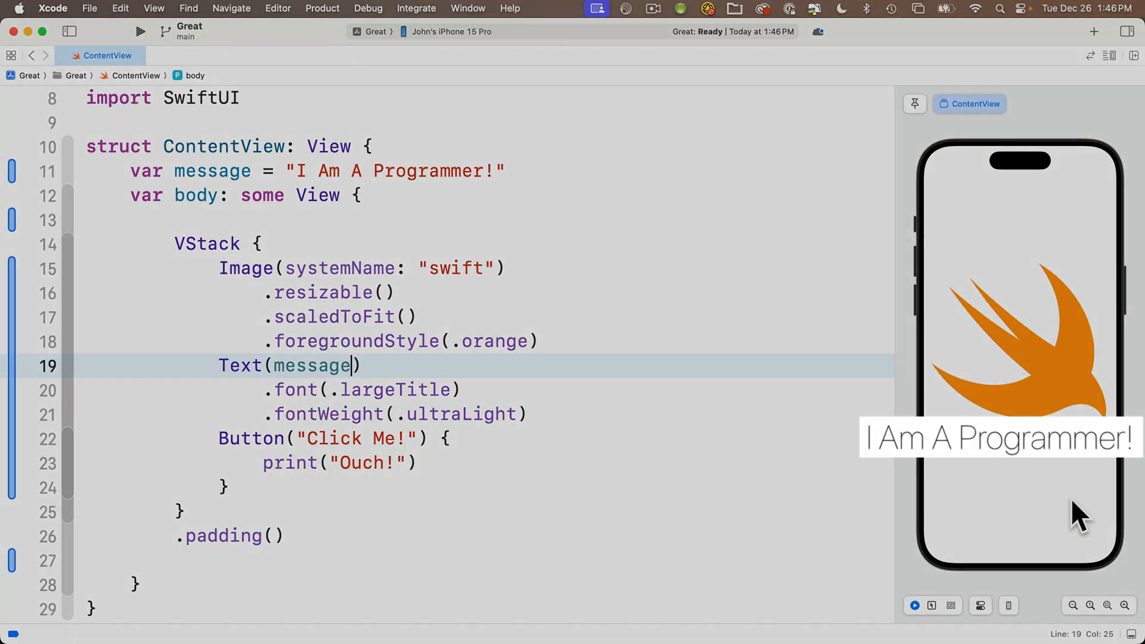
pyautogui.moveTo(1102, 478)
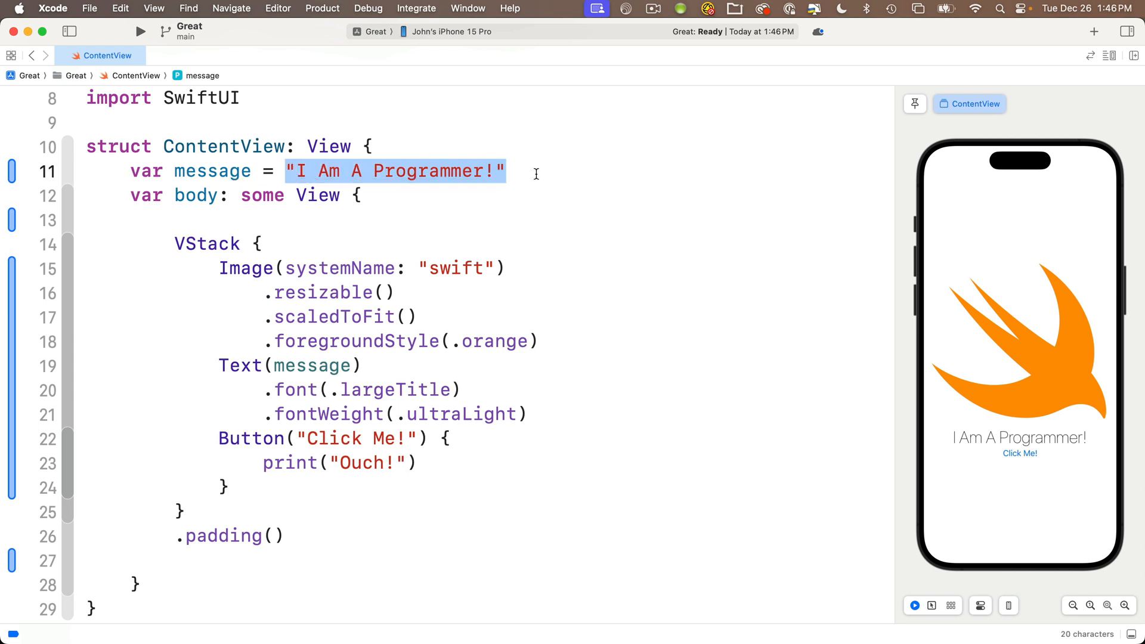
pyautogui.moveTo(241, 274)
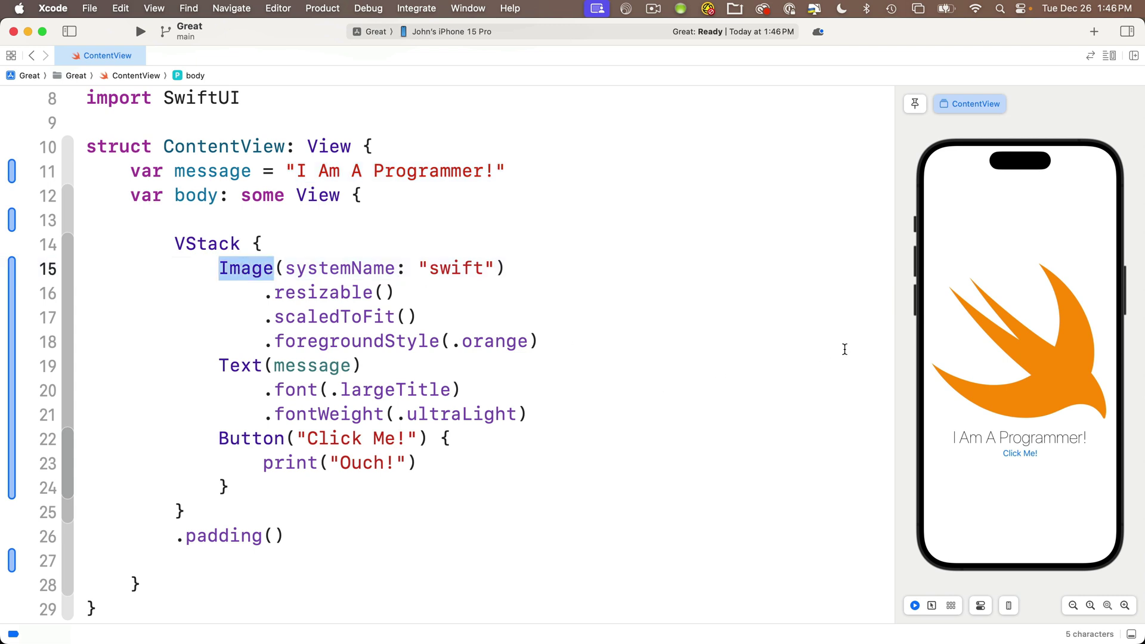
# Highlight the Image view and its resizable modifier in the code
pyautogui.doubleClick(325, 293)
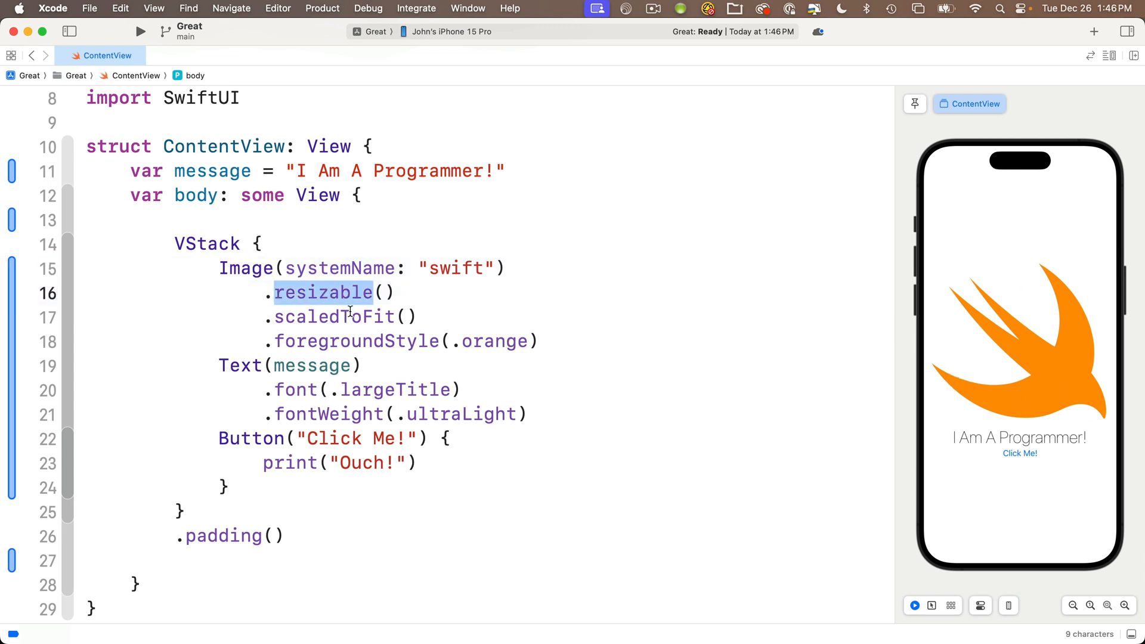
pyautogui.doubleClick(496, 341)
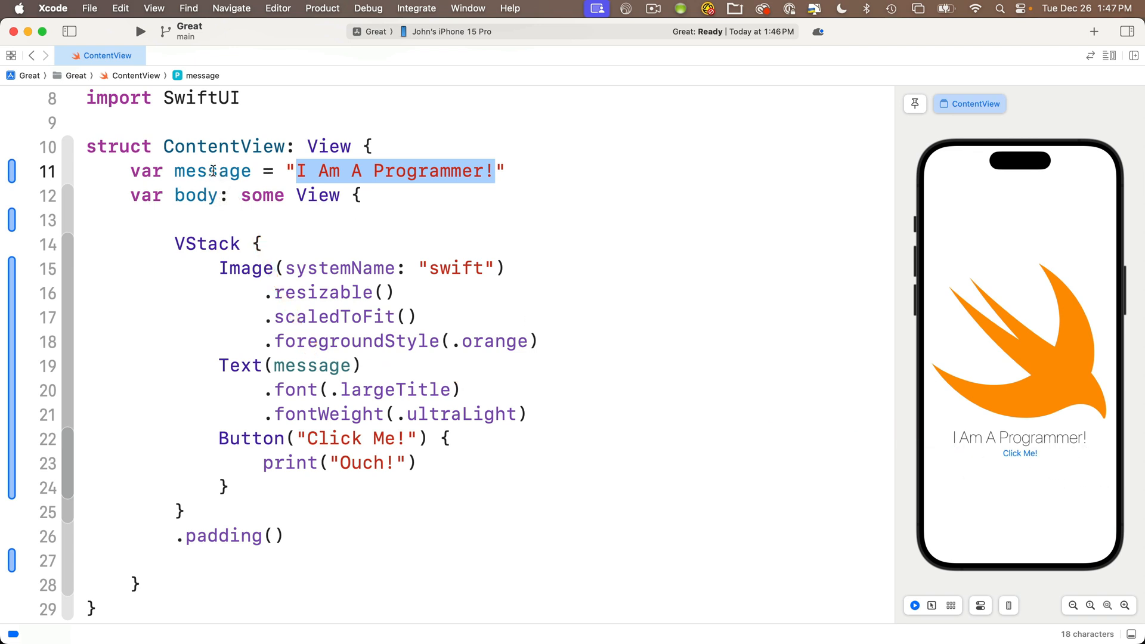
pyautogui.moveTo(296, 229)
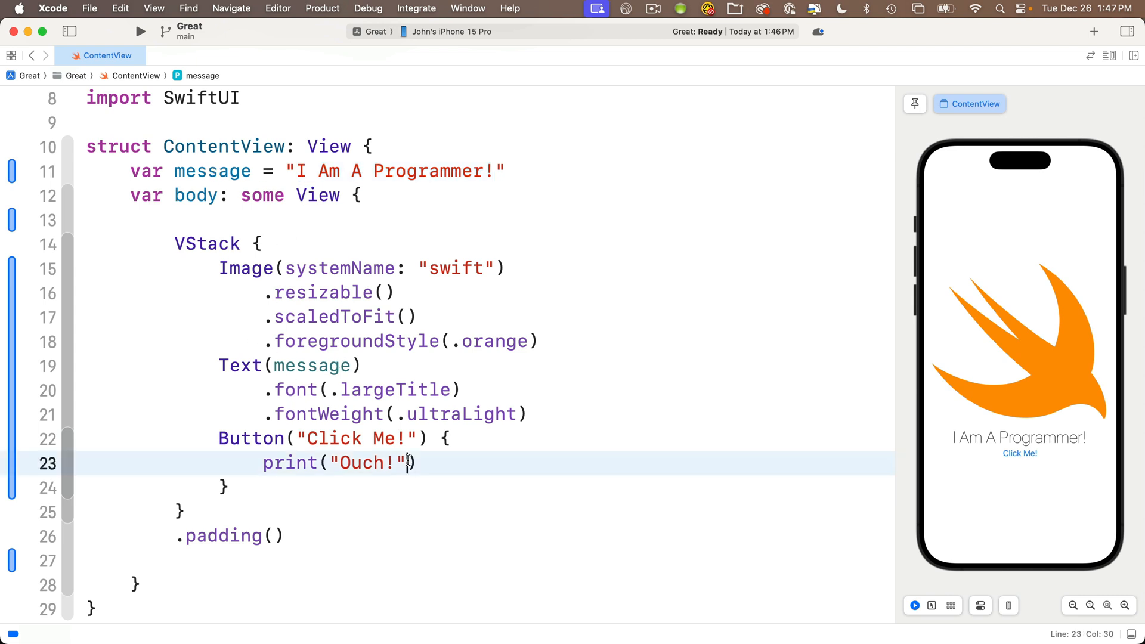
# Print message instead of "Ouch!" and tap Click Me! in the live preview
pyautogui.doubleClick(365, 463)
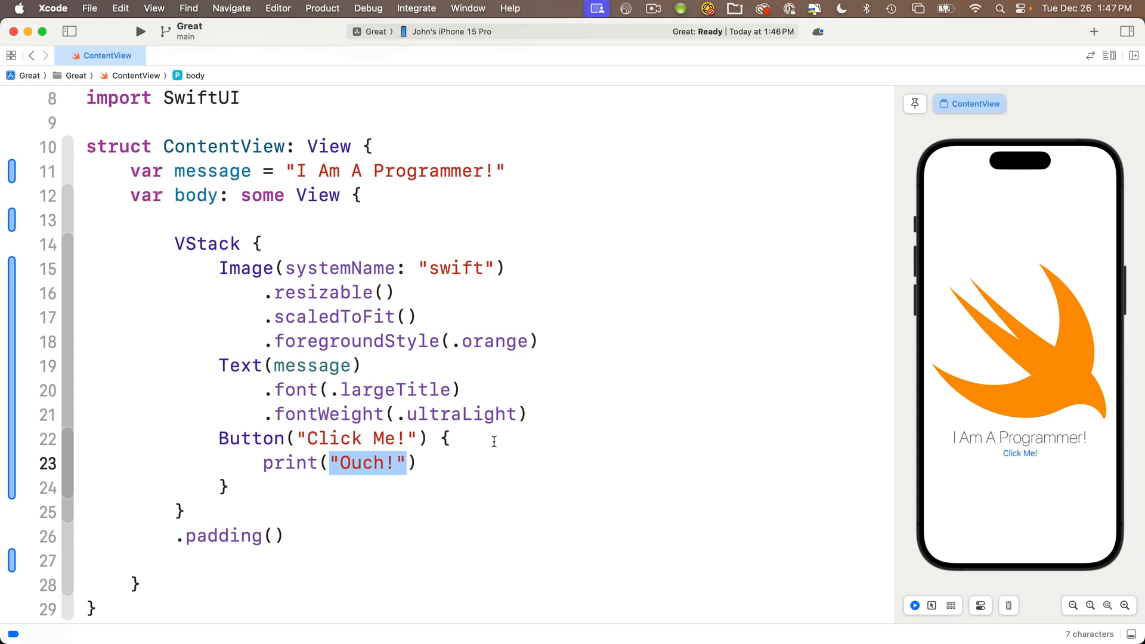
pyautogui.write('message')
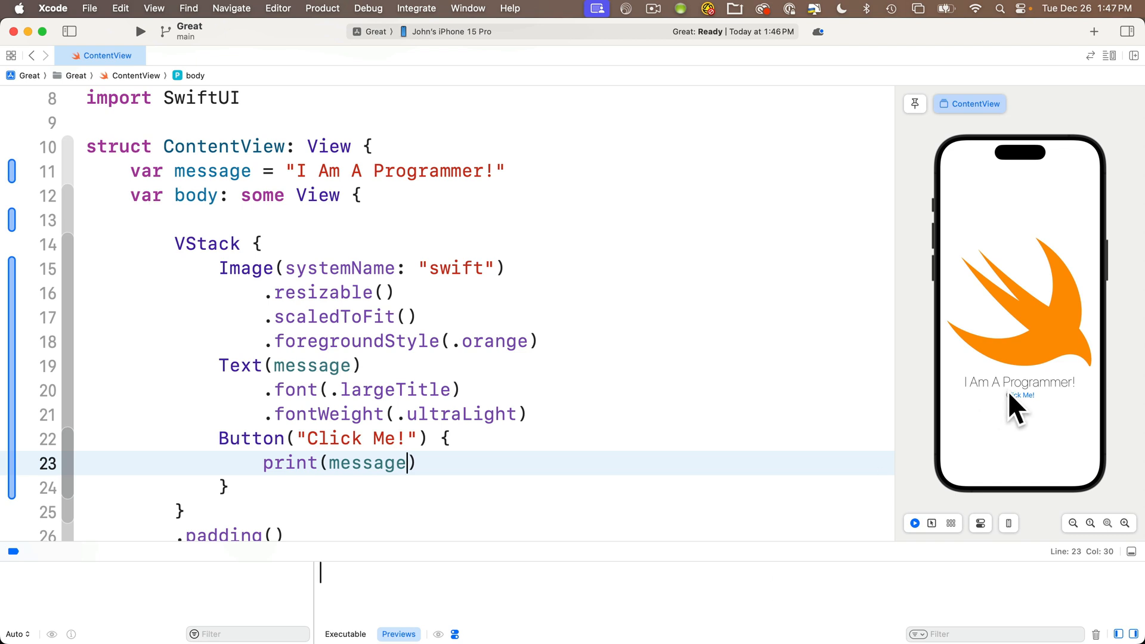
pyautogui.click(1019, 396)
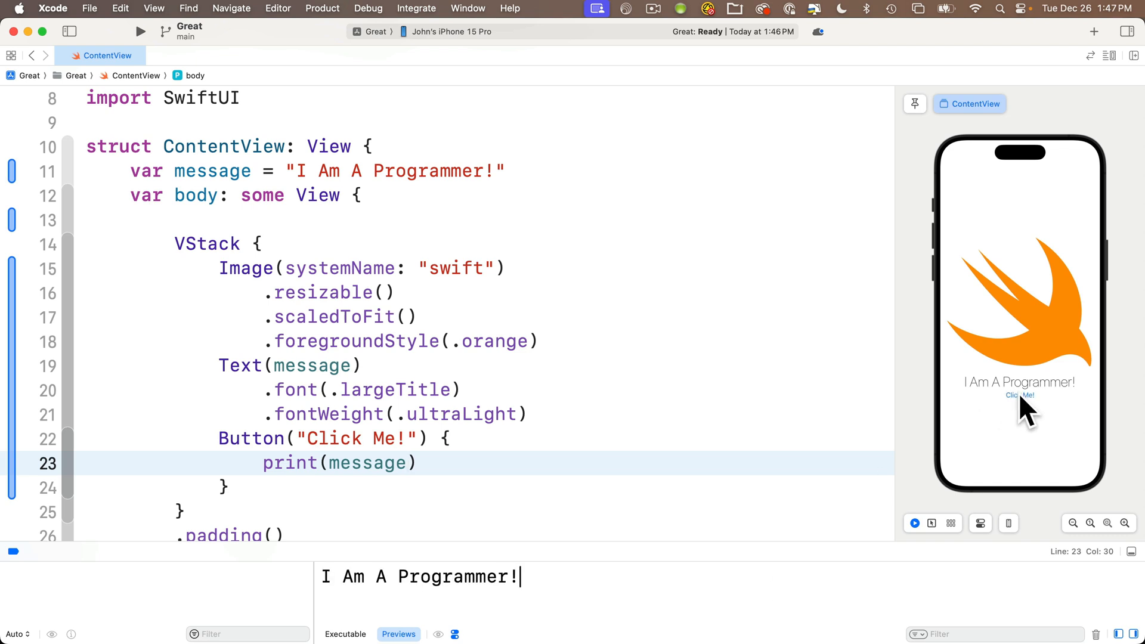
pyautogui.click(1019, 395)
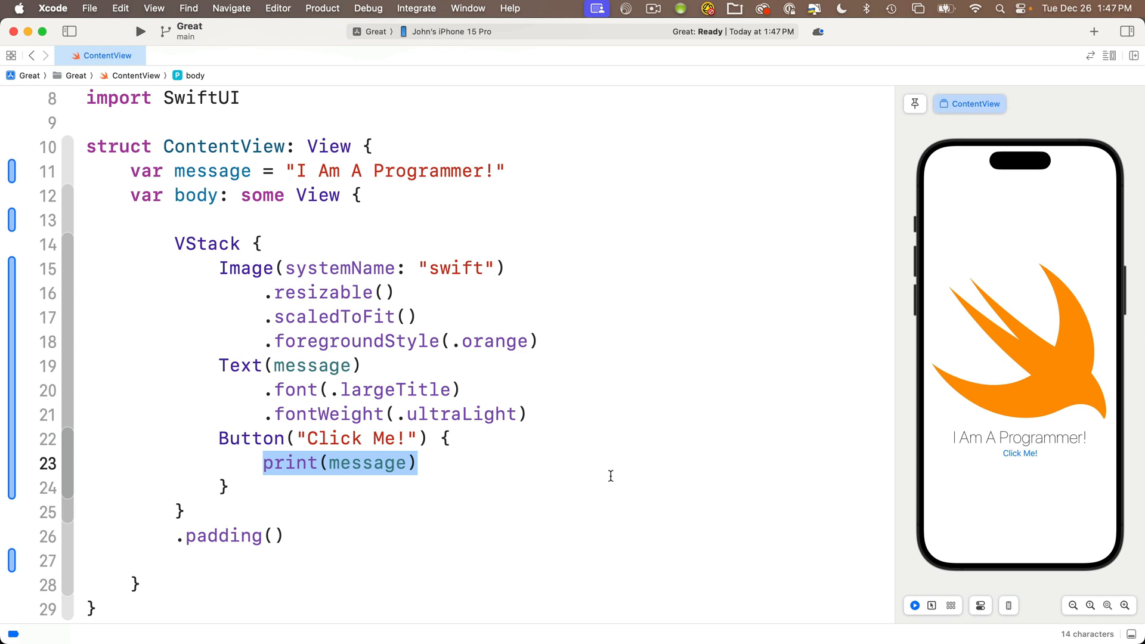
# Change the button action to message = "Awesome!"
pyautogui.write('message')
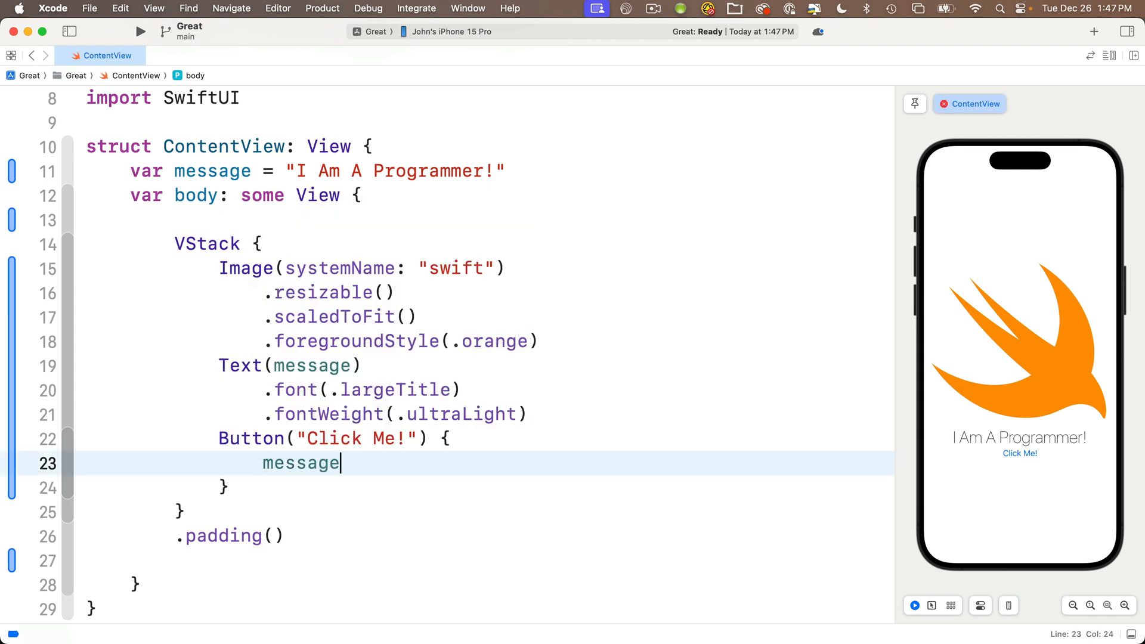
pyautogui.write('= "')
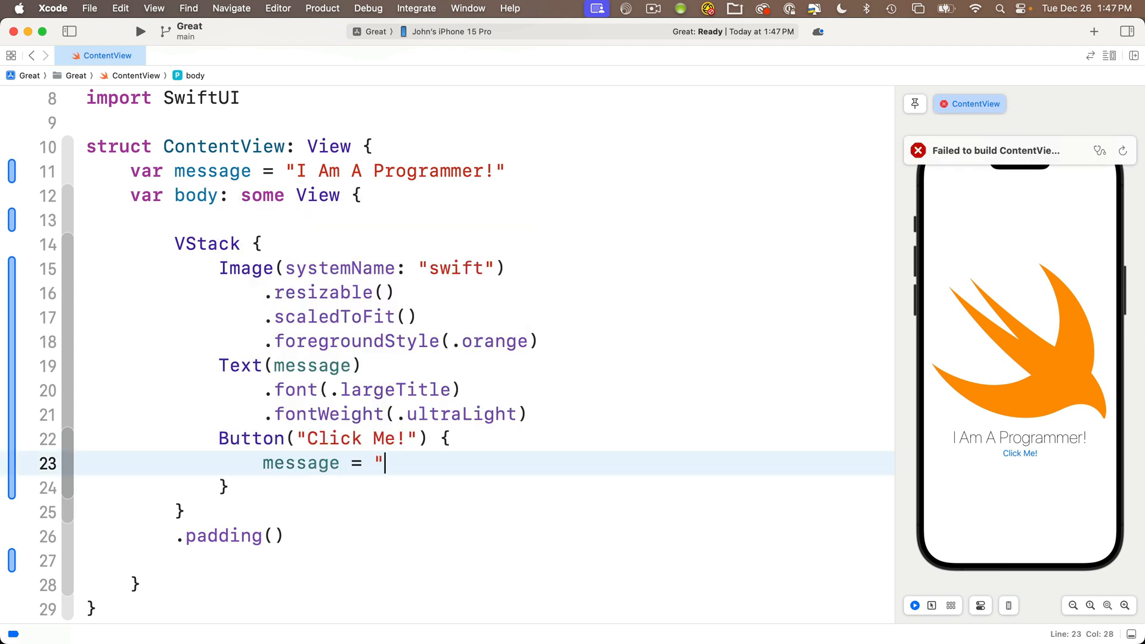
pyautogui.write('Awesome')
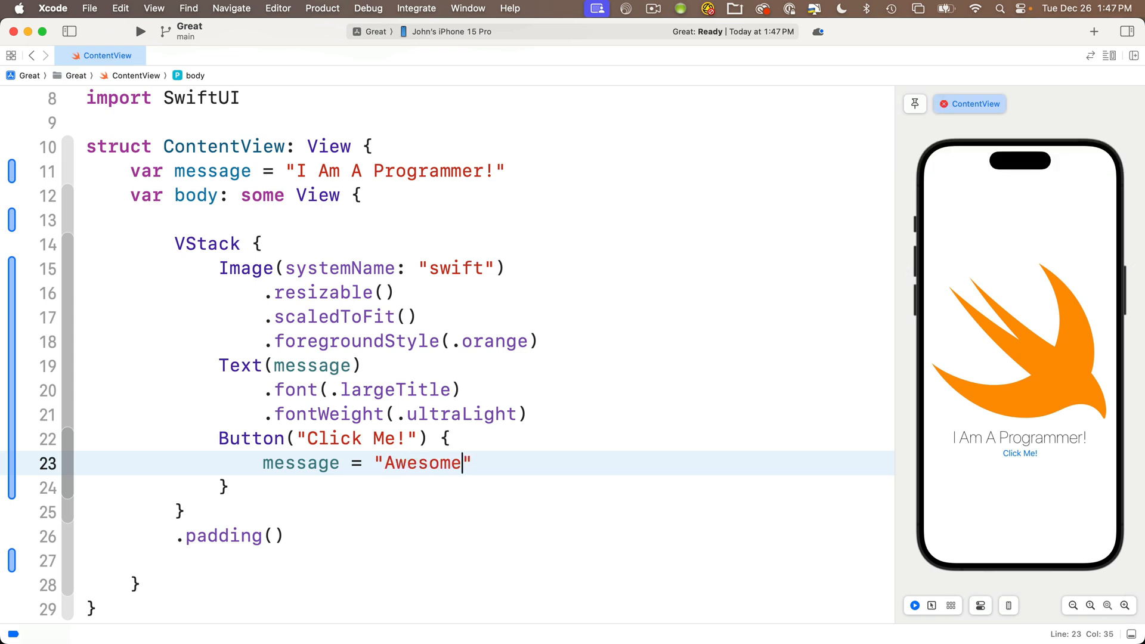
pyautogui.write('!')
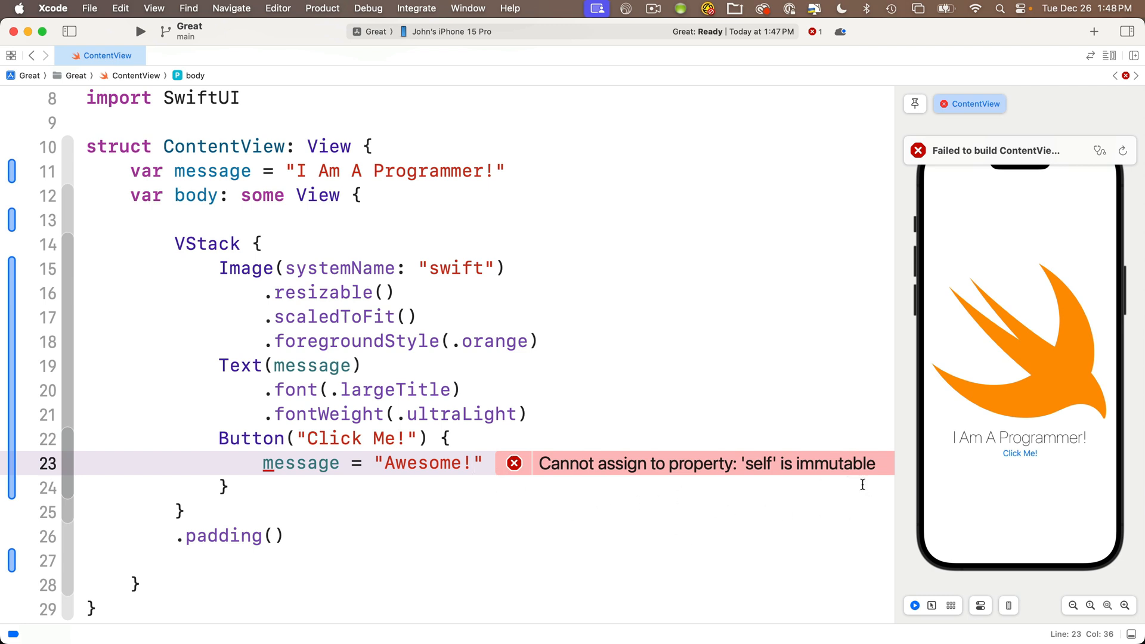
pyautogui.moveTo(720, 494)
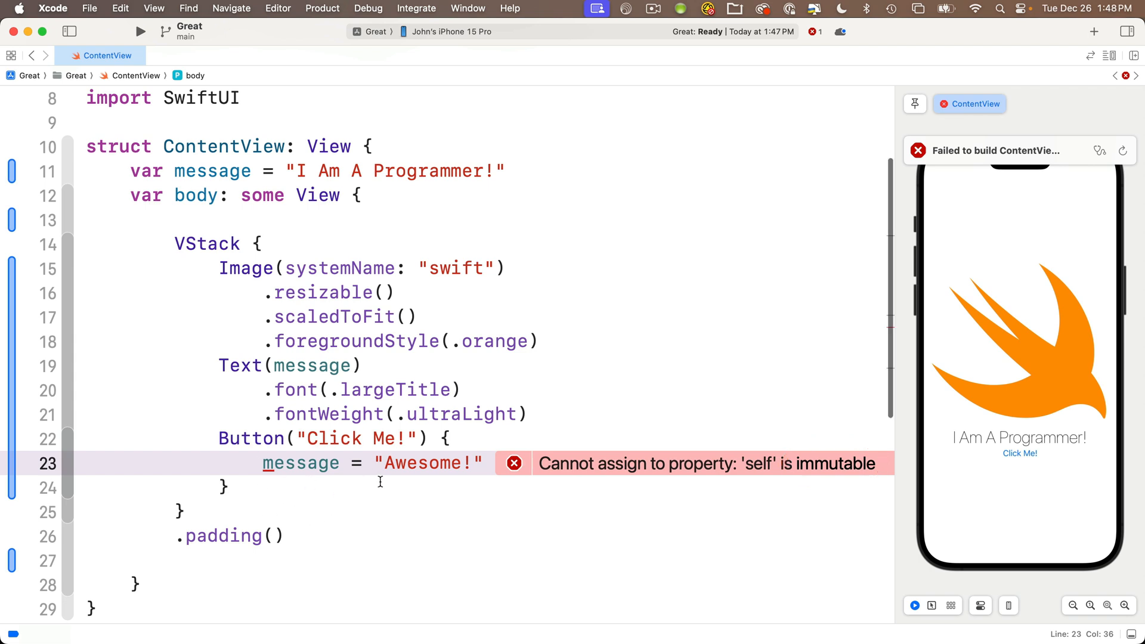
pyautogui.moveTo(807, 491)
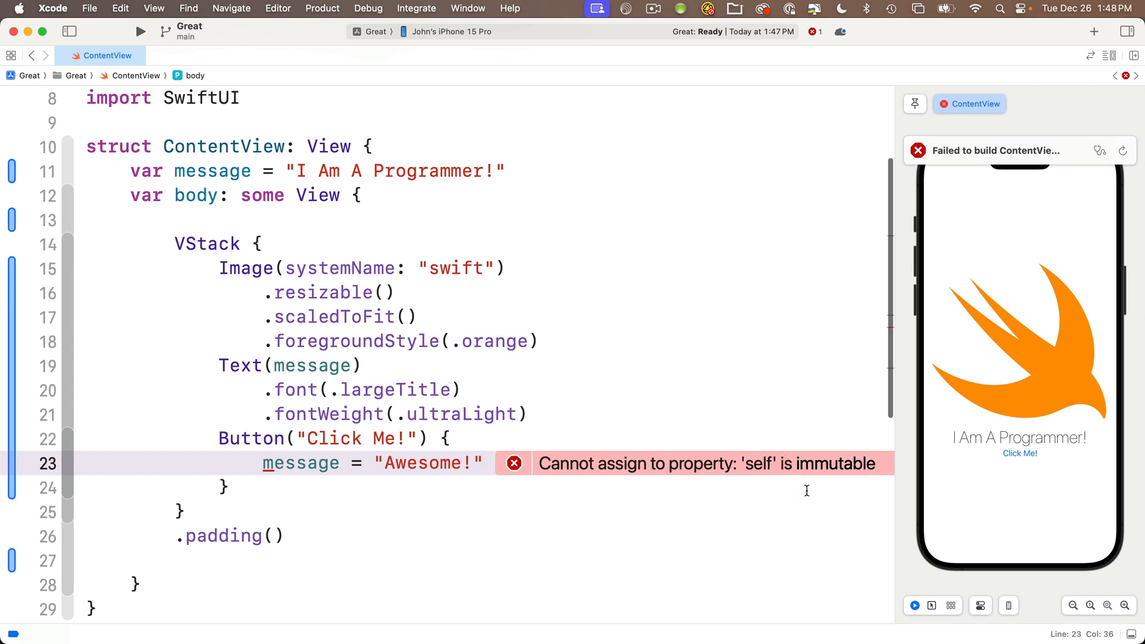
pyautogui.moveTo(869, 496)
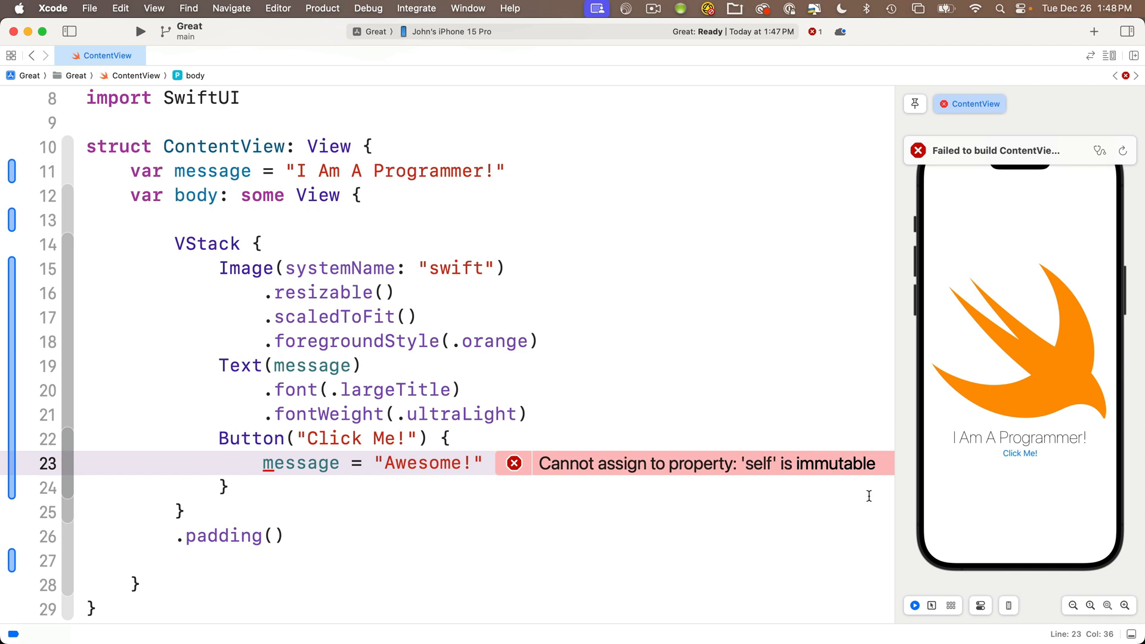
pyautogui.moveTo(436, 491)
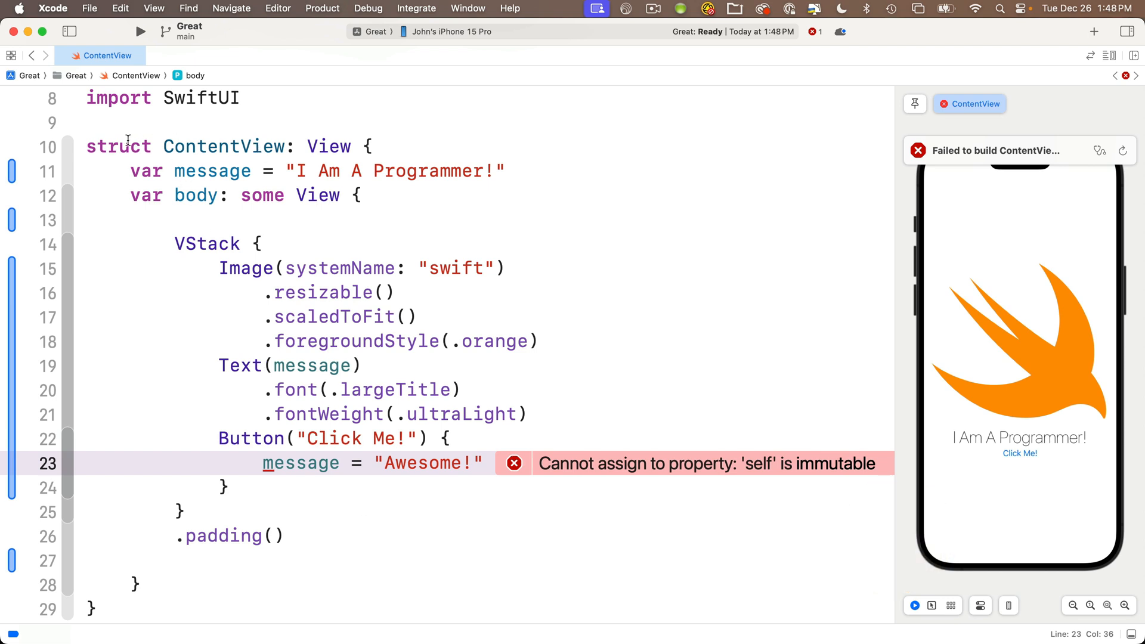
pyautogui.doubleClick(119, 147)
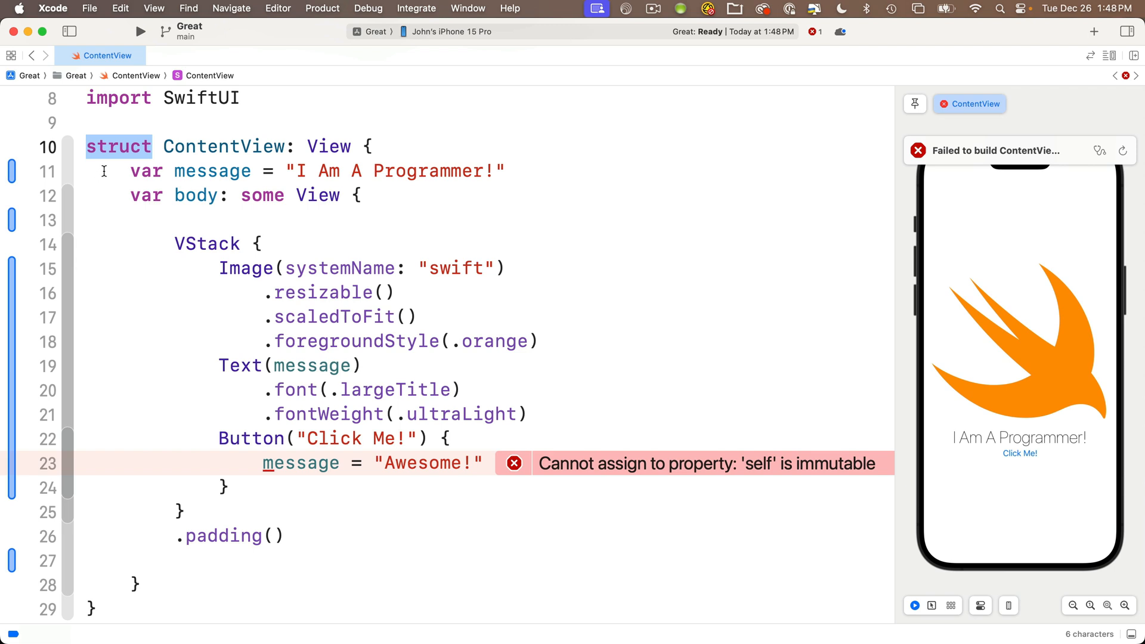
pyautogui.moveTo(164, 171)
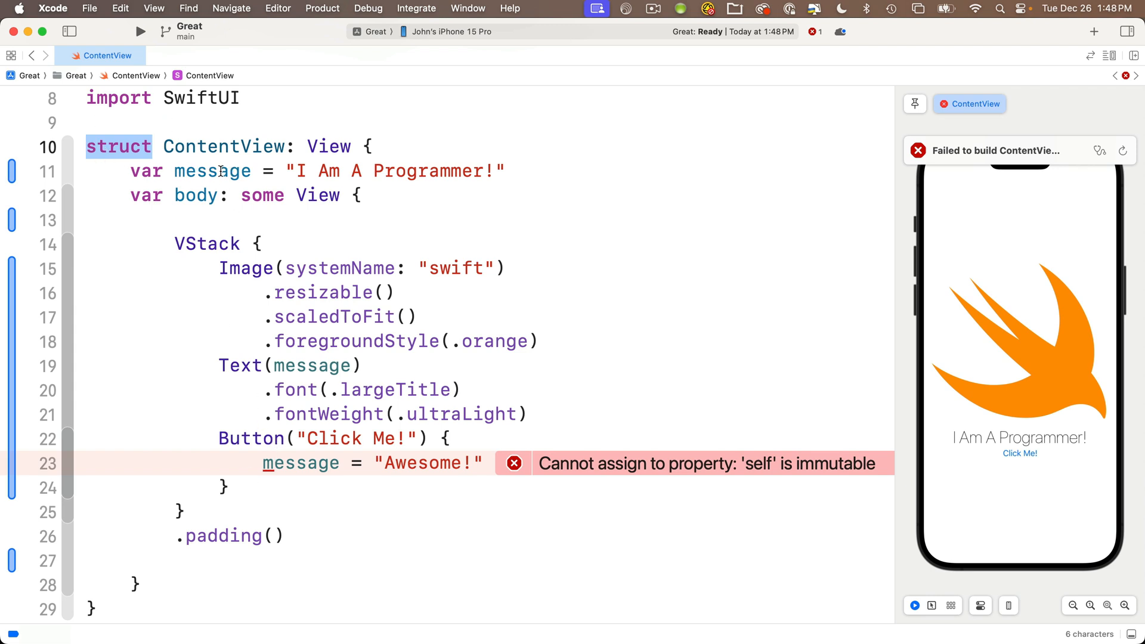
pyautogui.doubleClick(212, 171)
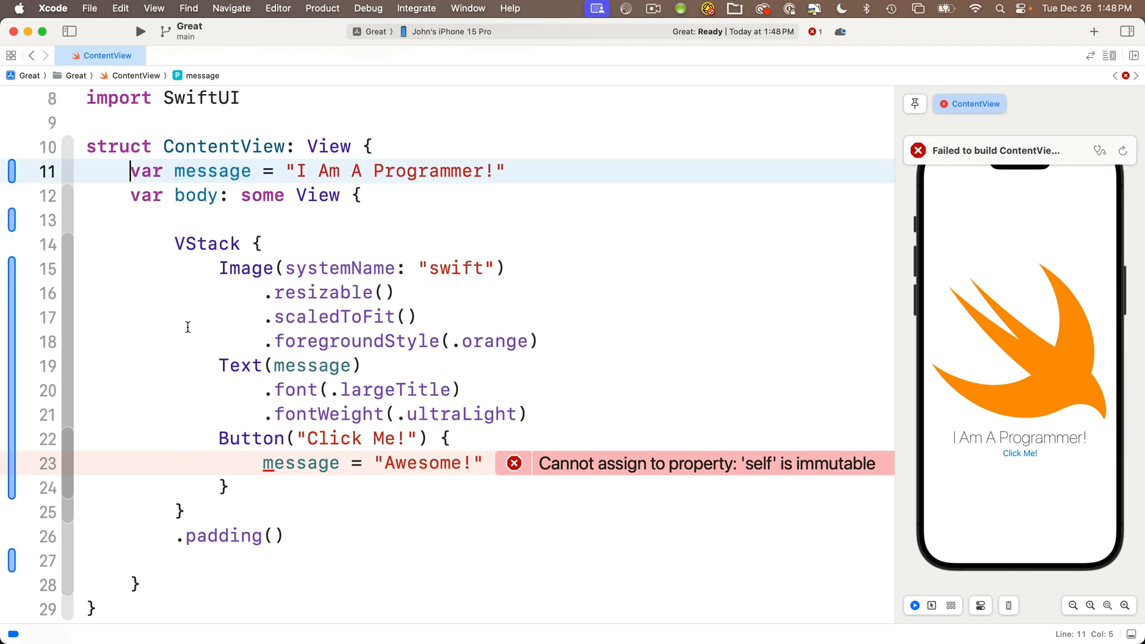
pyautogui.moveTo(195, 337)
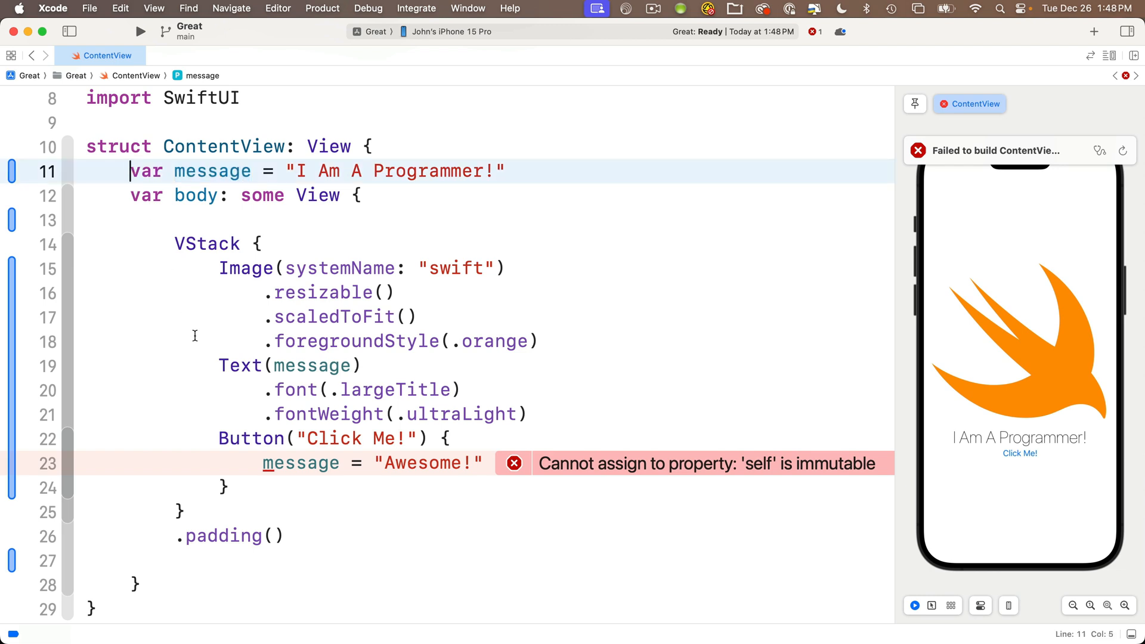
pyautogui.write('@')
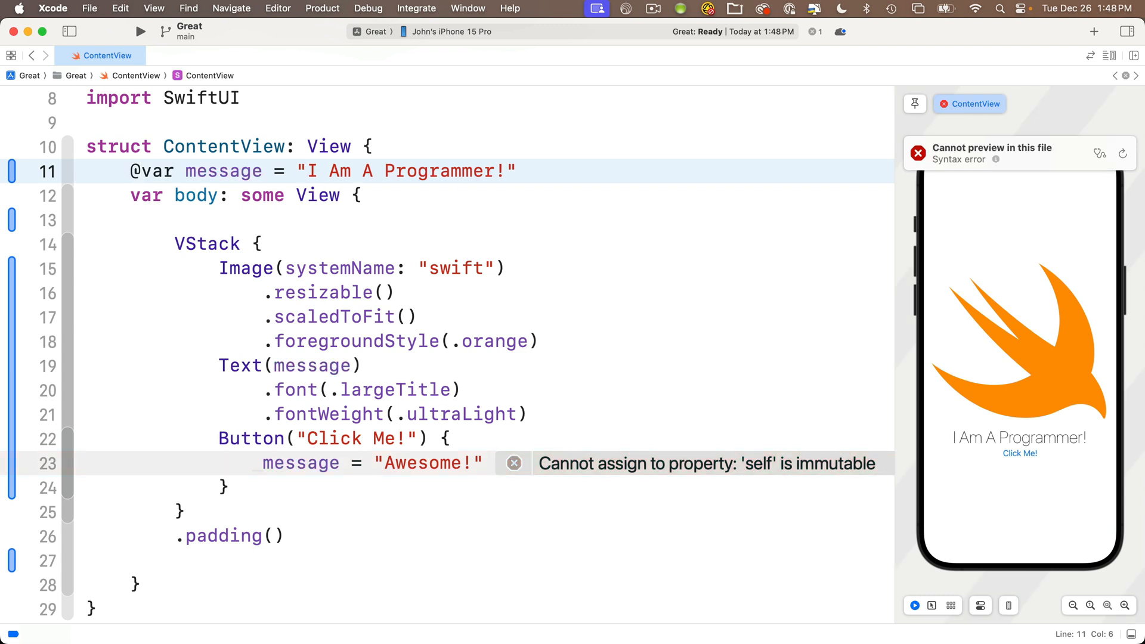
pyautogui.write('S')
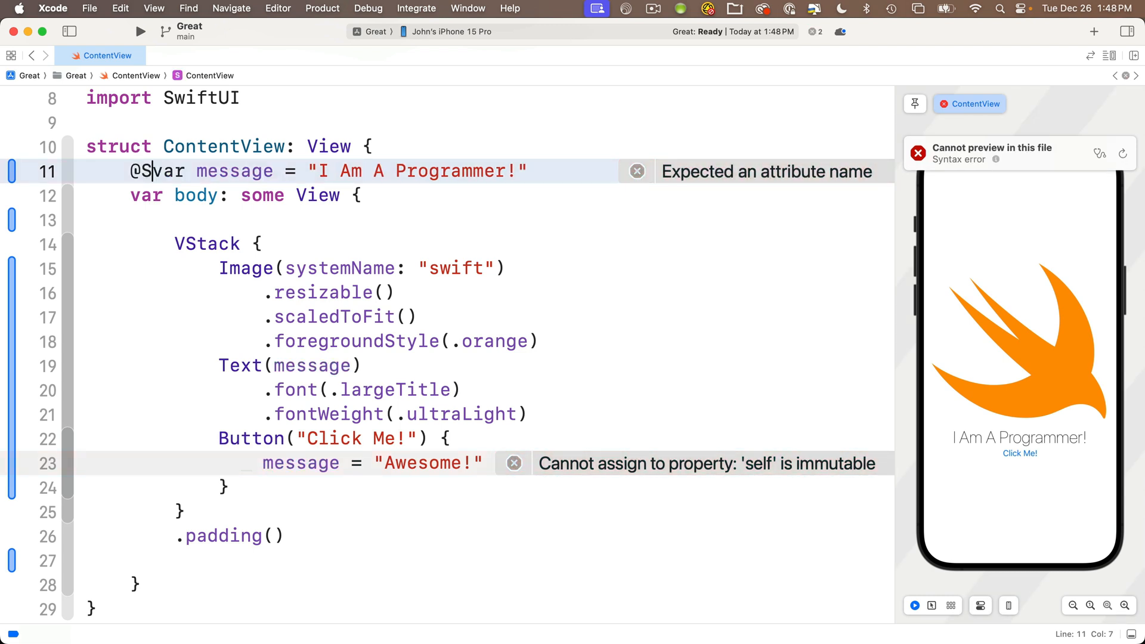
pyautogui.write('tate')
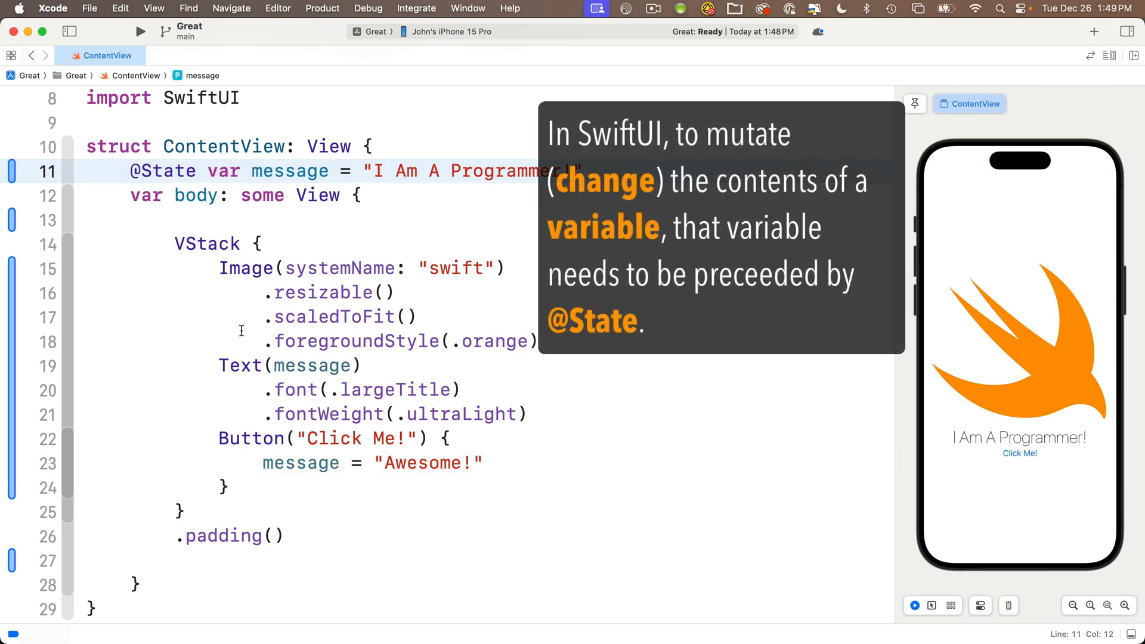
pyautogui.moveTo(304, 219)
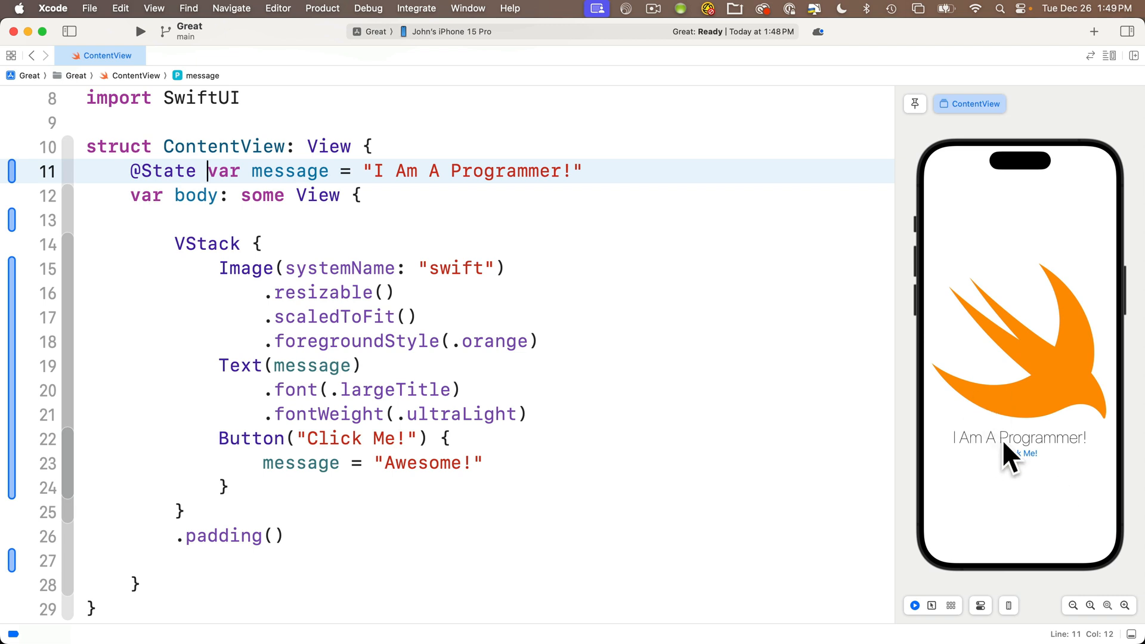
pyautogui.click(1019, 453)
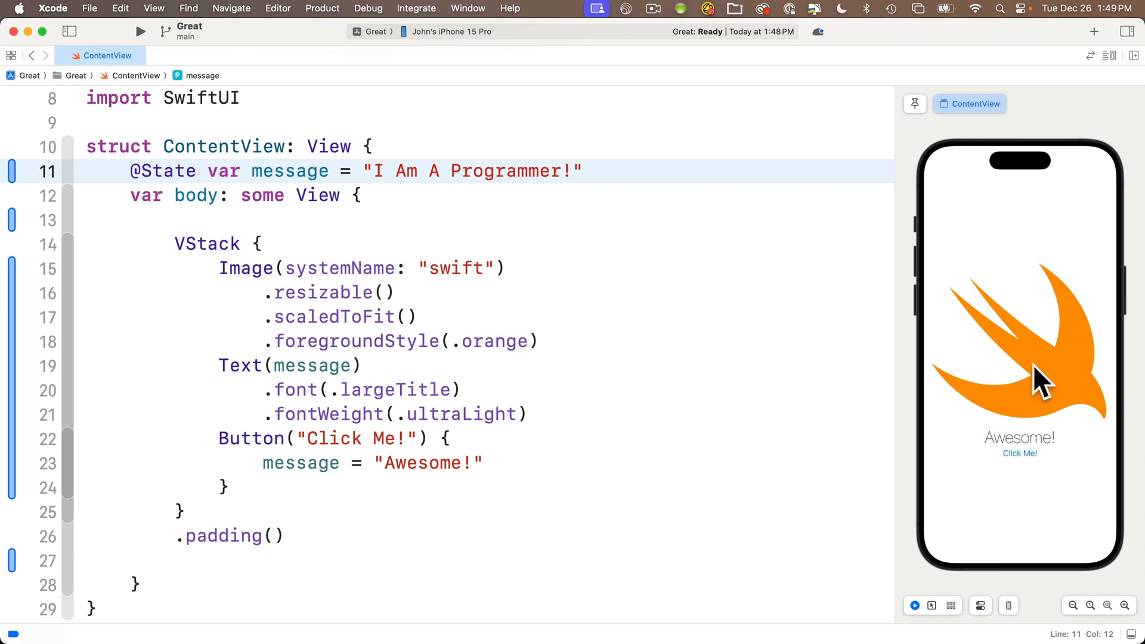
pyautogui.moveTo(1102, 480)
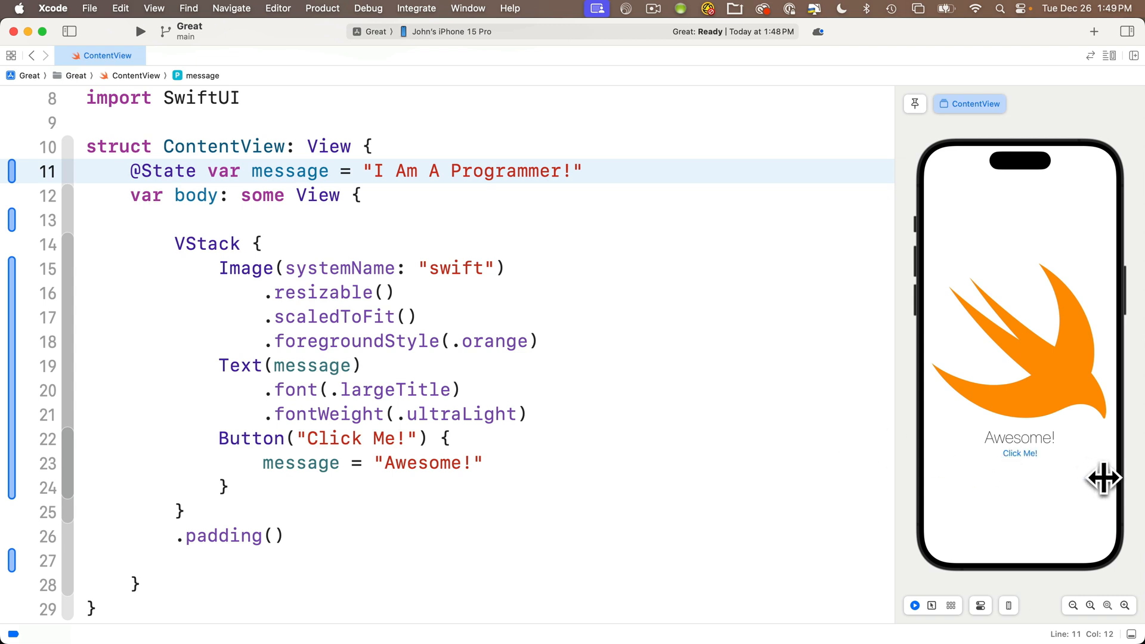
pyautogui.moveTo(1088, 480)
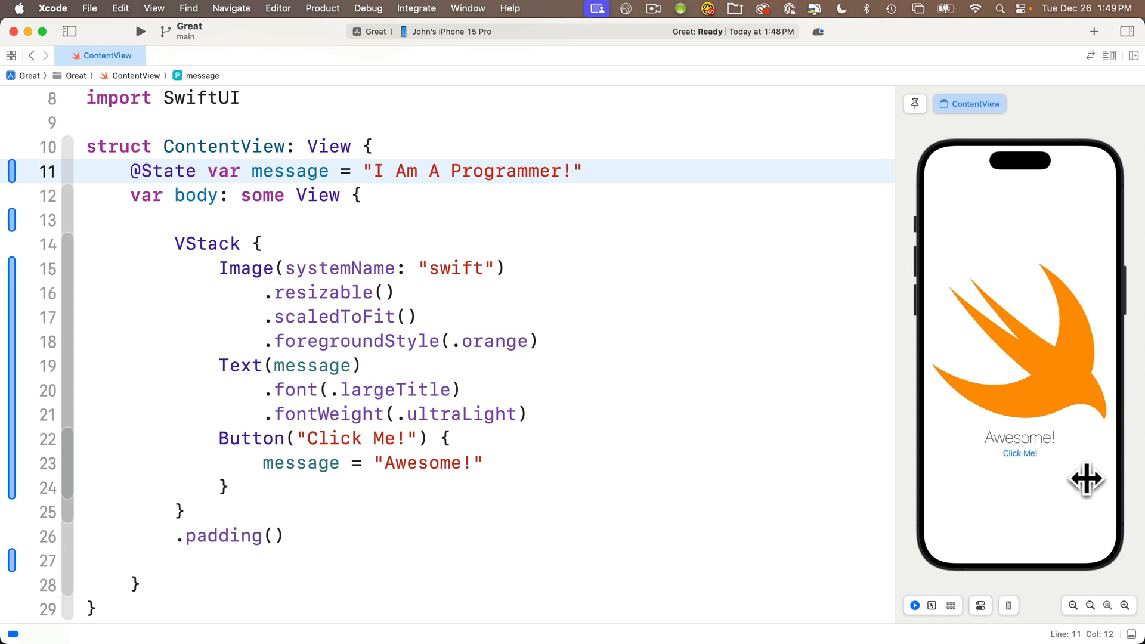
pyautogui.moveTo(545, 334)
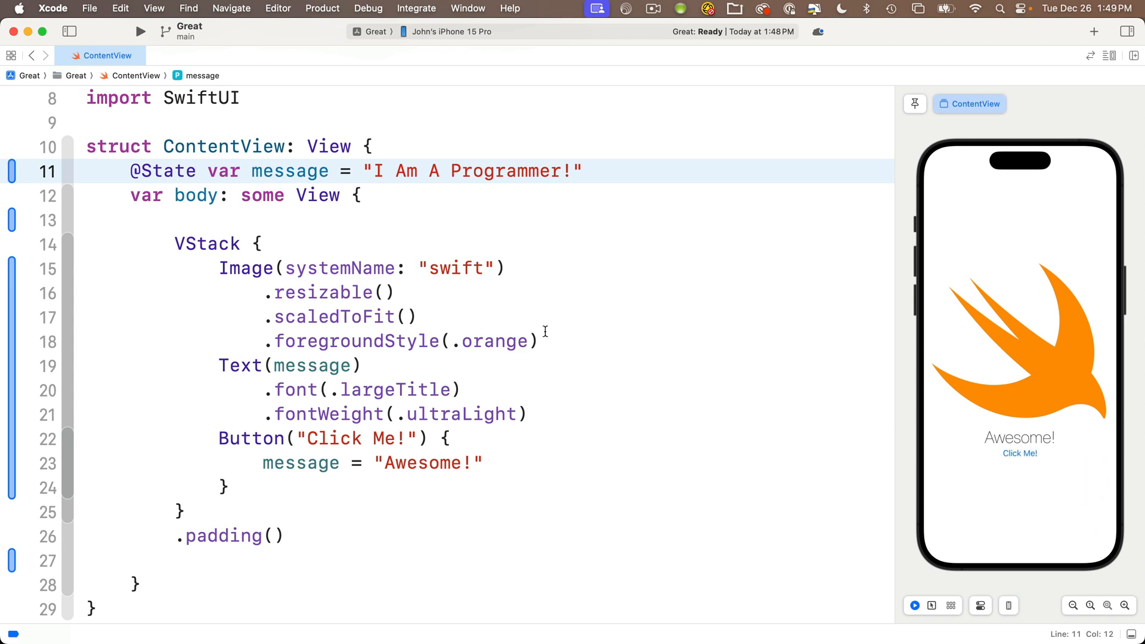
pyautogui.moveTo(986, 500)
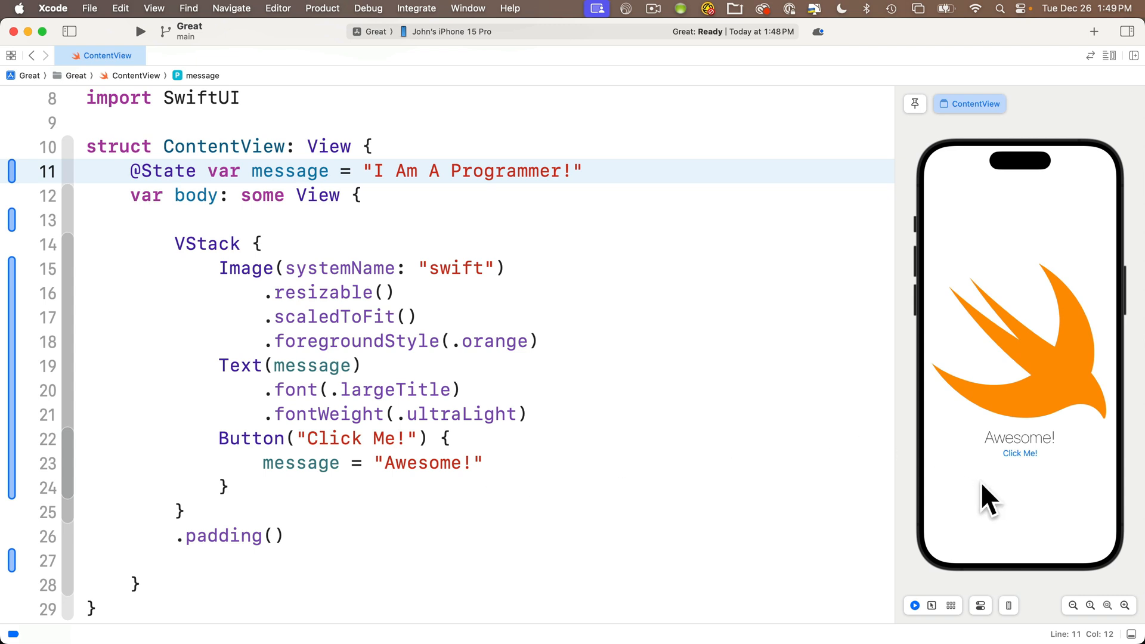
pyautogui.moveTo(1020, 464)
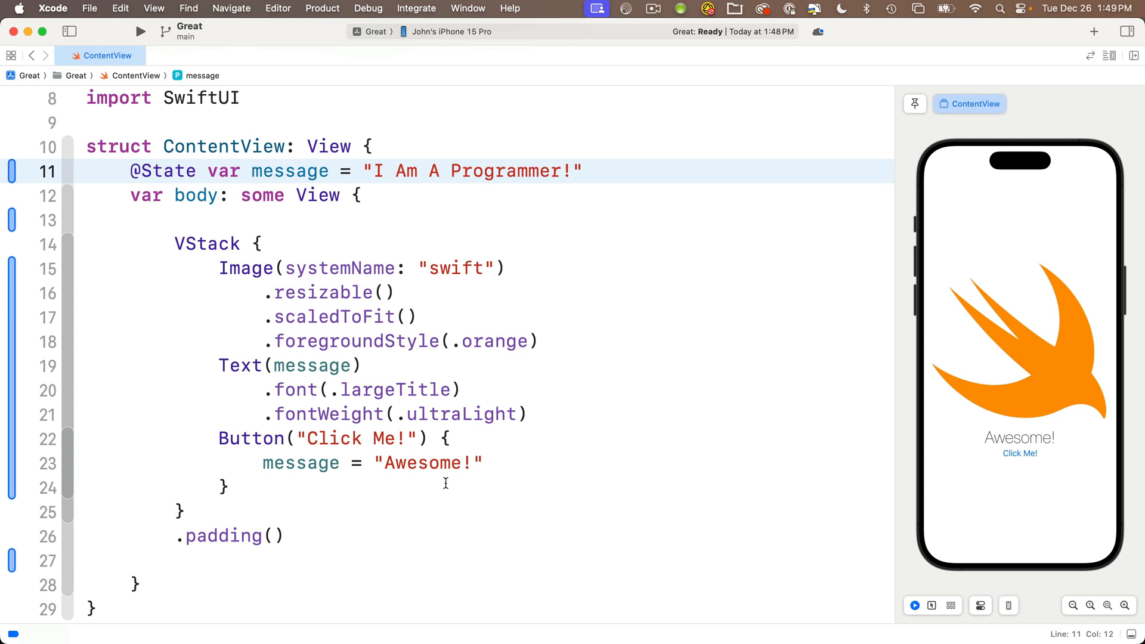
pyautogui.moveTo(498, 490)
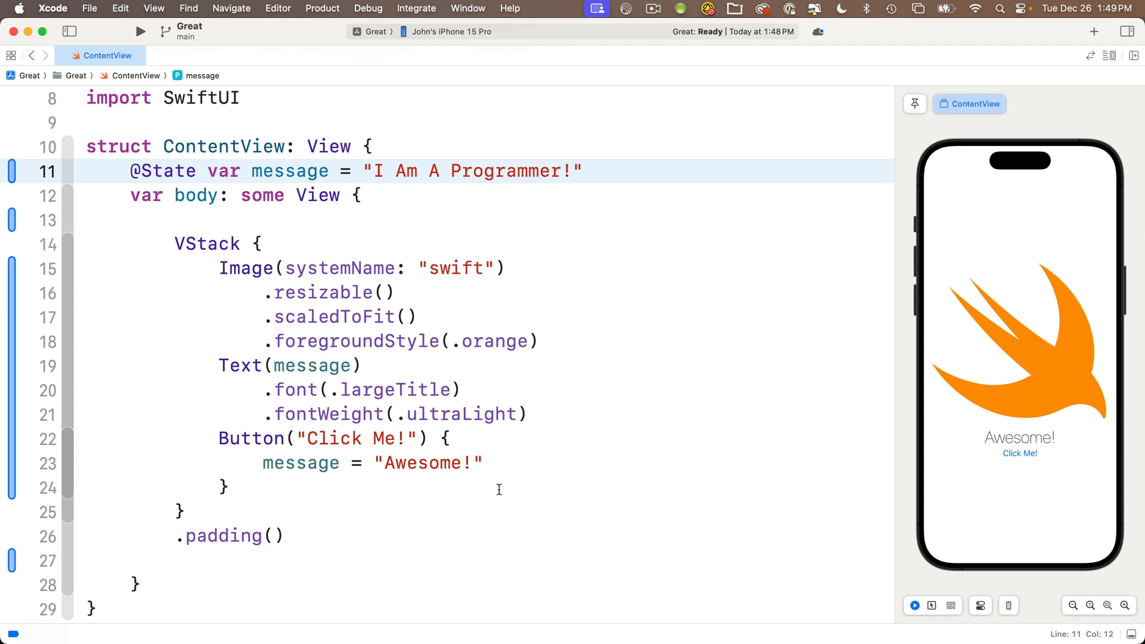
pyautogui.moveTo(876, 503)
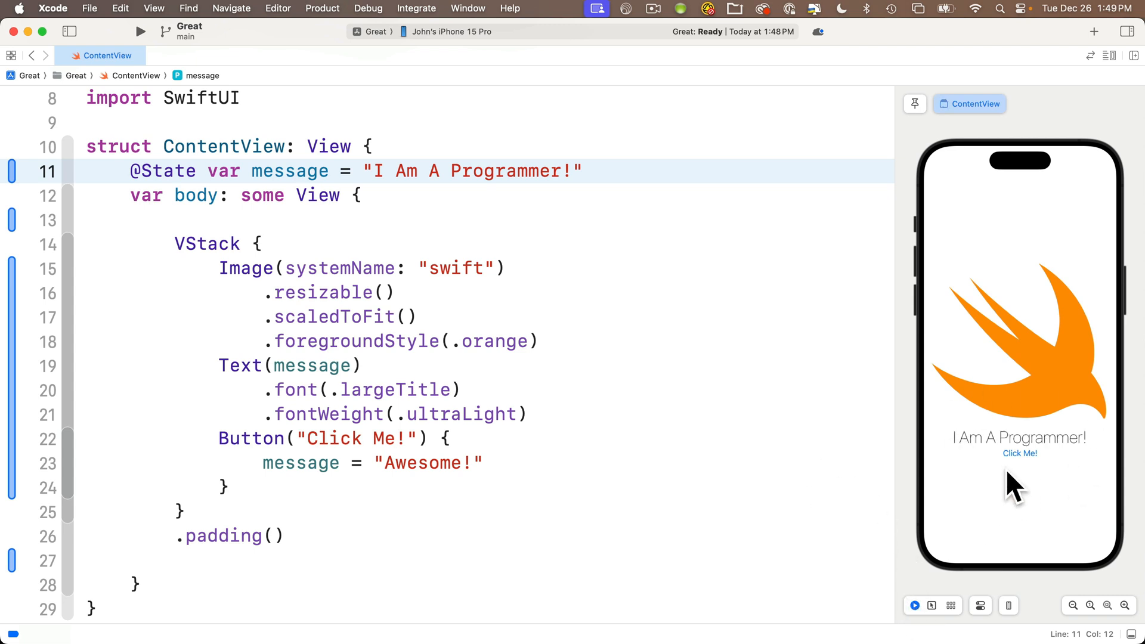
pyautogui.moveTo(974, 449)
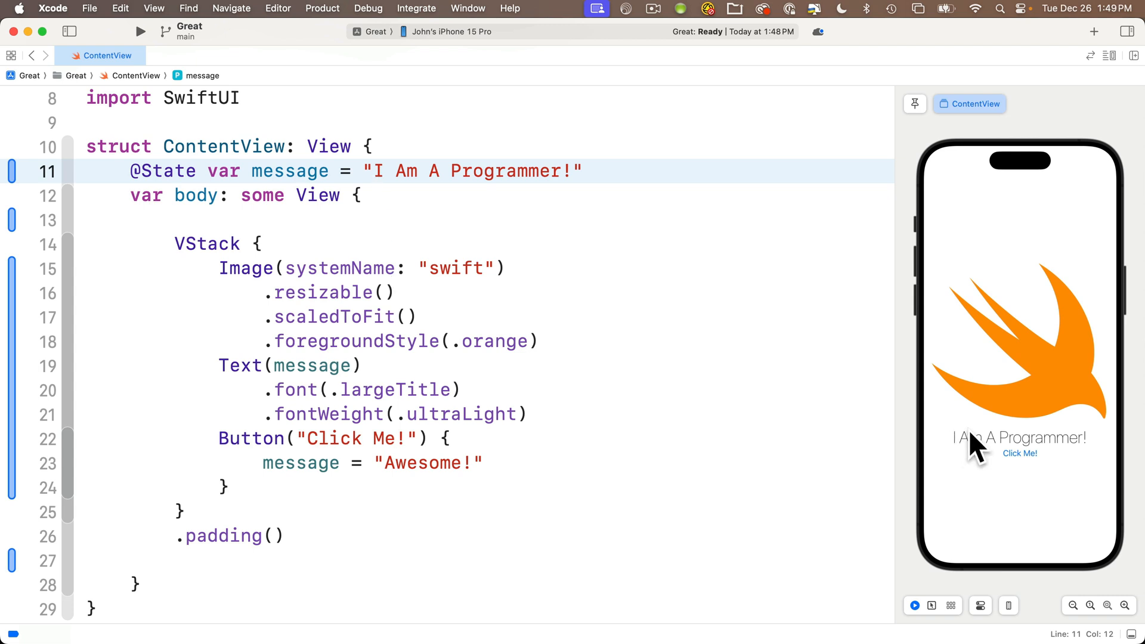
# Tap Click Me! in the preview so the text reads Awesome!
pyautogui.click(1020, 453)
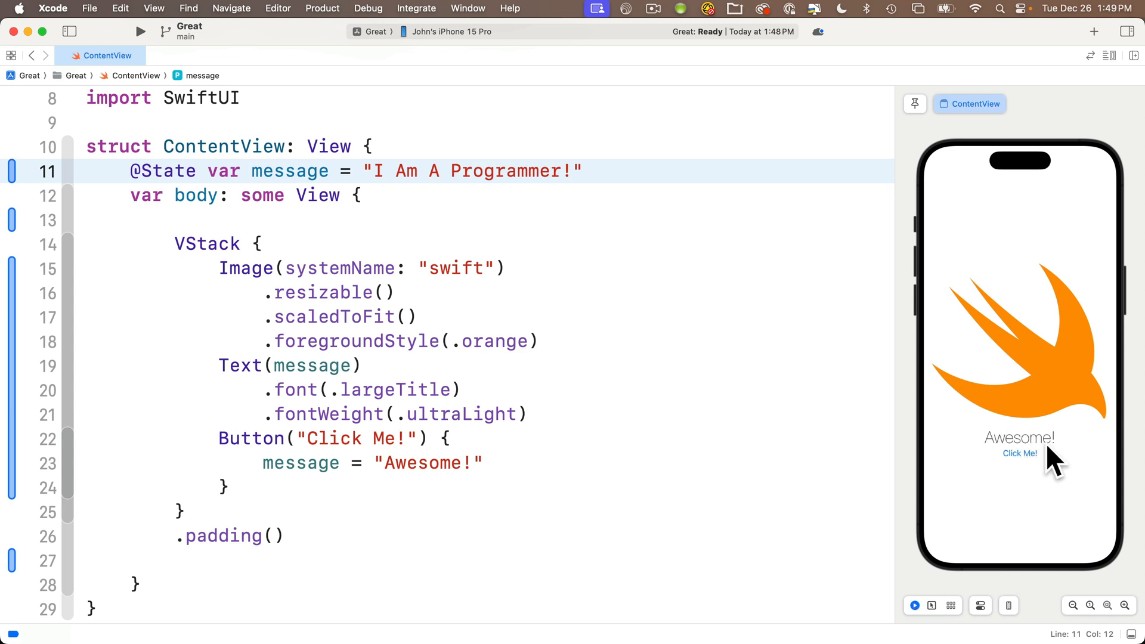
pyautogui.moveTo(943, 586)
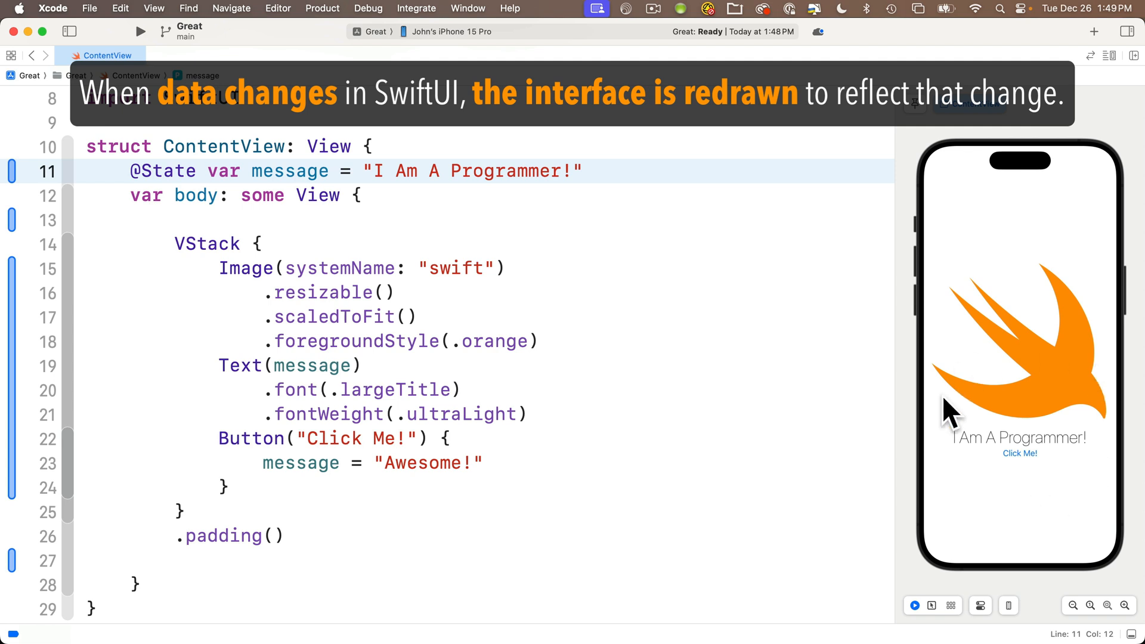
# Tap Click Me! three more times, then select State in the message declaration
pyautogui.click(1019, 453)
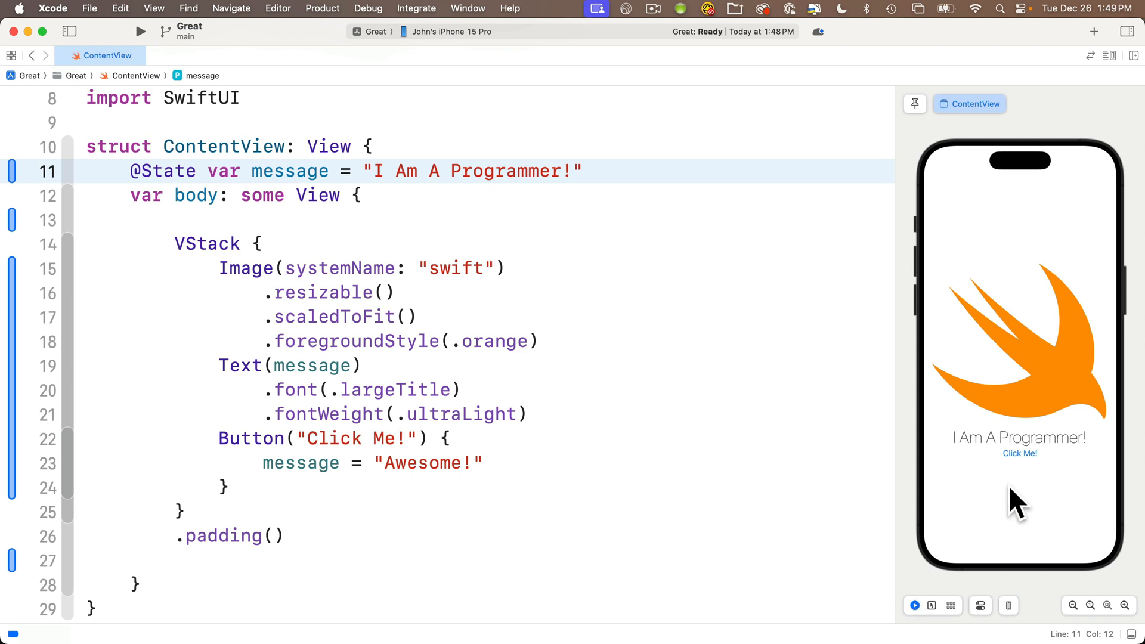
pyautogui.moveTo(427, 427)
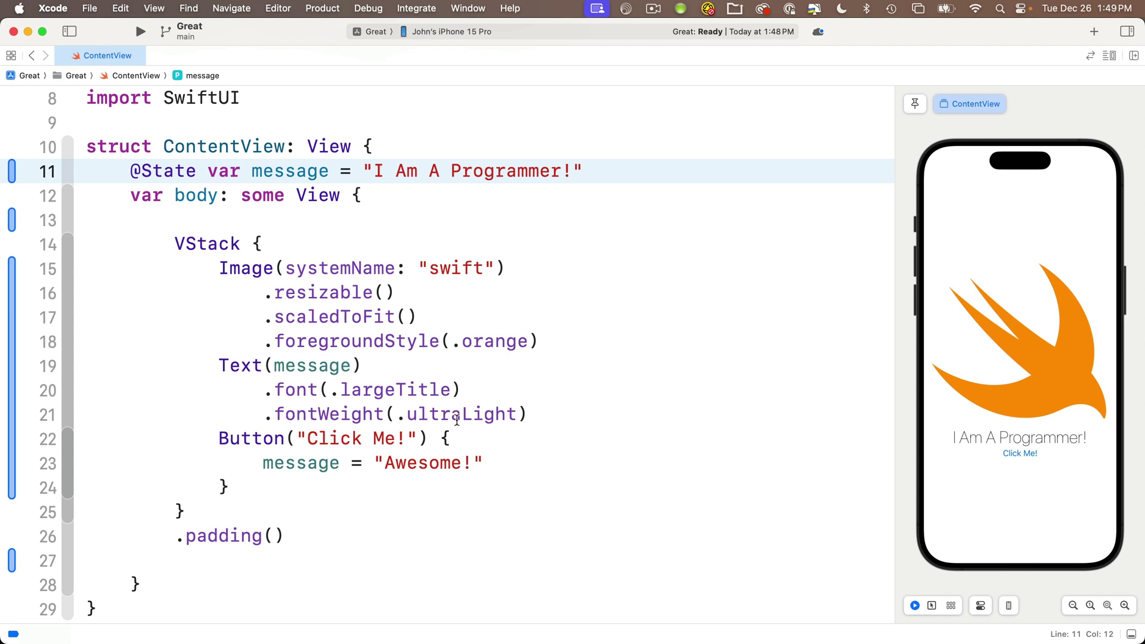
pyautogui.moveTo(425, 363)
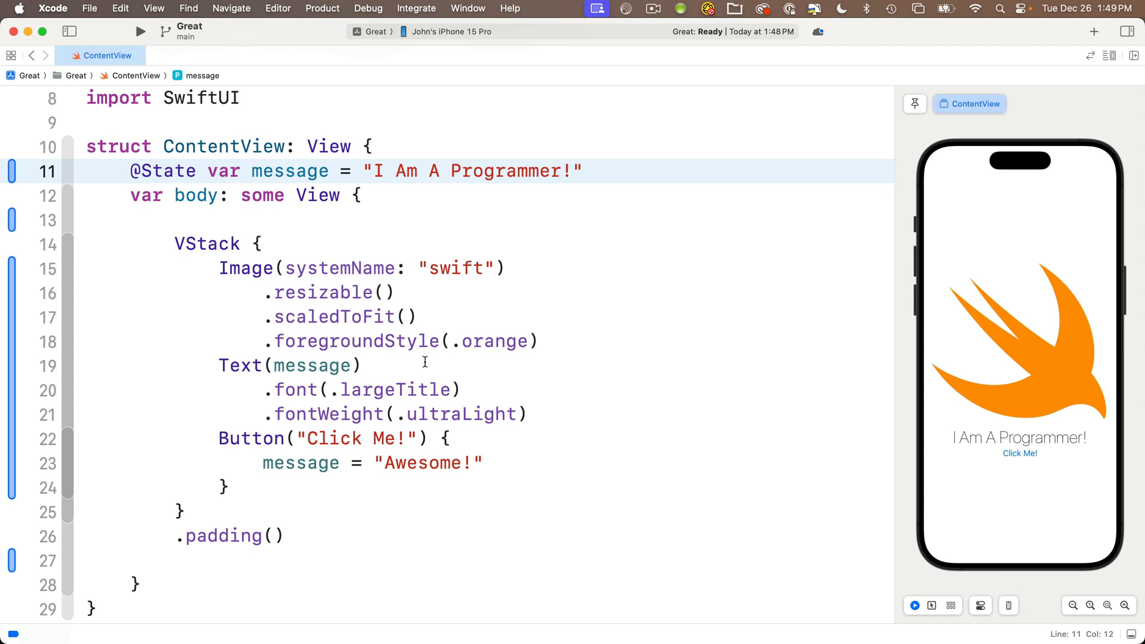
pyautogui.moveTo(1019, 453)
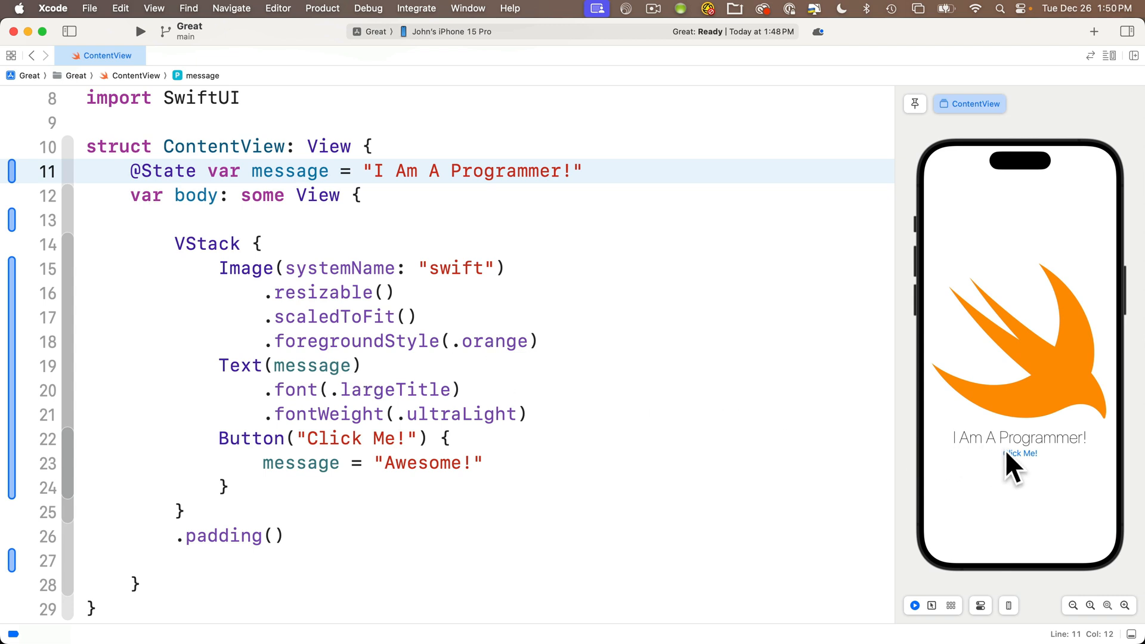
pyautogui.click(1019, 453)
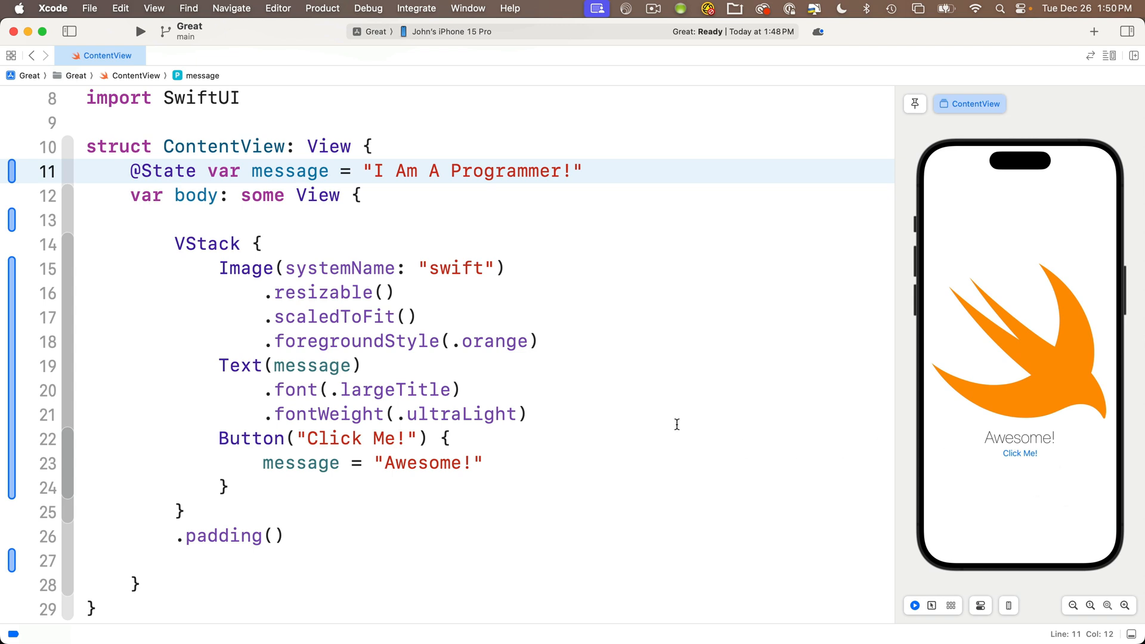
pyautogui.moveTo(548, 453)
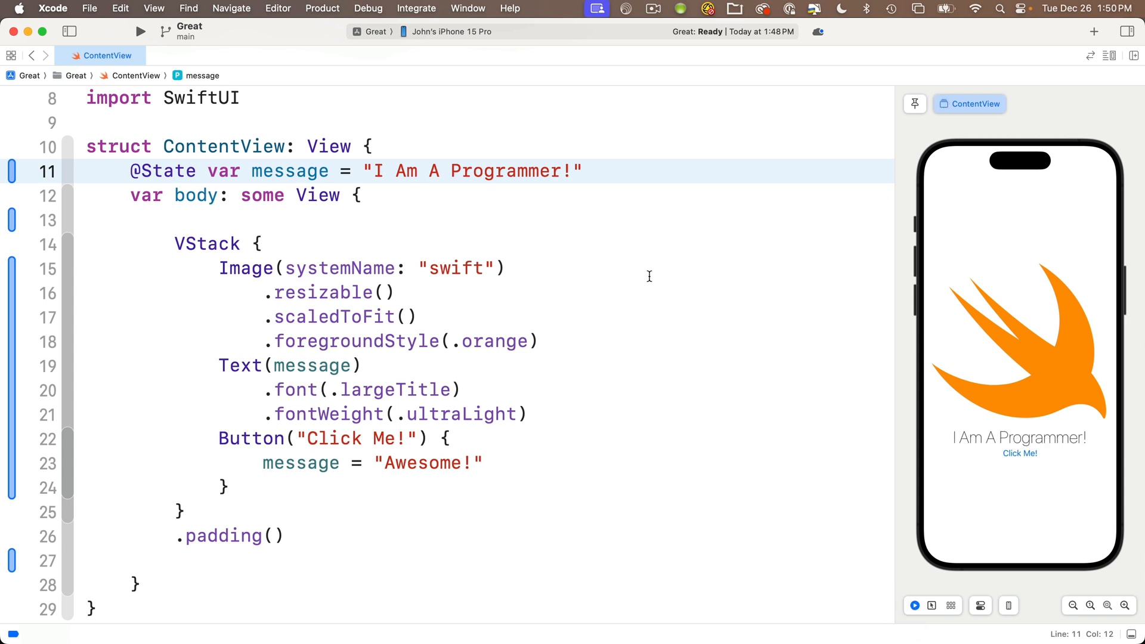
pyautogui.click(1019, 454)
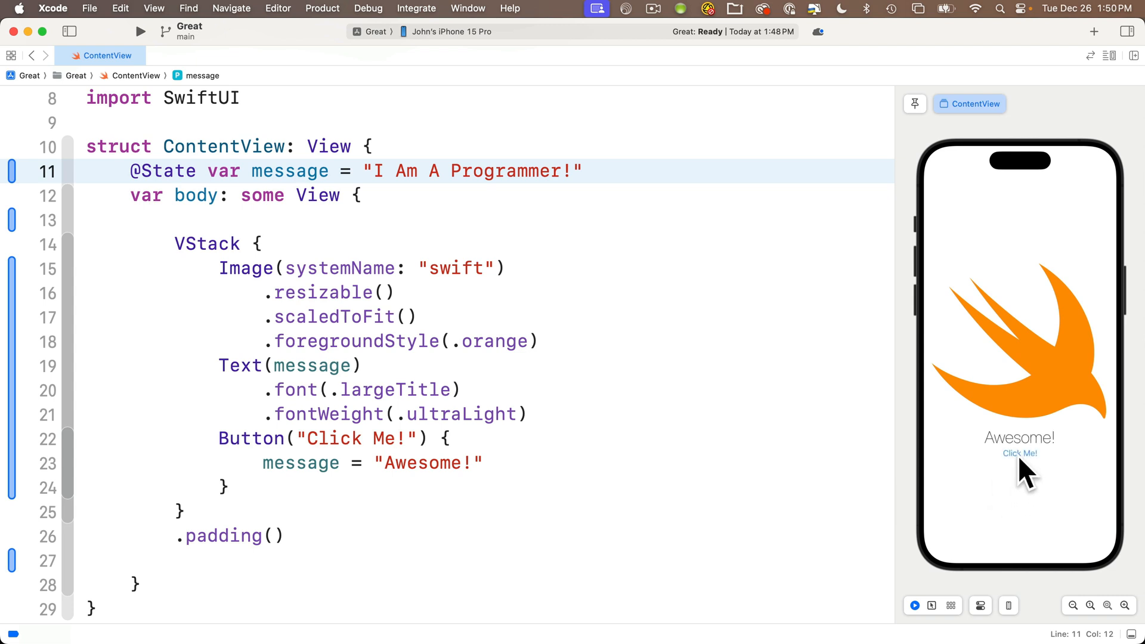
pyautogui.moveTo(1042, 525)
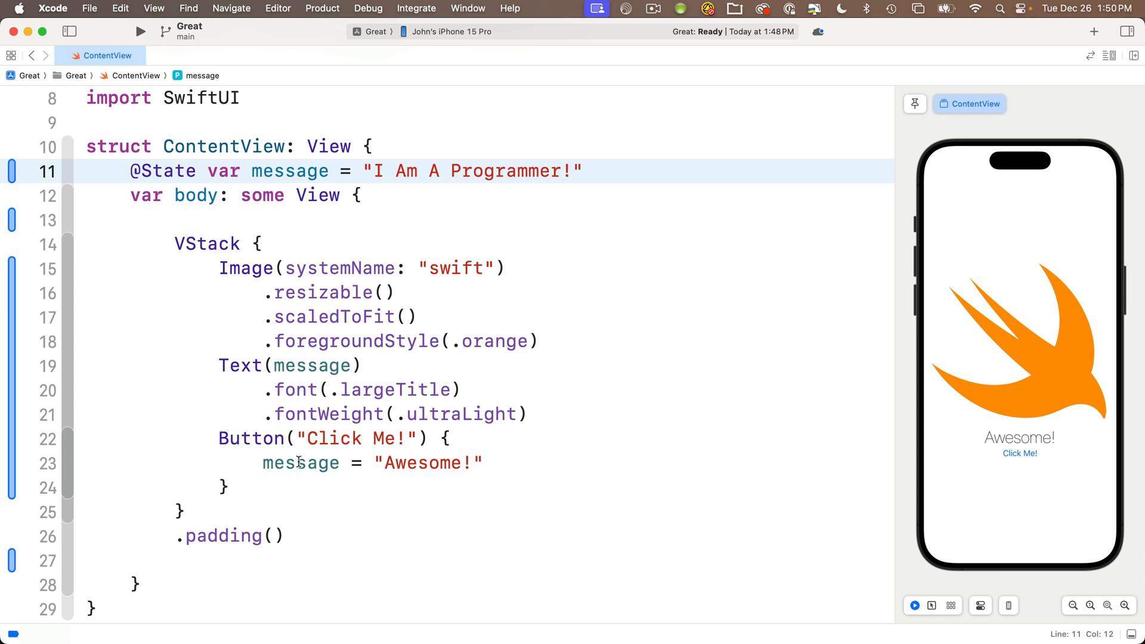
pyautogui.doubleClick(290, 172)
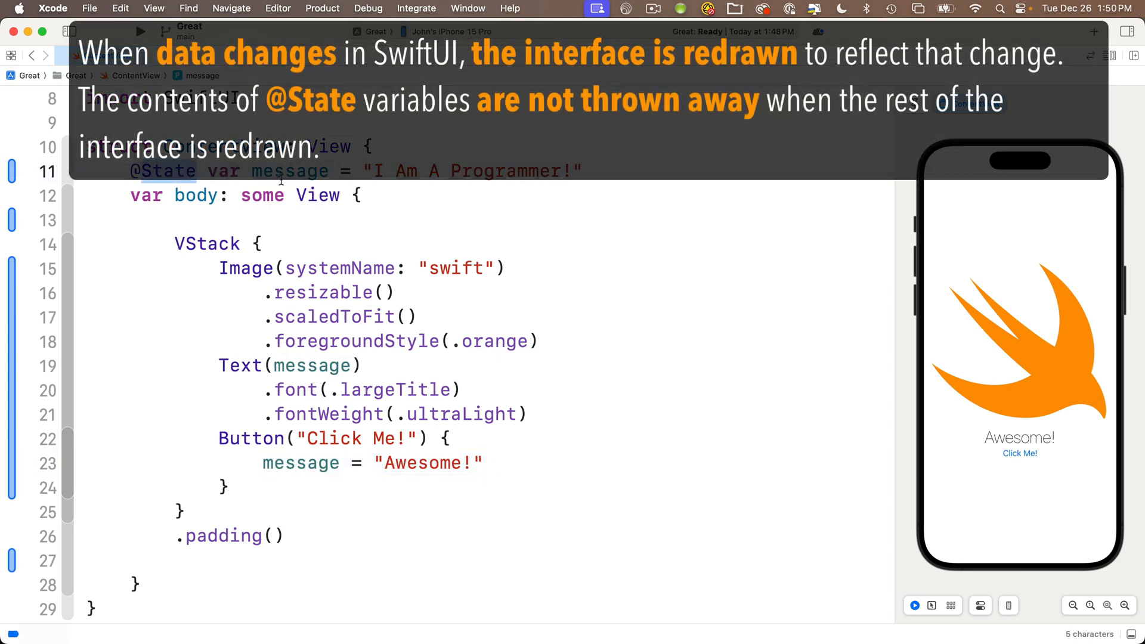
# Place the cursor at the end of the message declaration on line 11
pyautogui.click(608, 170)
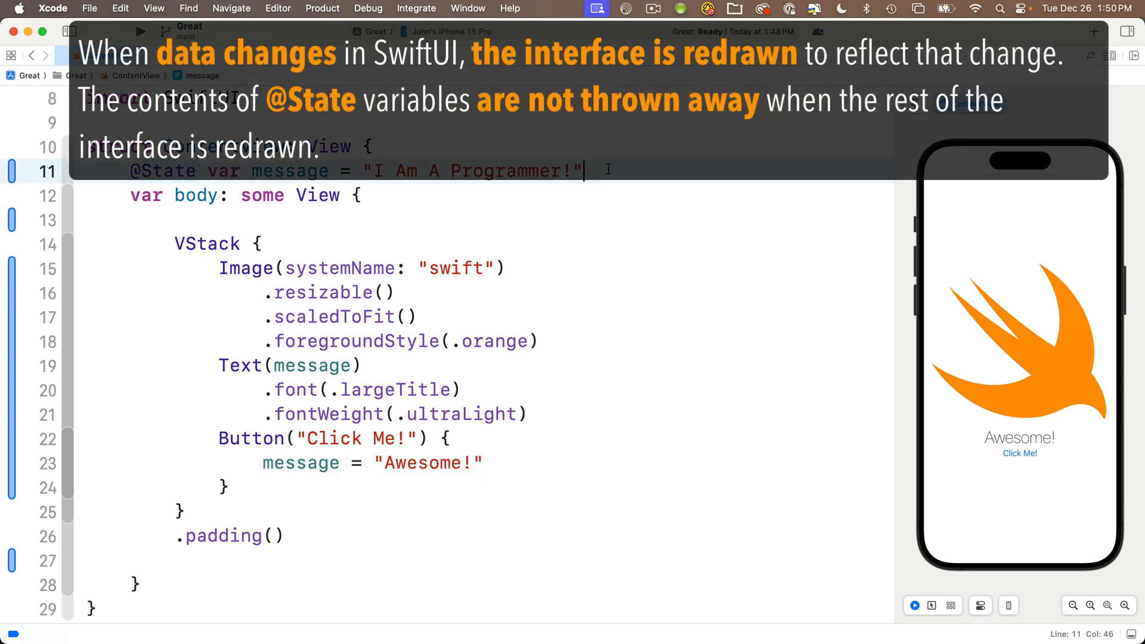
pyautogui.moveTo(753, 303)
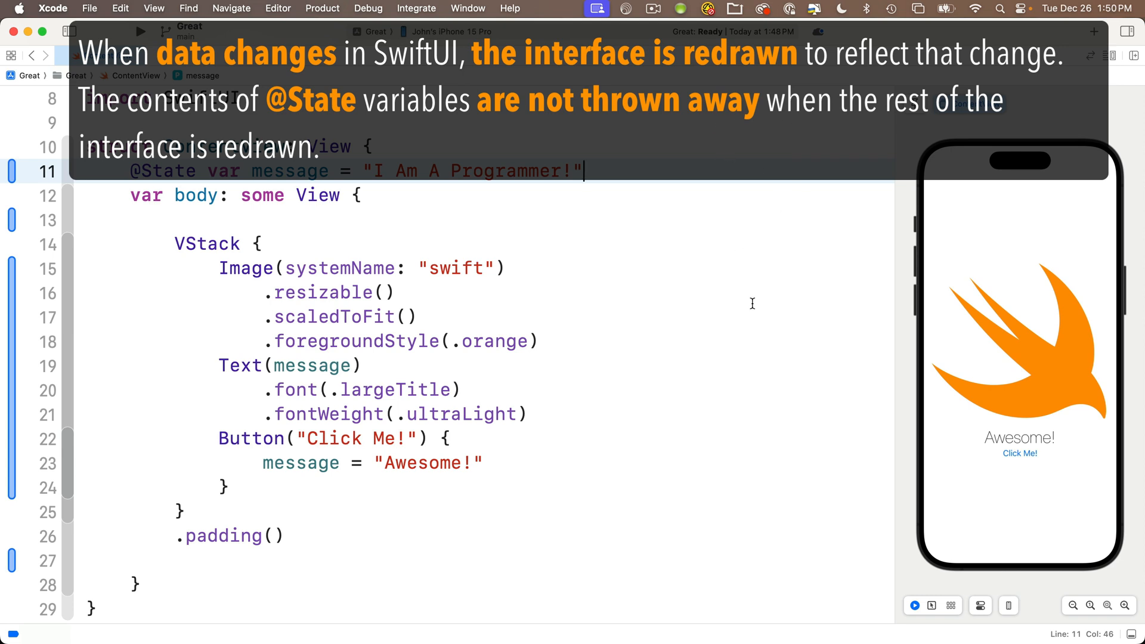
pyautogui.moveTo(801, 427)
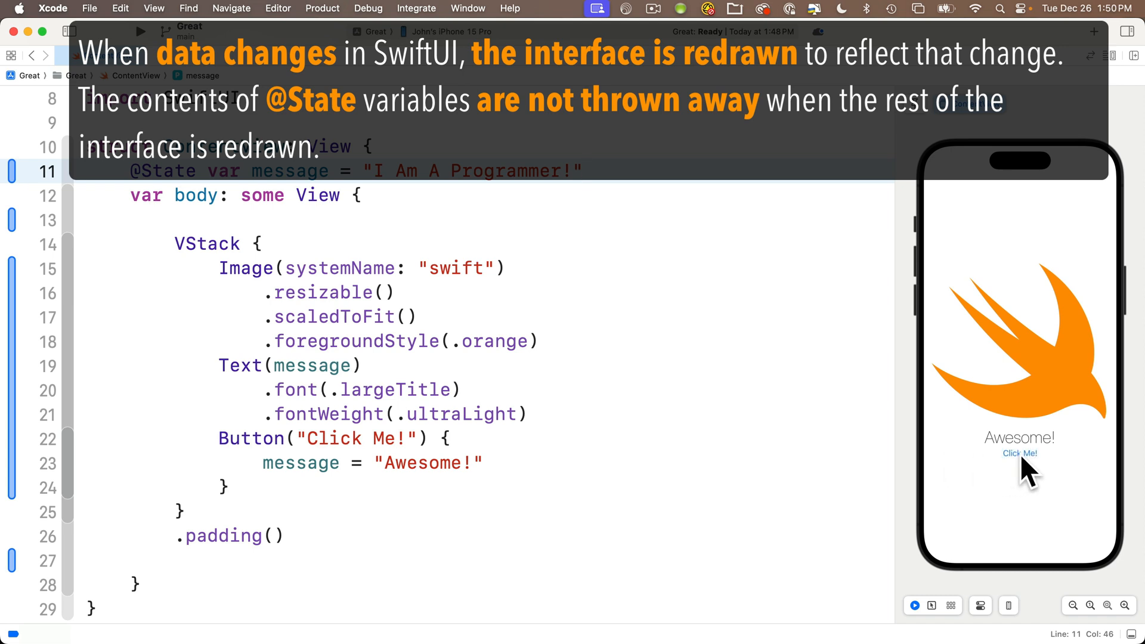
pyautogui.moveTo(947, 583)
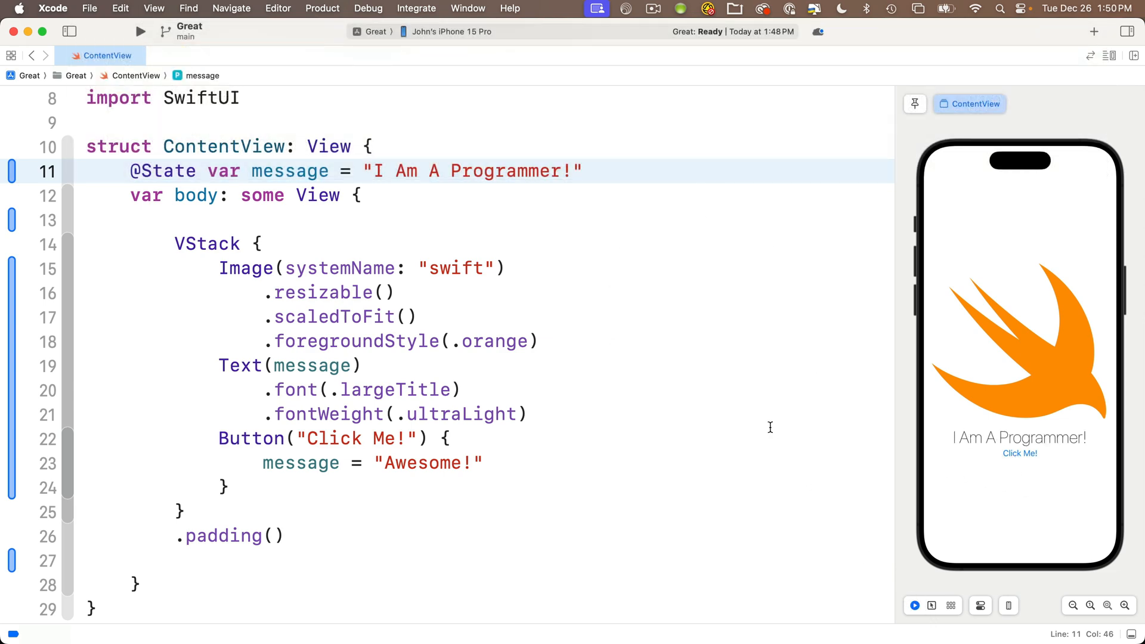
pyautogui.moveTo(718, 251)
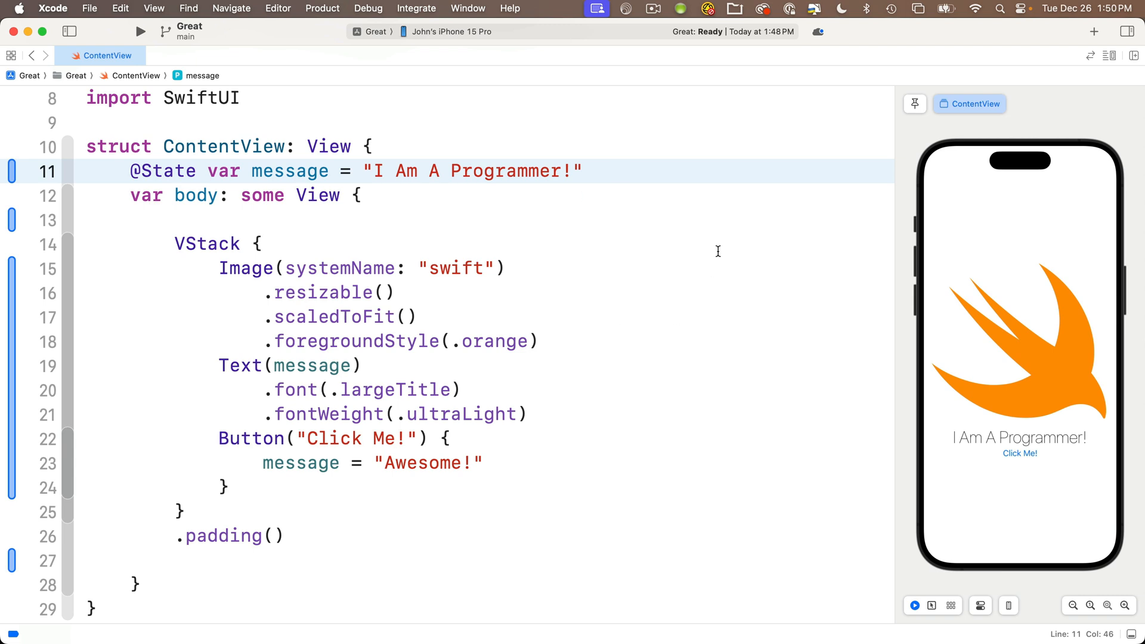
pyautogui.moveTo(906, 376)
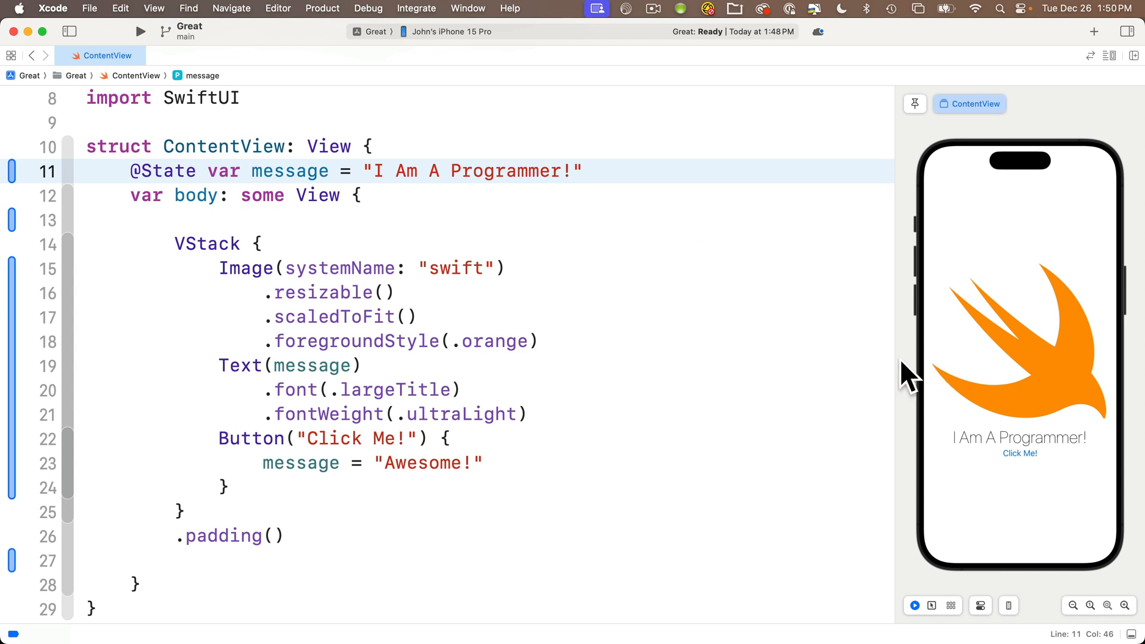
pyautogui.moveTo(745, 408)
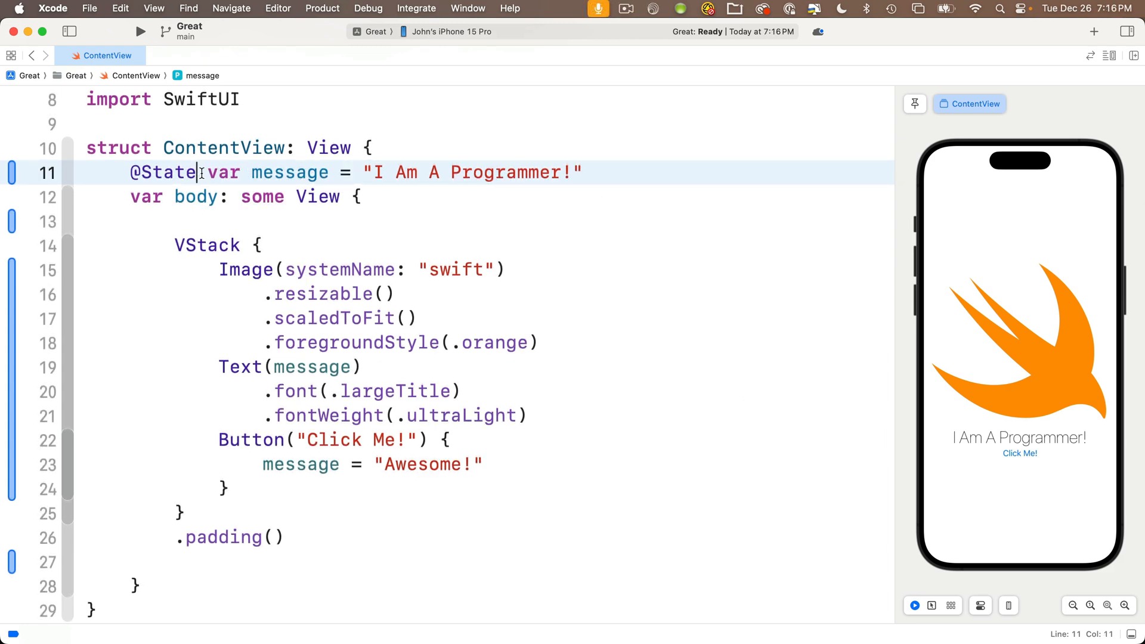
pyautogui.write('priv')
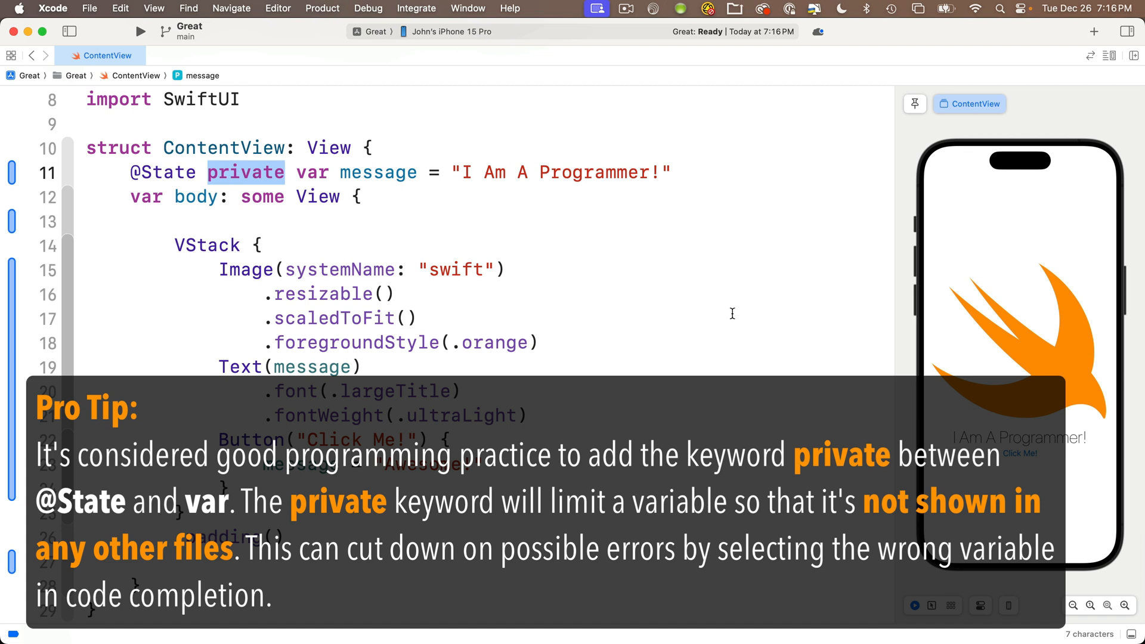
pyautogui.moveTo(241, 144)
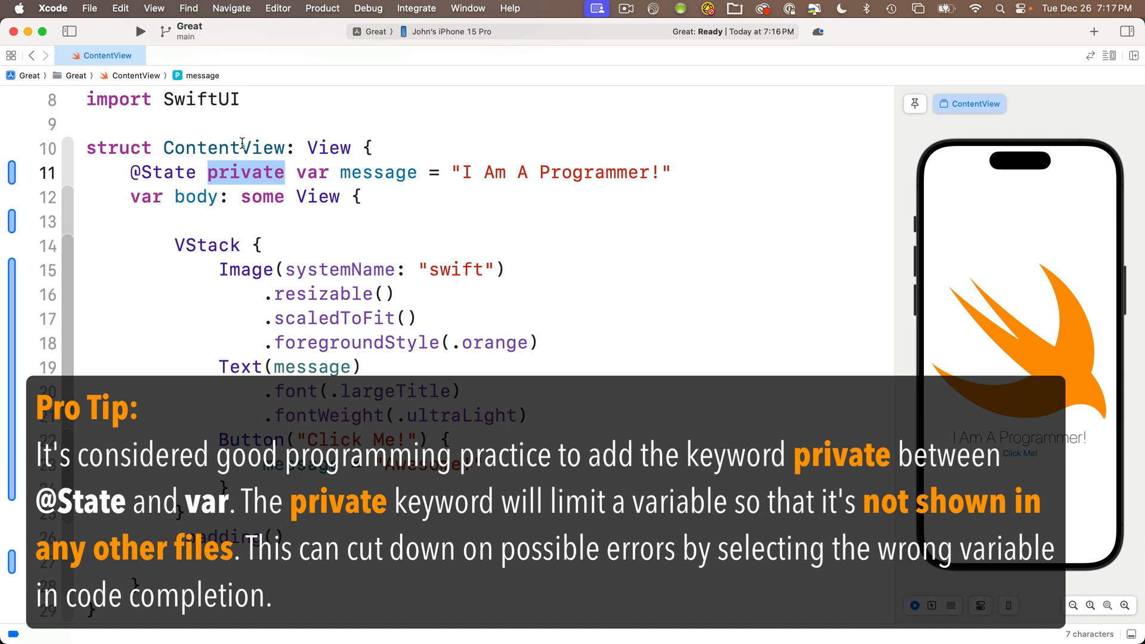
pyautogui.moveTo(771, 239)
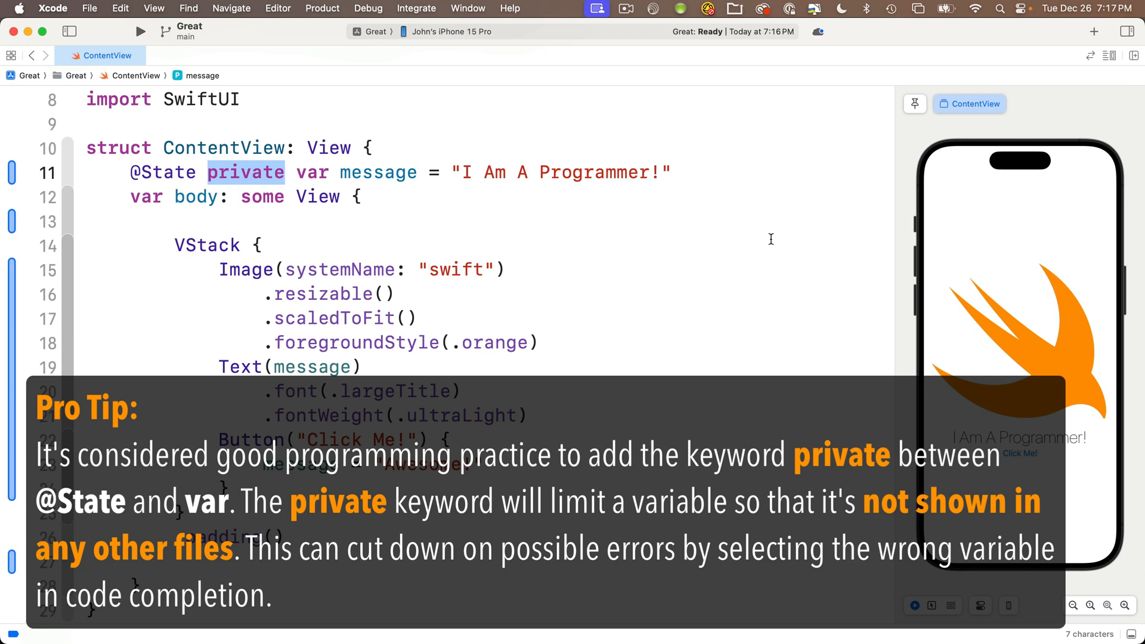
pyautogui.moveTo(752, 215)
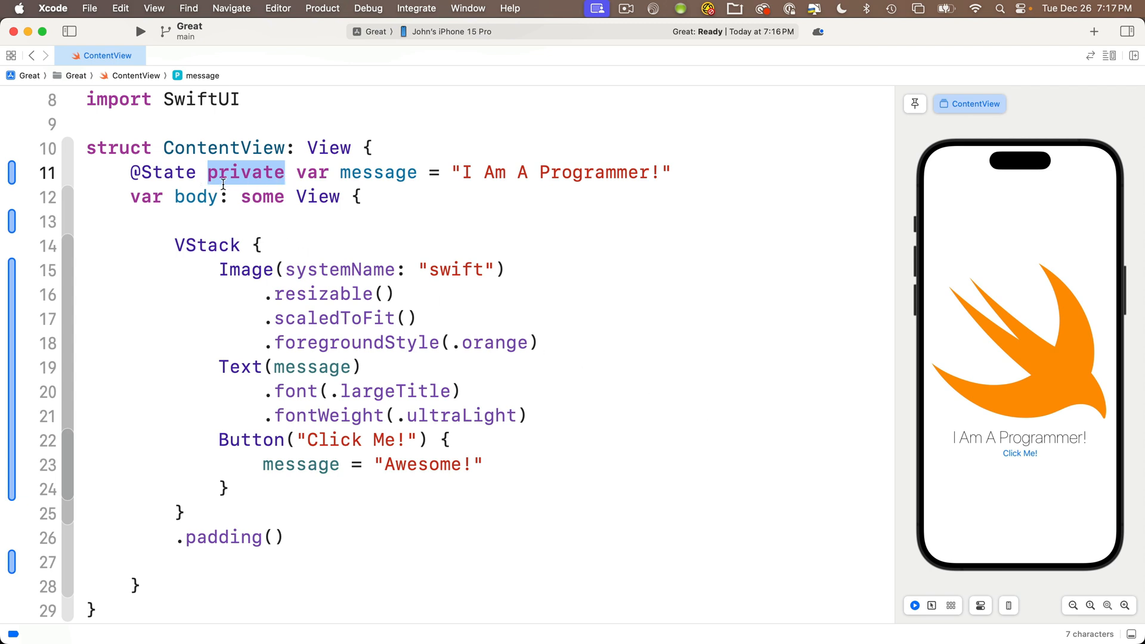
pyautogui.moveTo(685, 231)
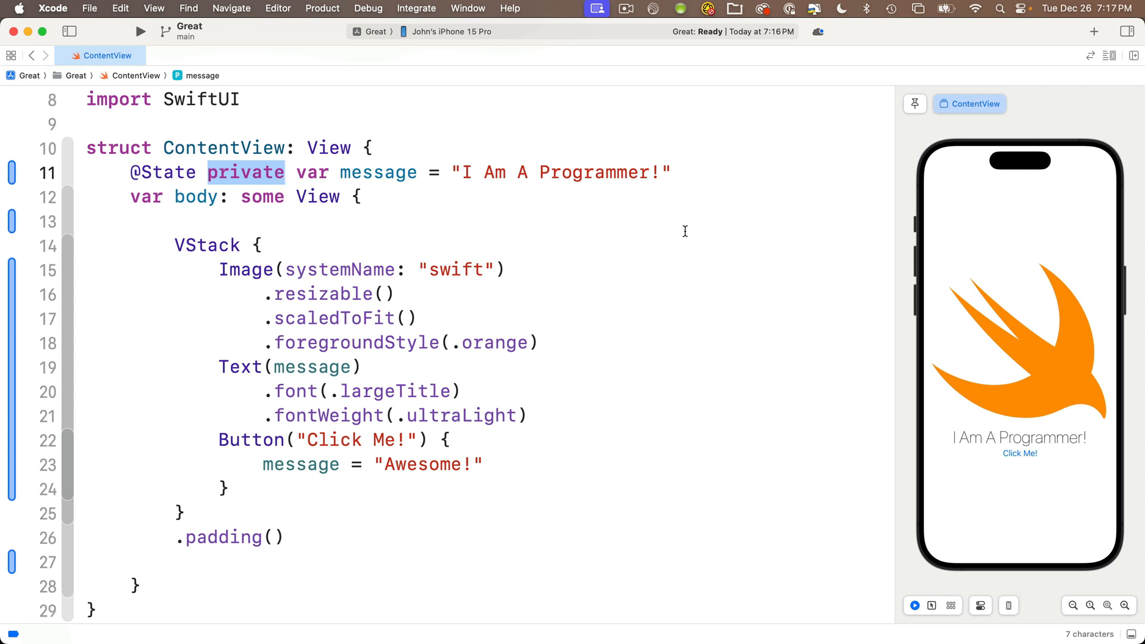